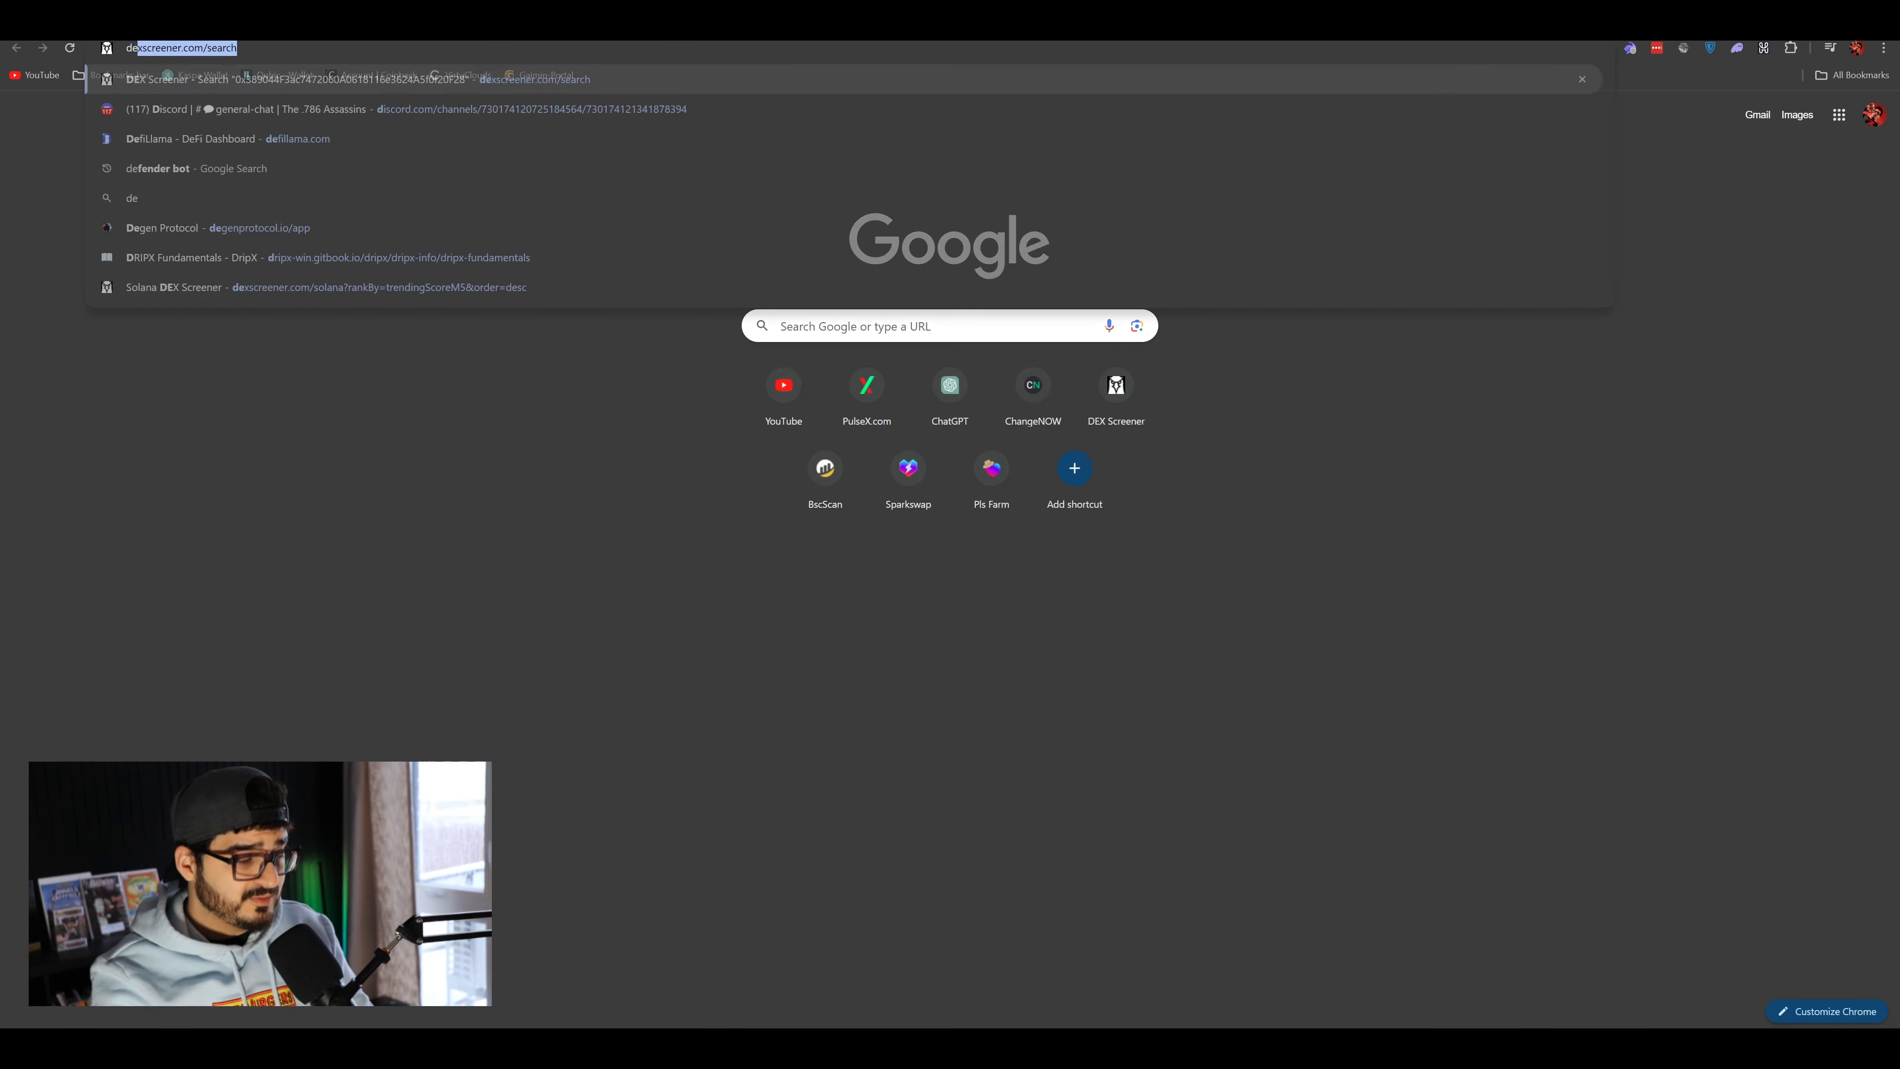
- Go to the suggested dexscreener.com address from the browser's address bar
{"action": "key", "text": "Enter"}
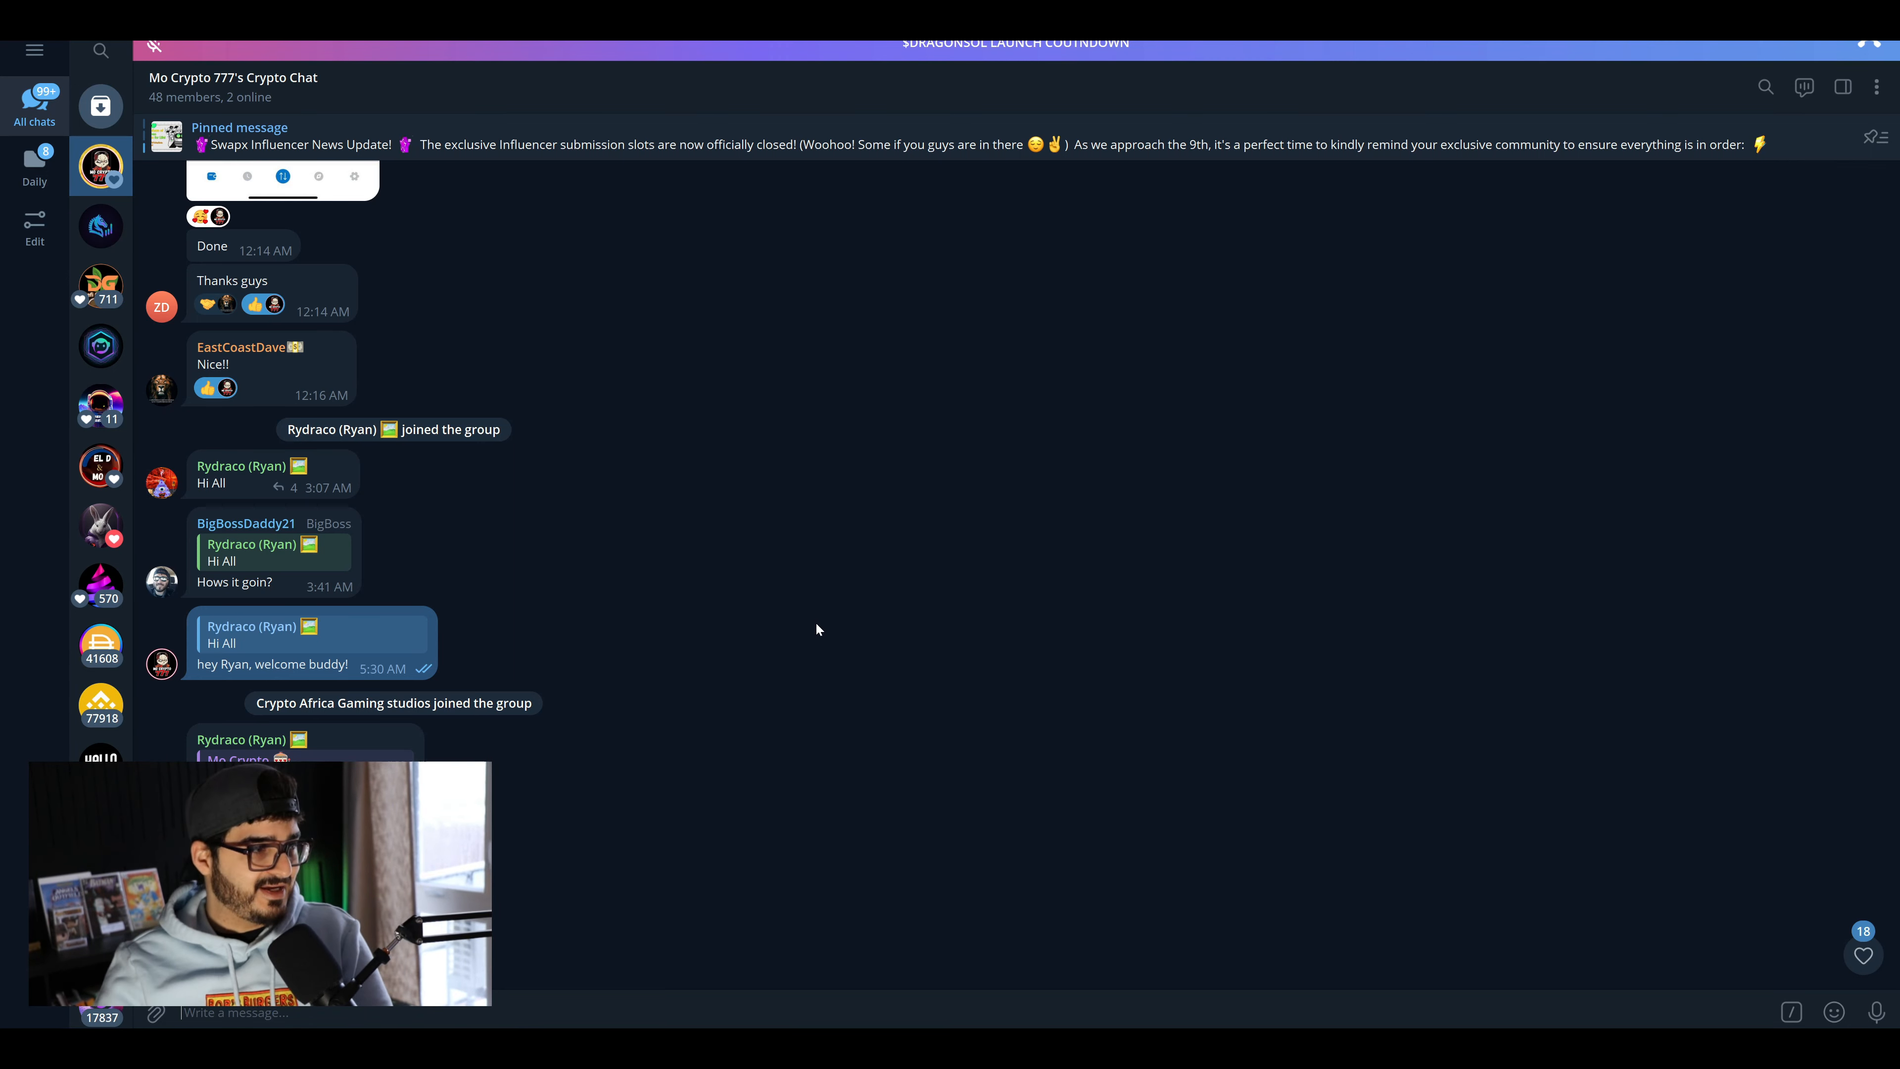
{"action": "scroll", "scroll_direction": "down", "scroll_amount": 3}
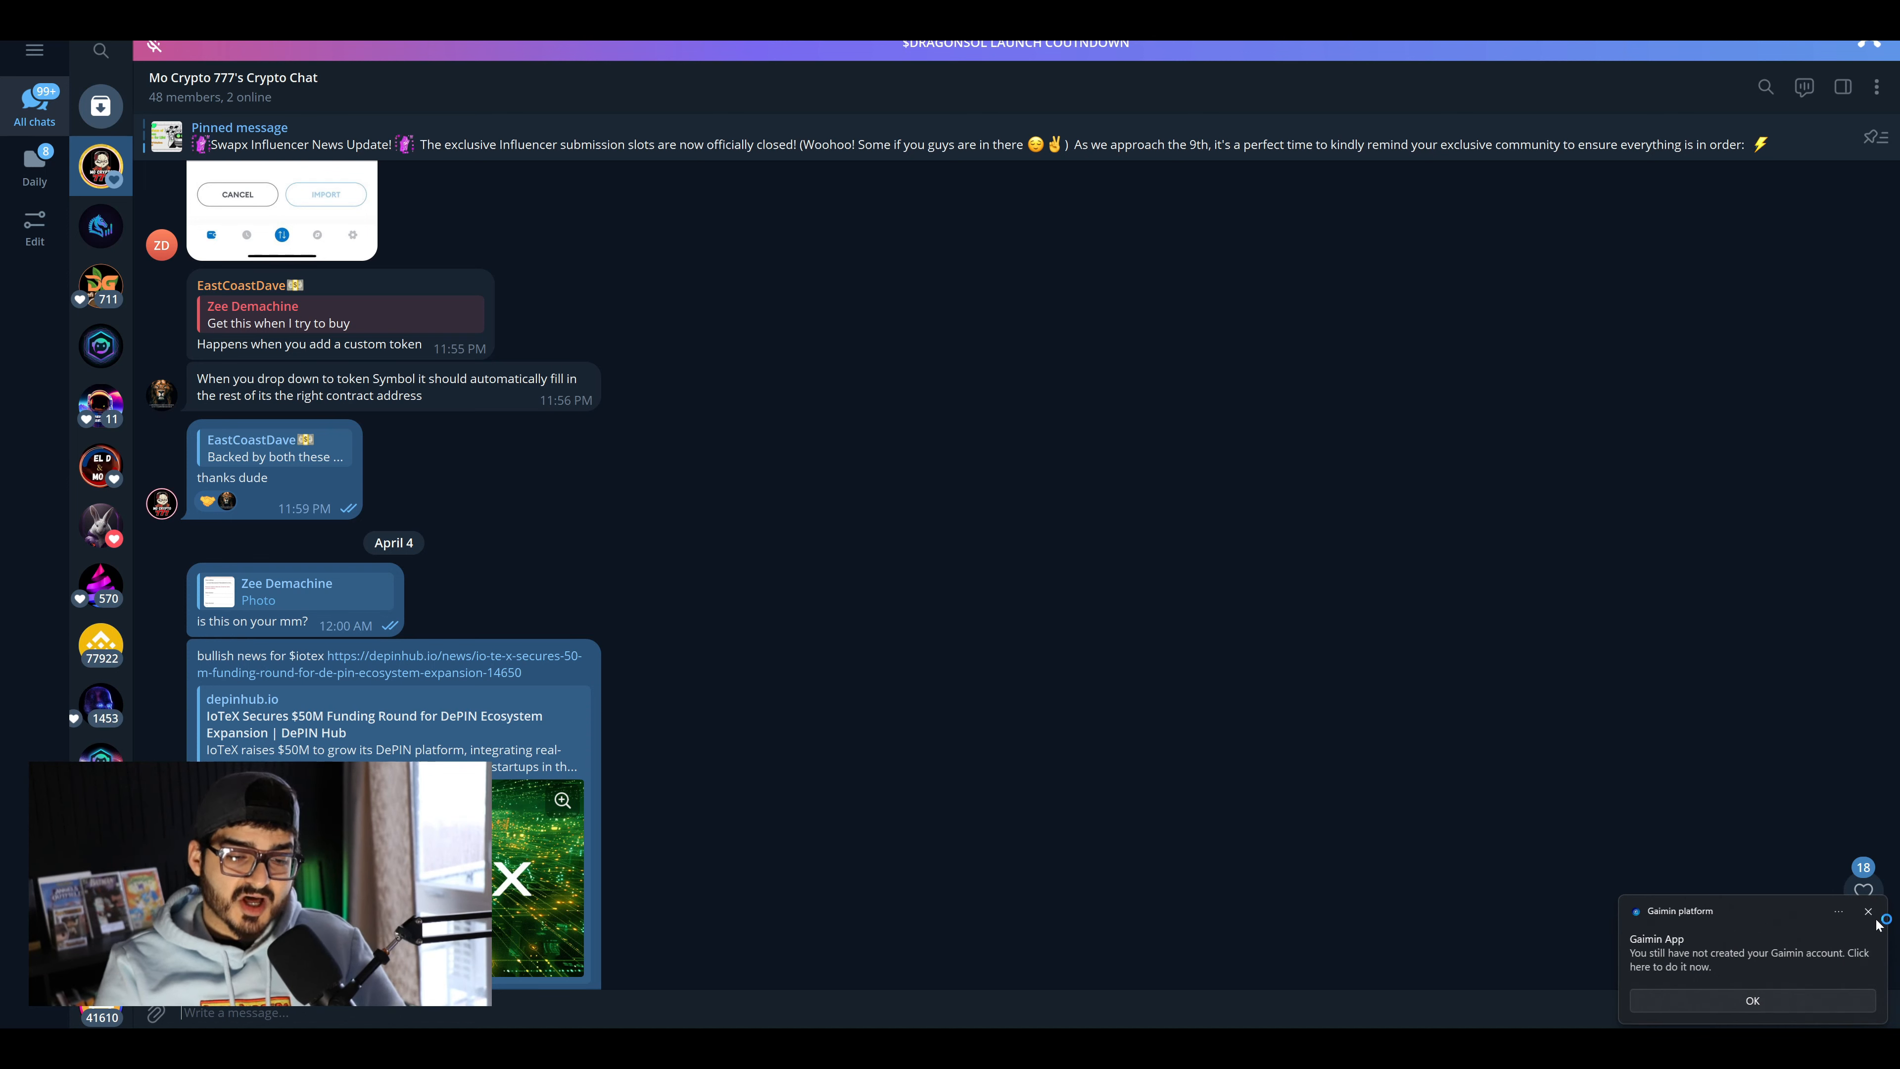
{"action": "left_click", "coordinate": [1867, 911]}
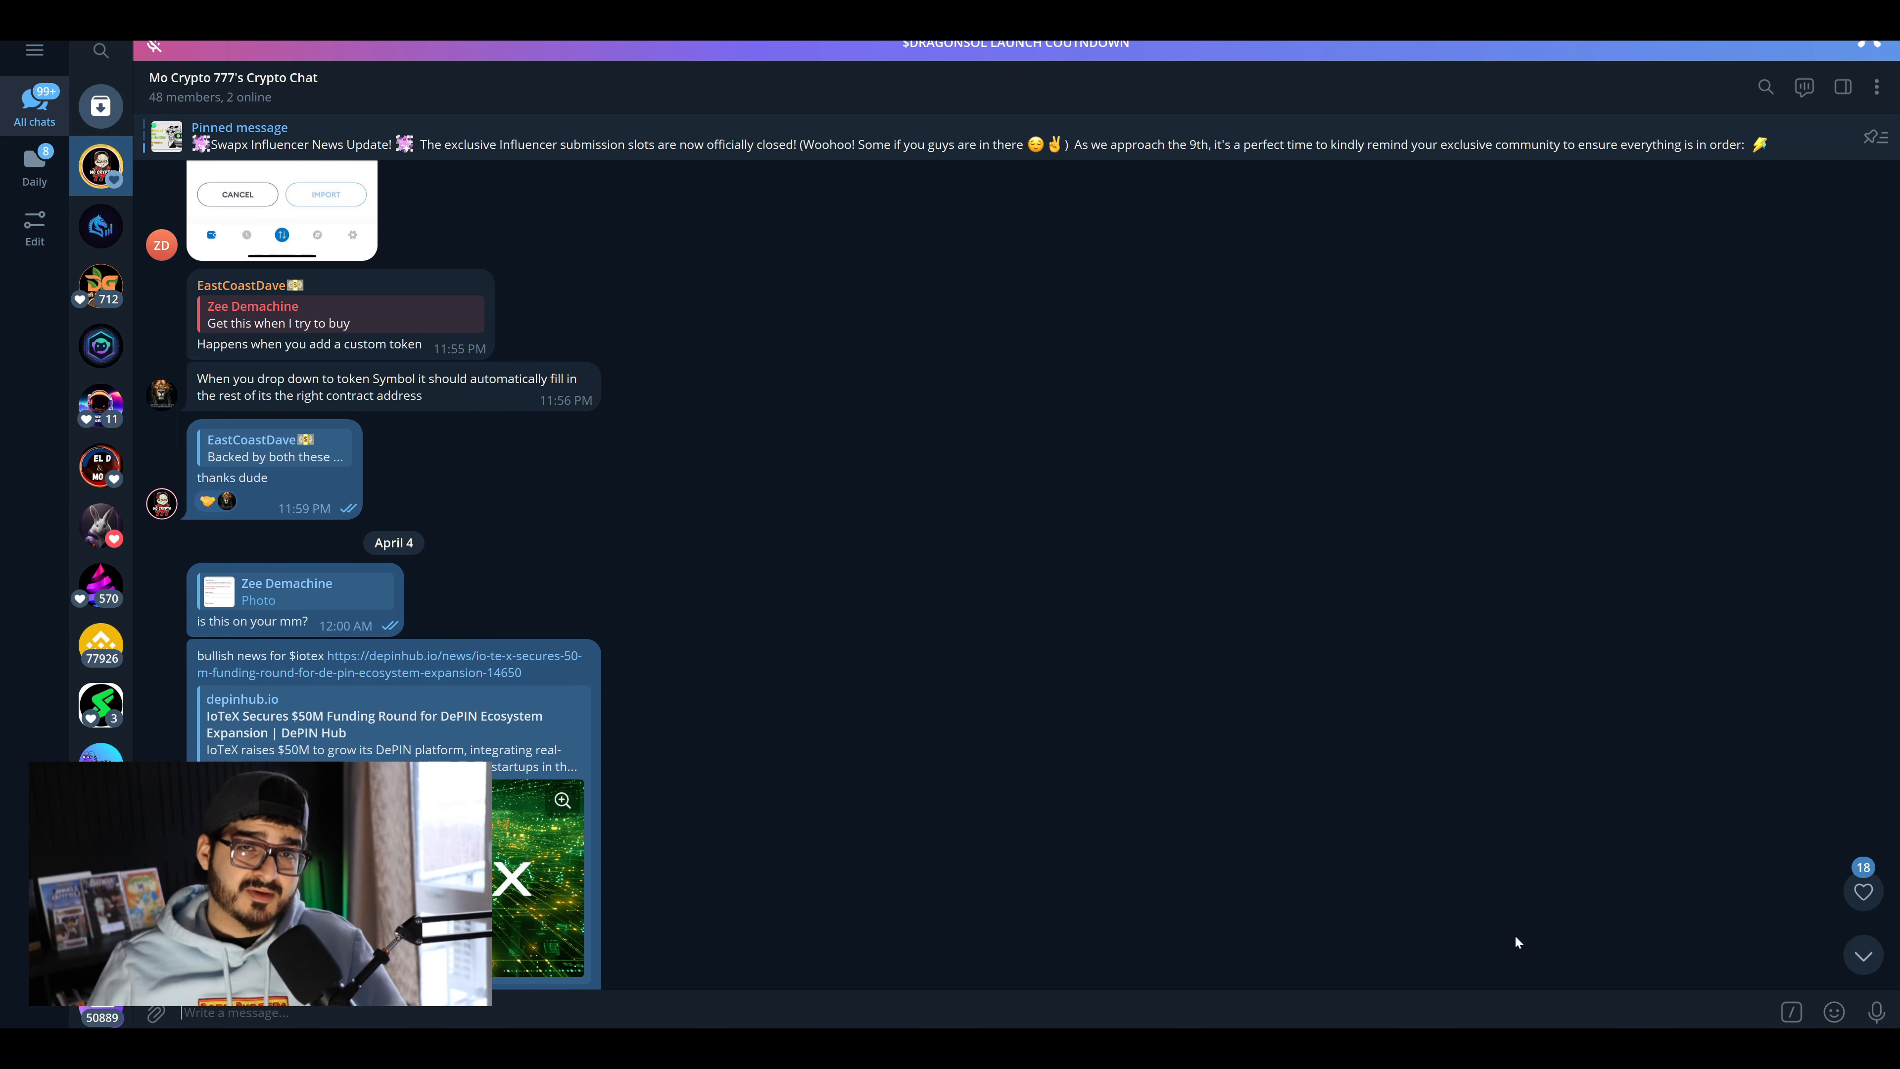
{"action": "mouse_move", "coordinate": [1399, 866]}
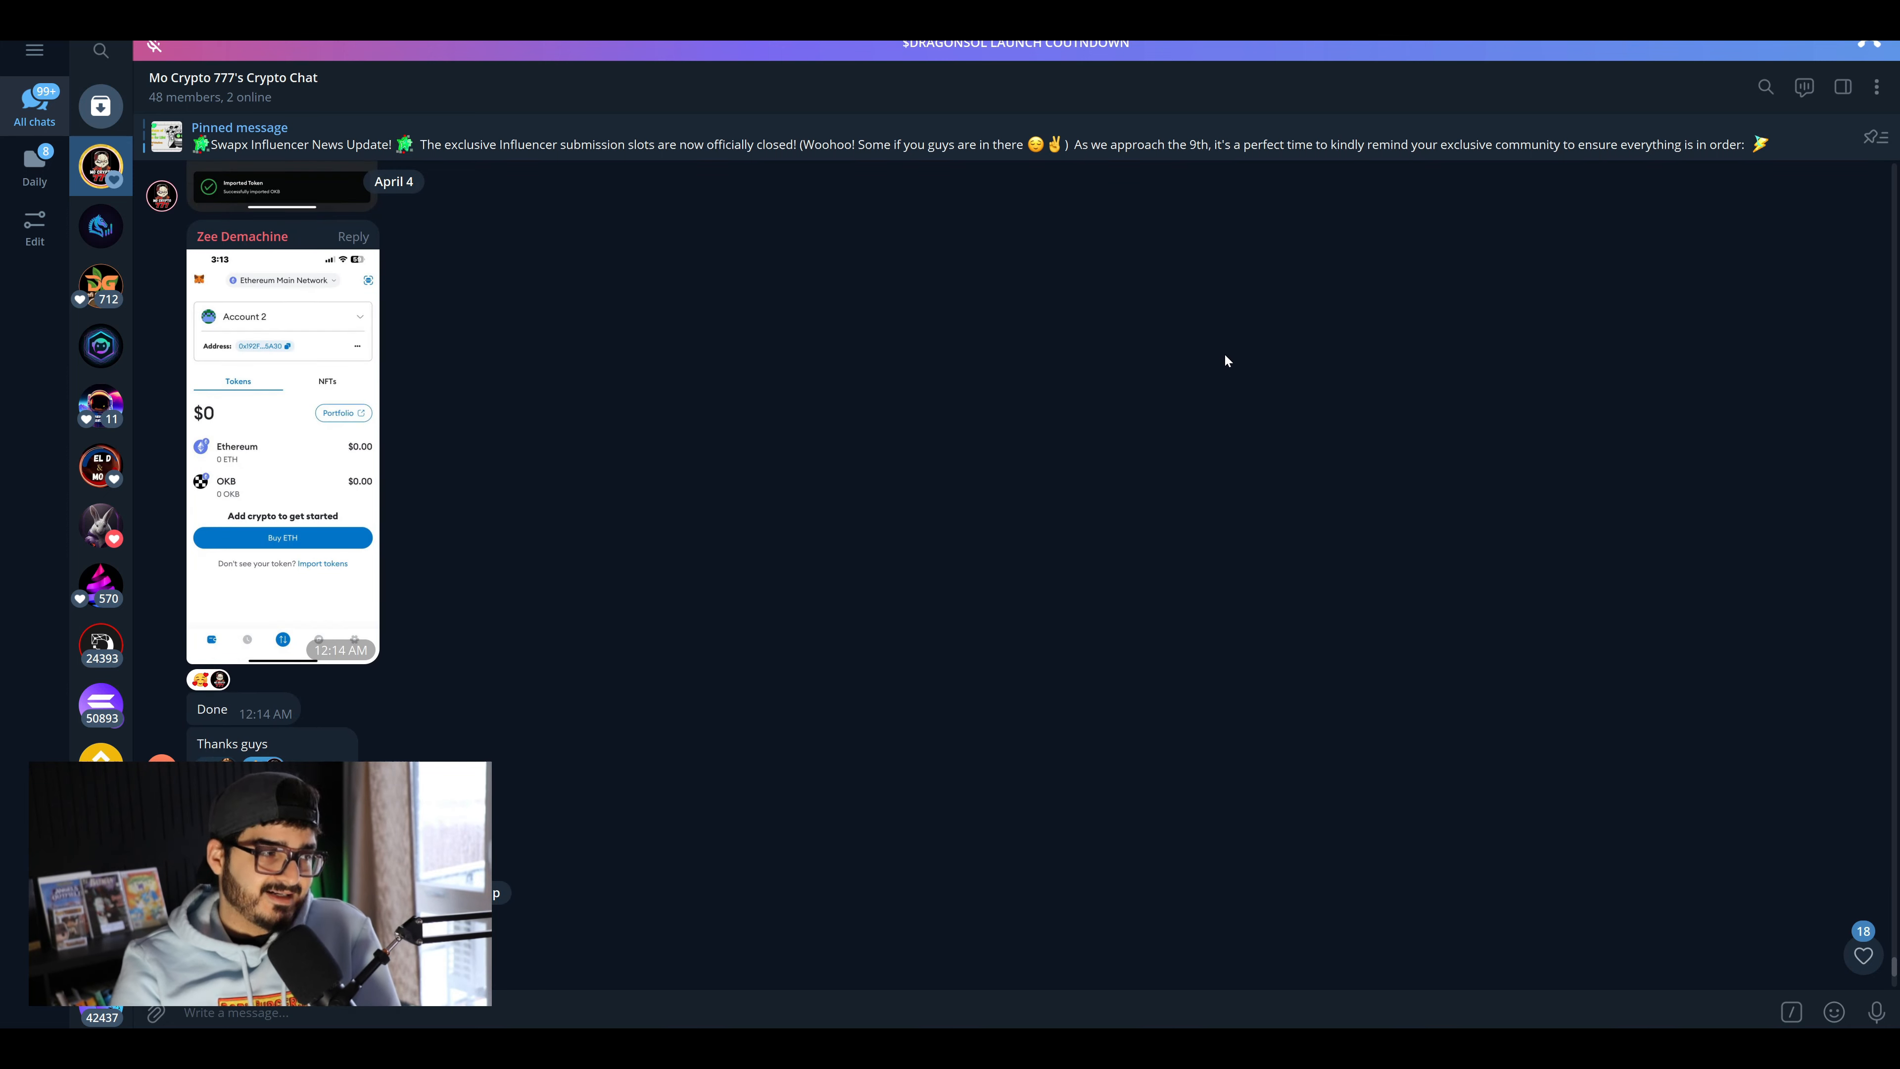
{"action": "scroll", "scroll_direction": "down", "scroll_amount": 3}
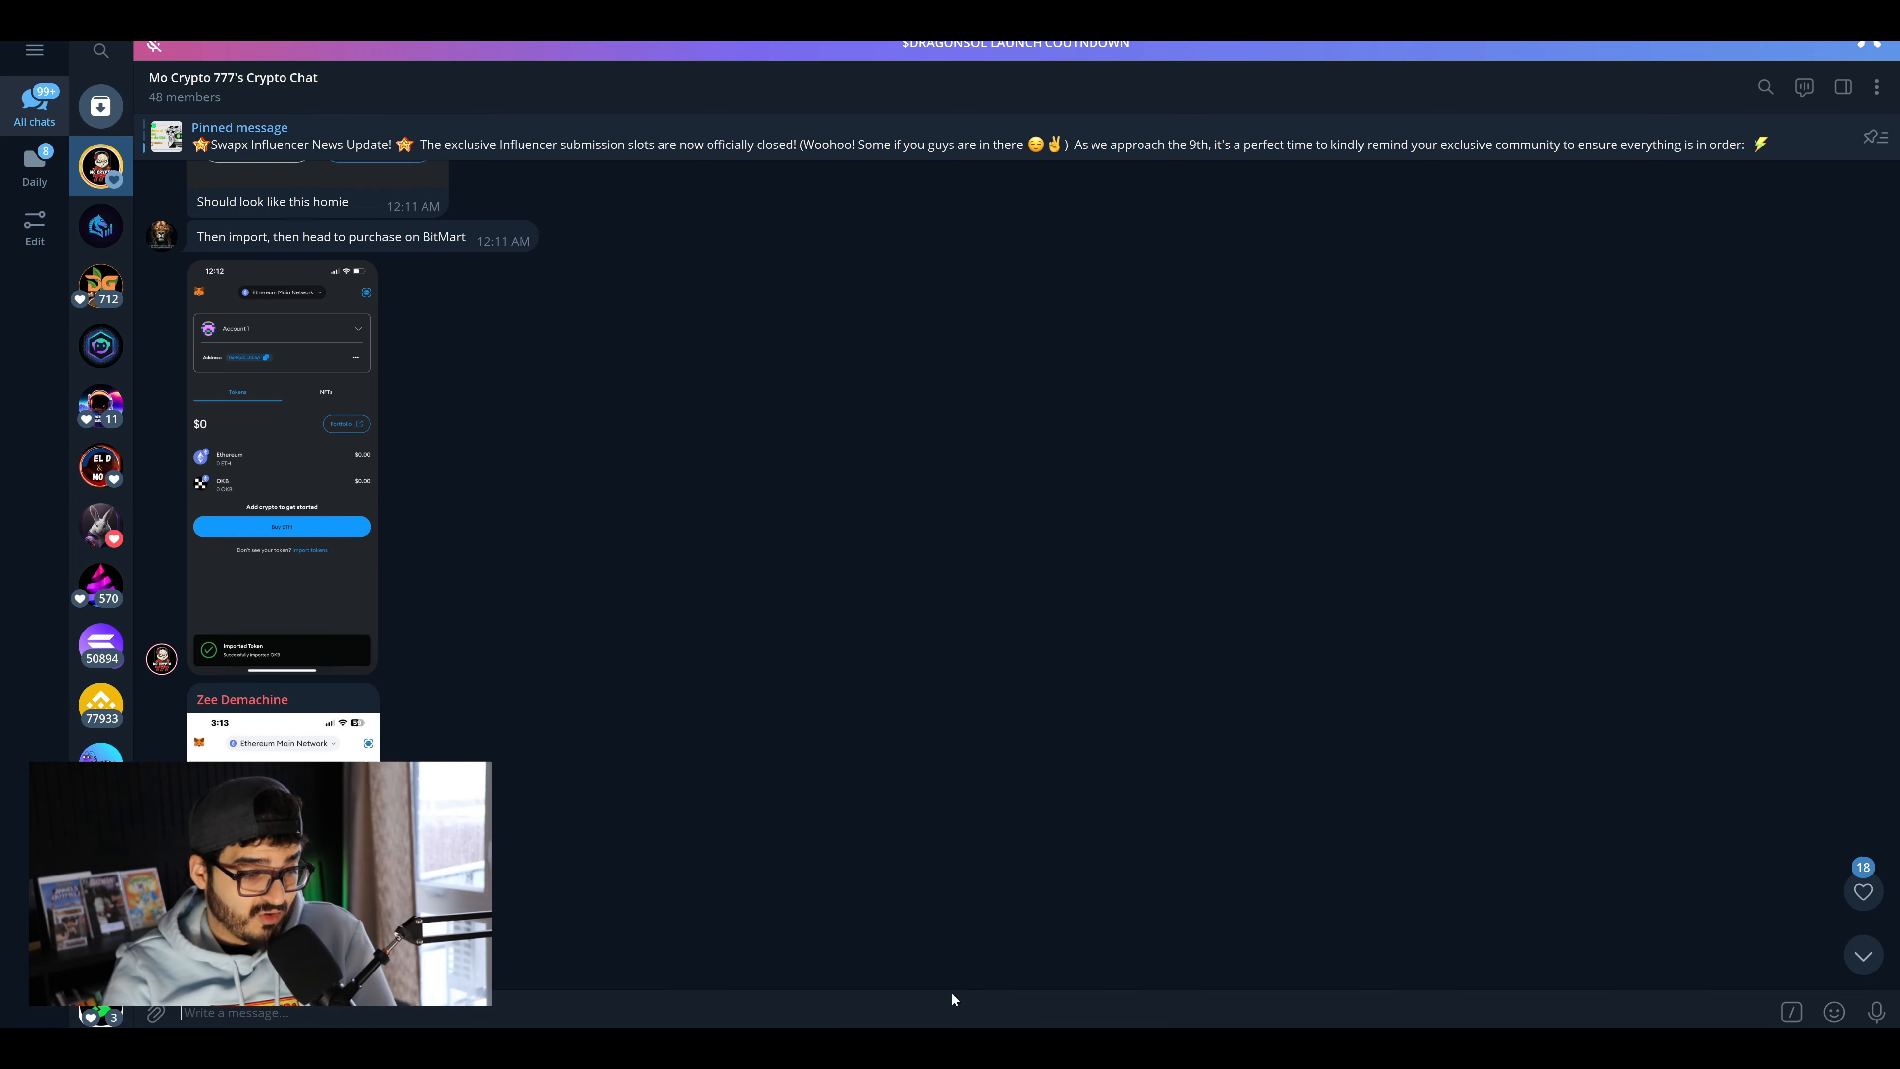
- Bring up the list of the group's 65 pinned messages from the pinned bar
{"action": "left_click", "coordinate": [238, 128]}
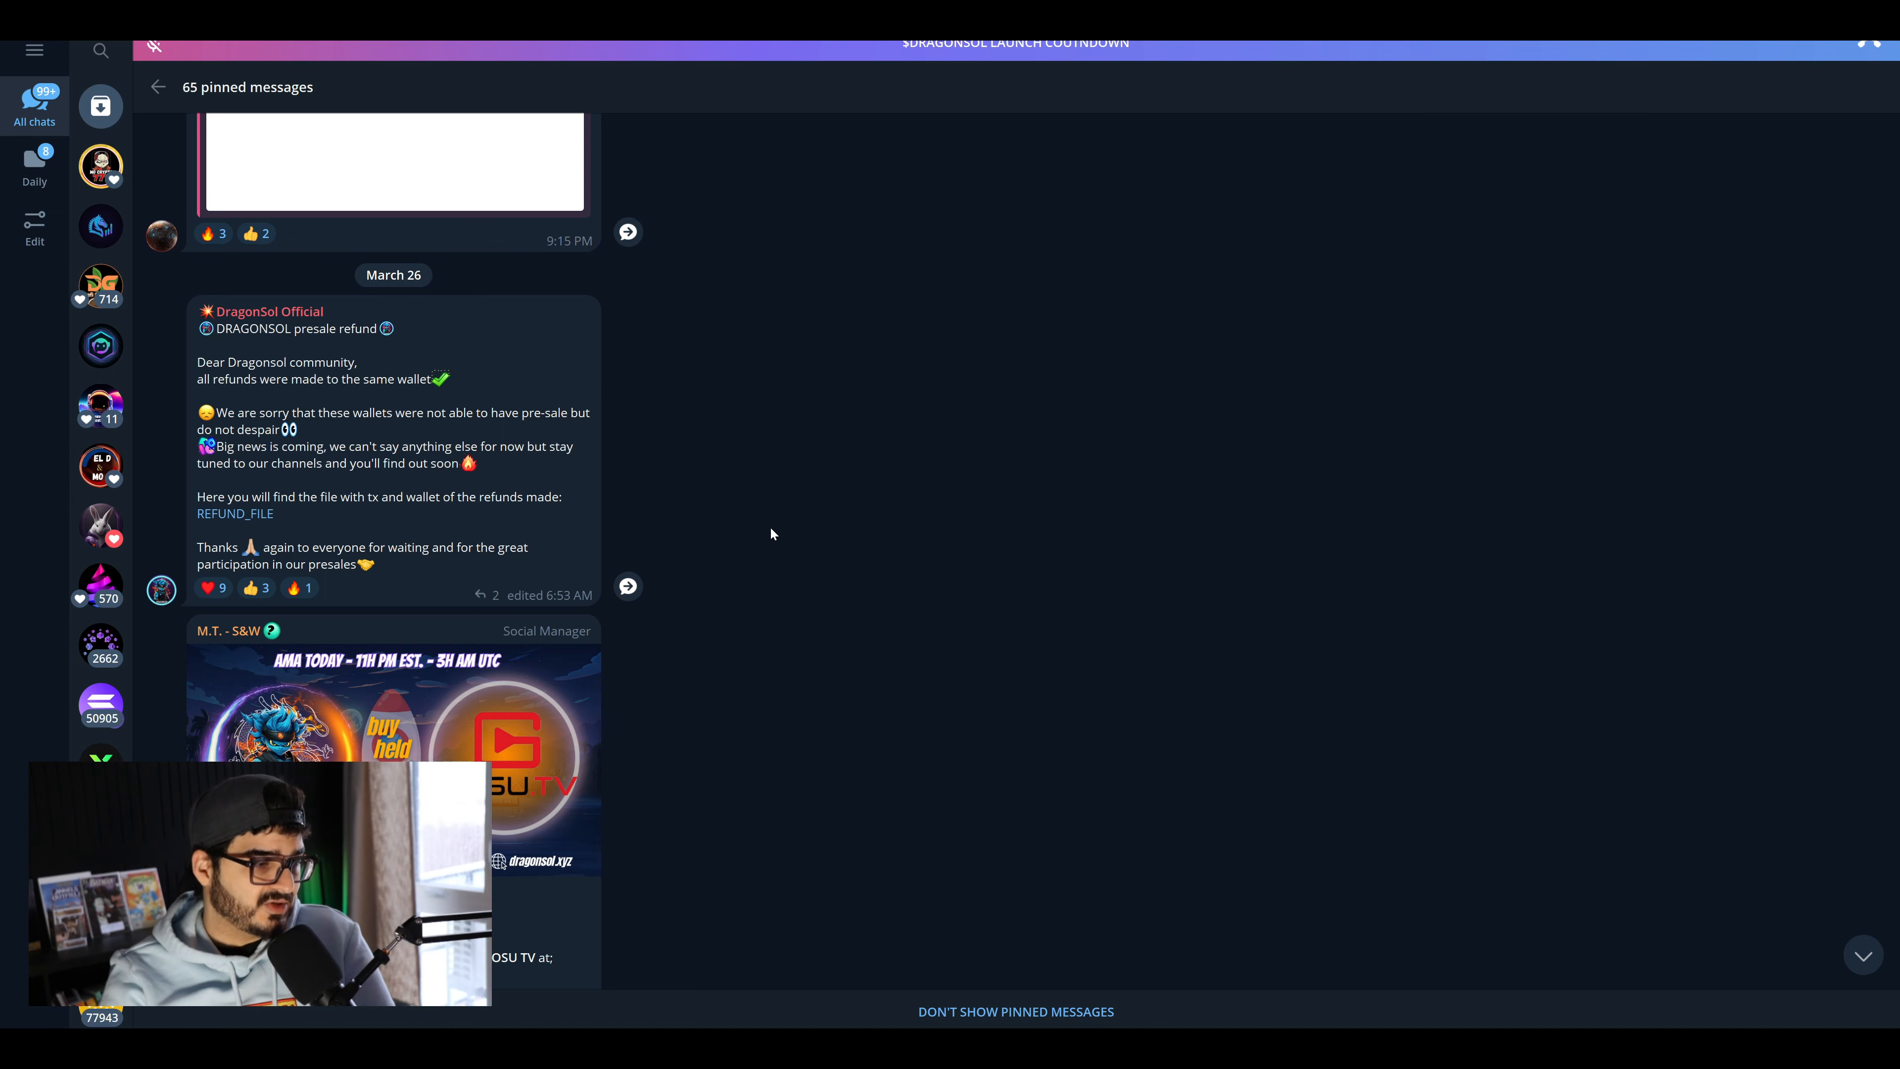
- Scroll down through the pinned DragonSol posts before moving to the LOLana/SOL chart
{"action": "scroll", "scroll_direction": "down", "scroll_amount": 3}
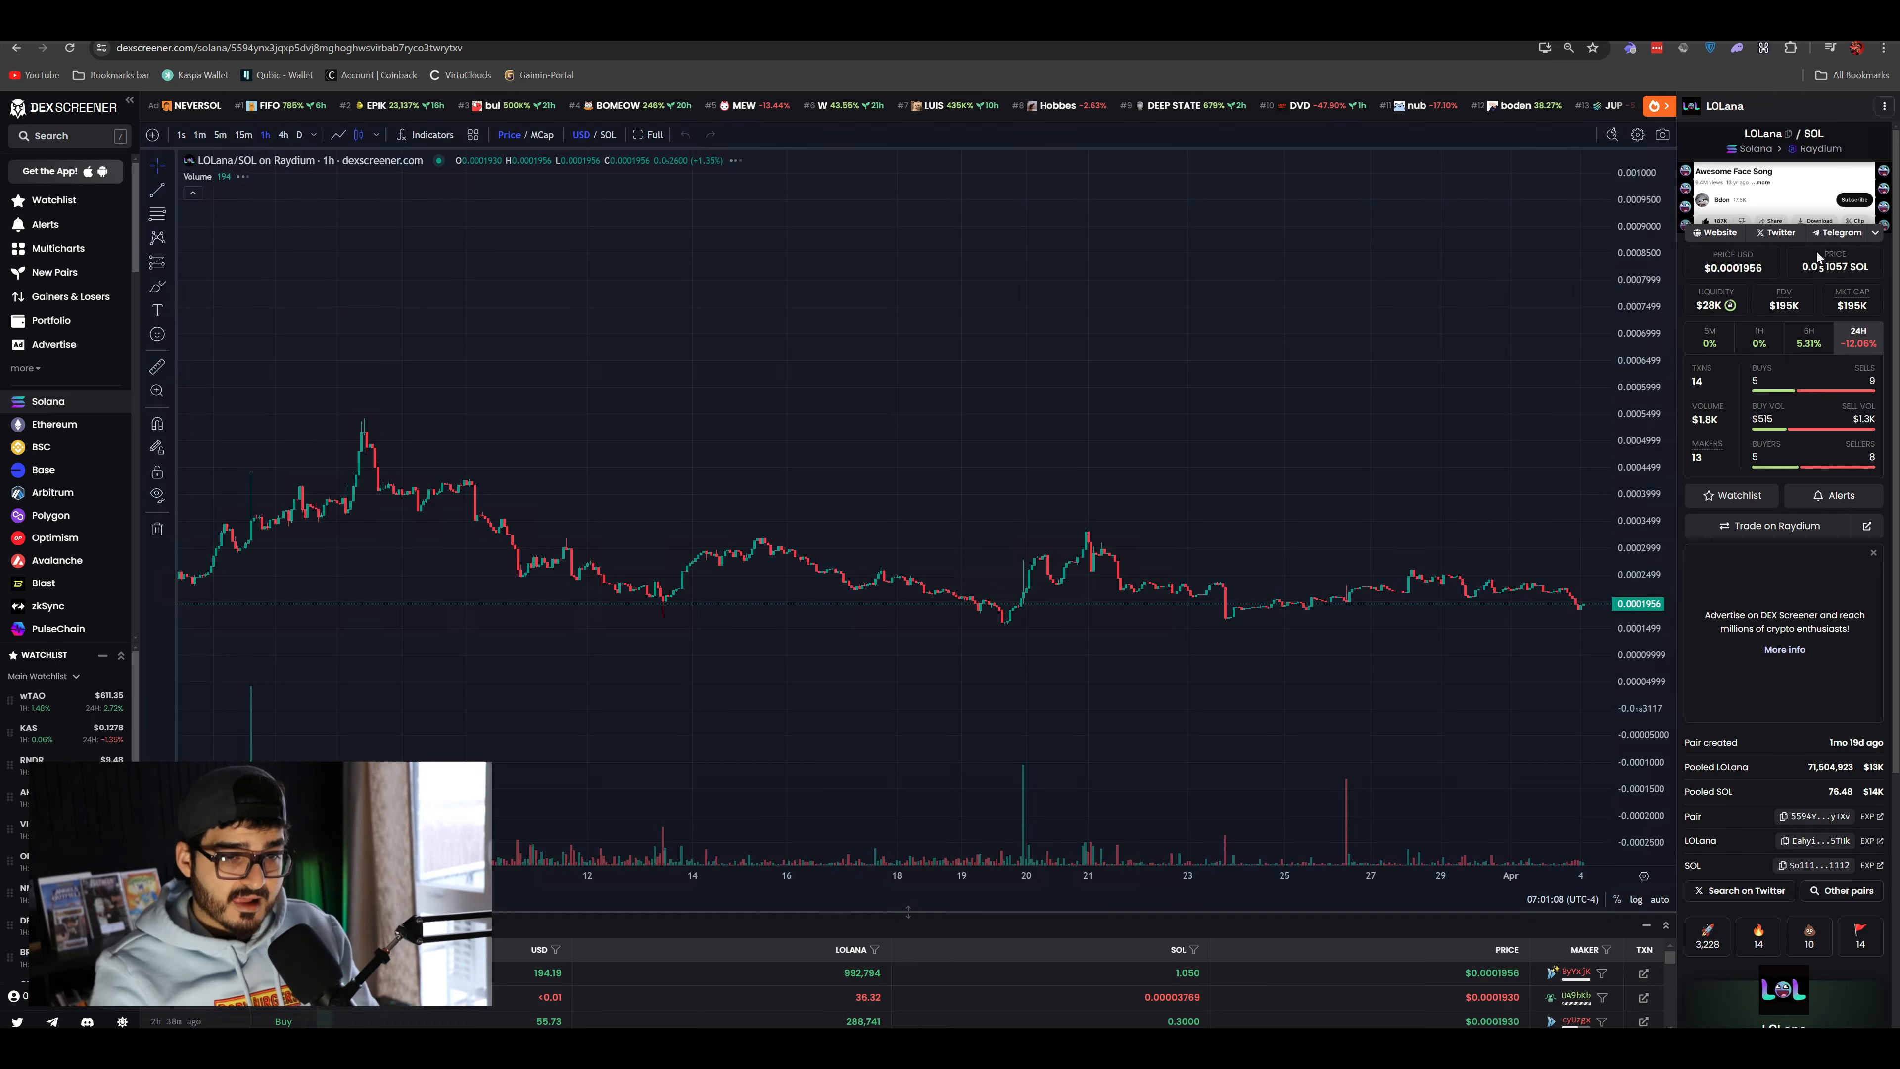
- Cycle the LOLana/SOL chart through daily and 5-minute candles, settling on 15-minute candles
{"action": "left_click", "coordinate": [297, 134]}
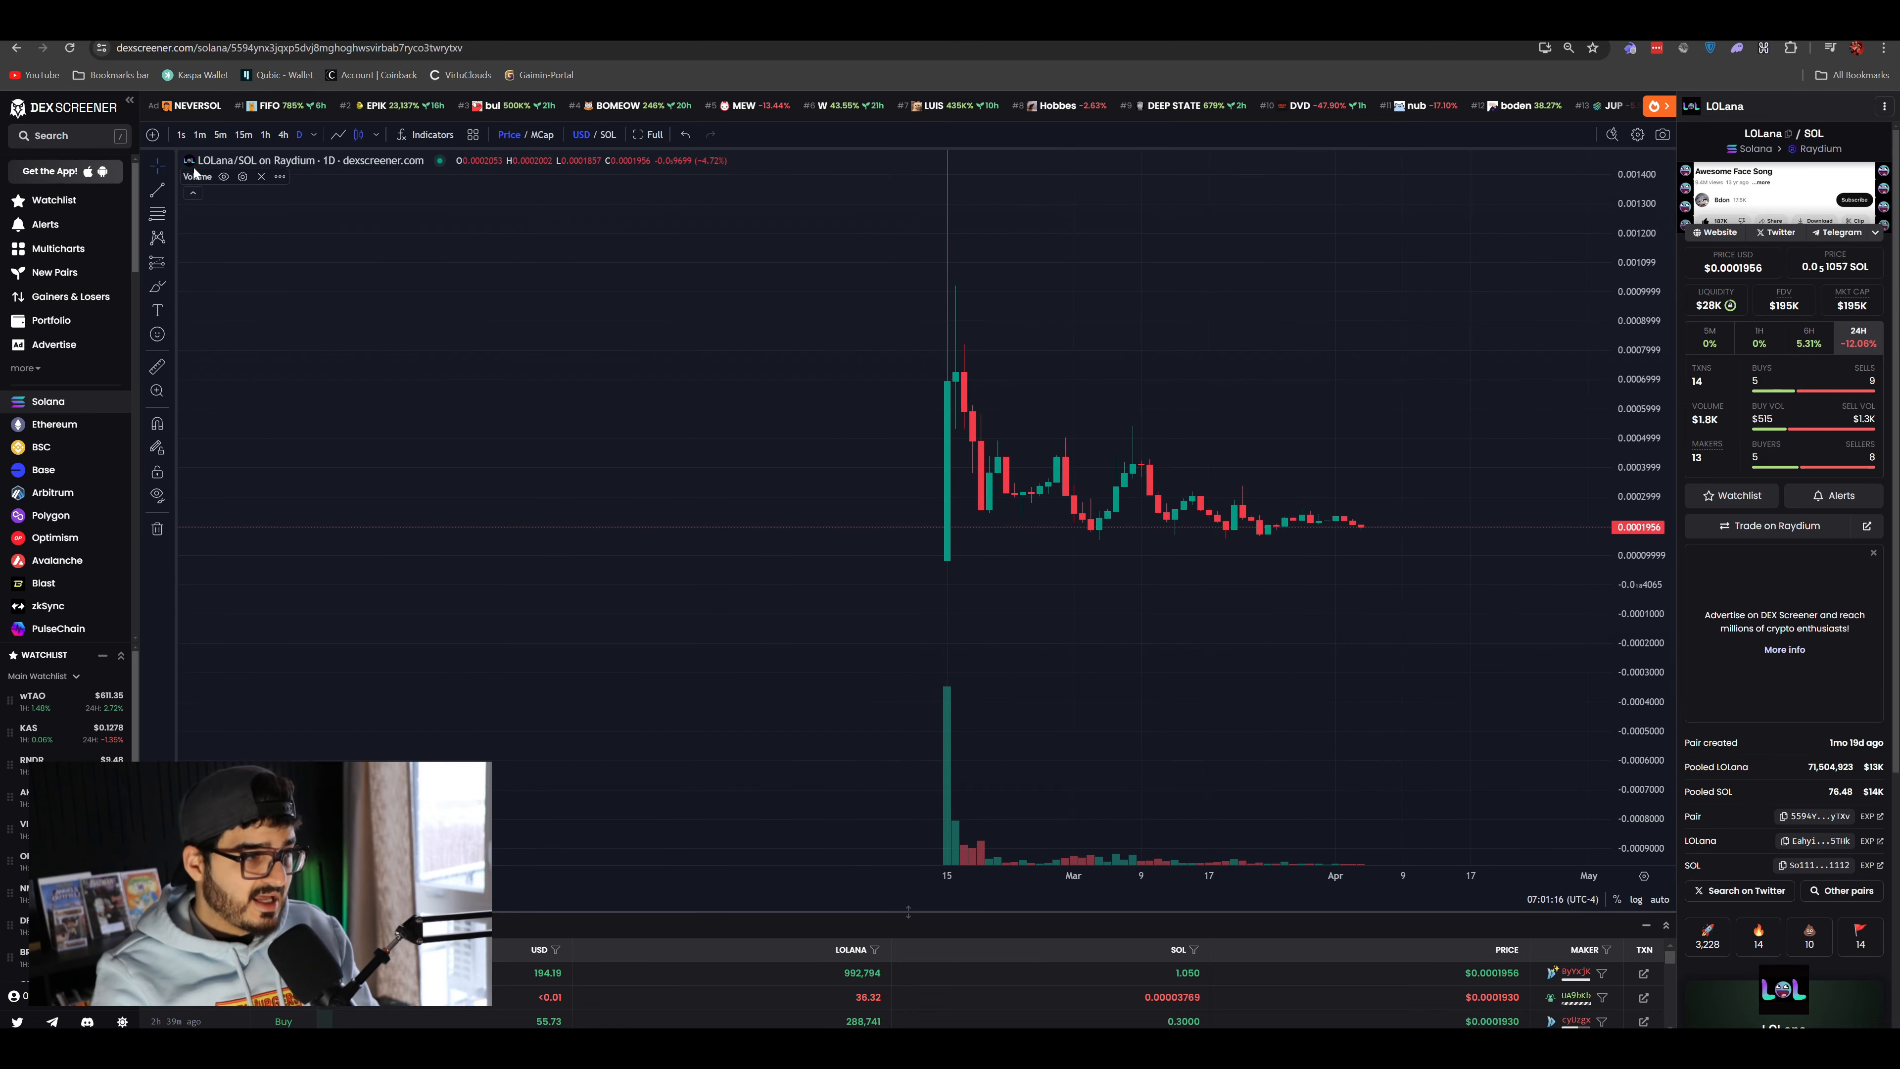
{"action": "left_click", "coordinate": [221, 135]}
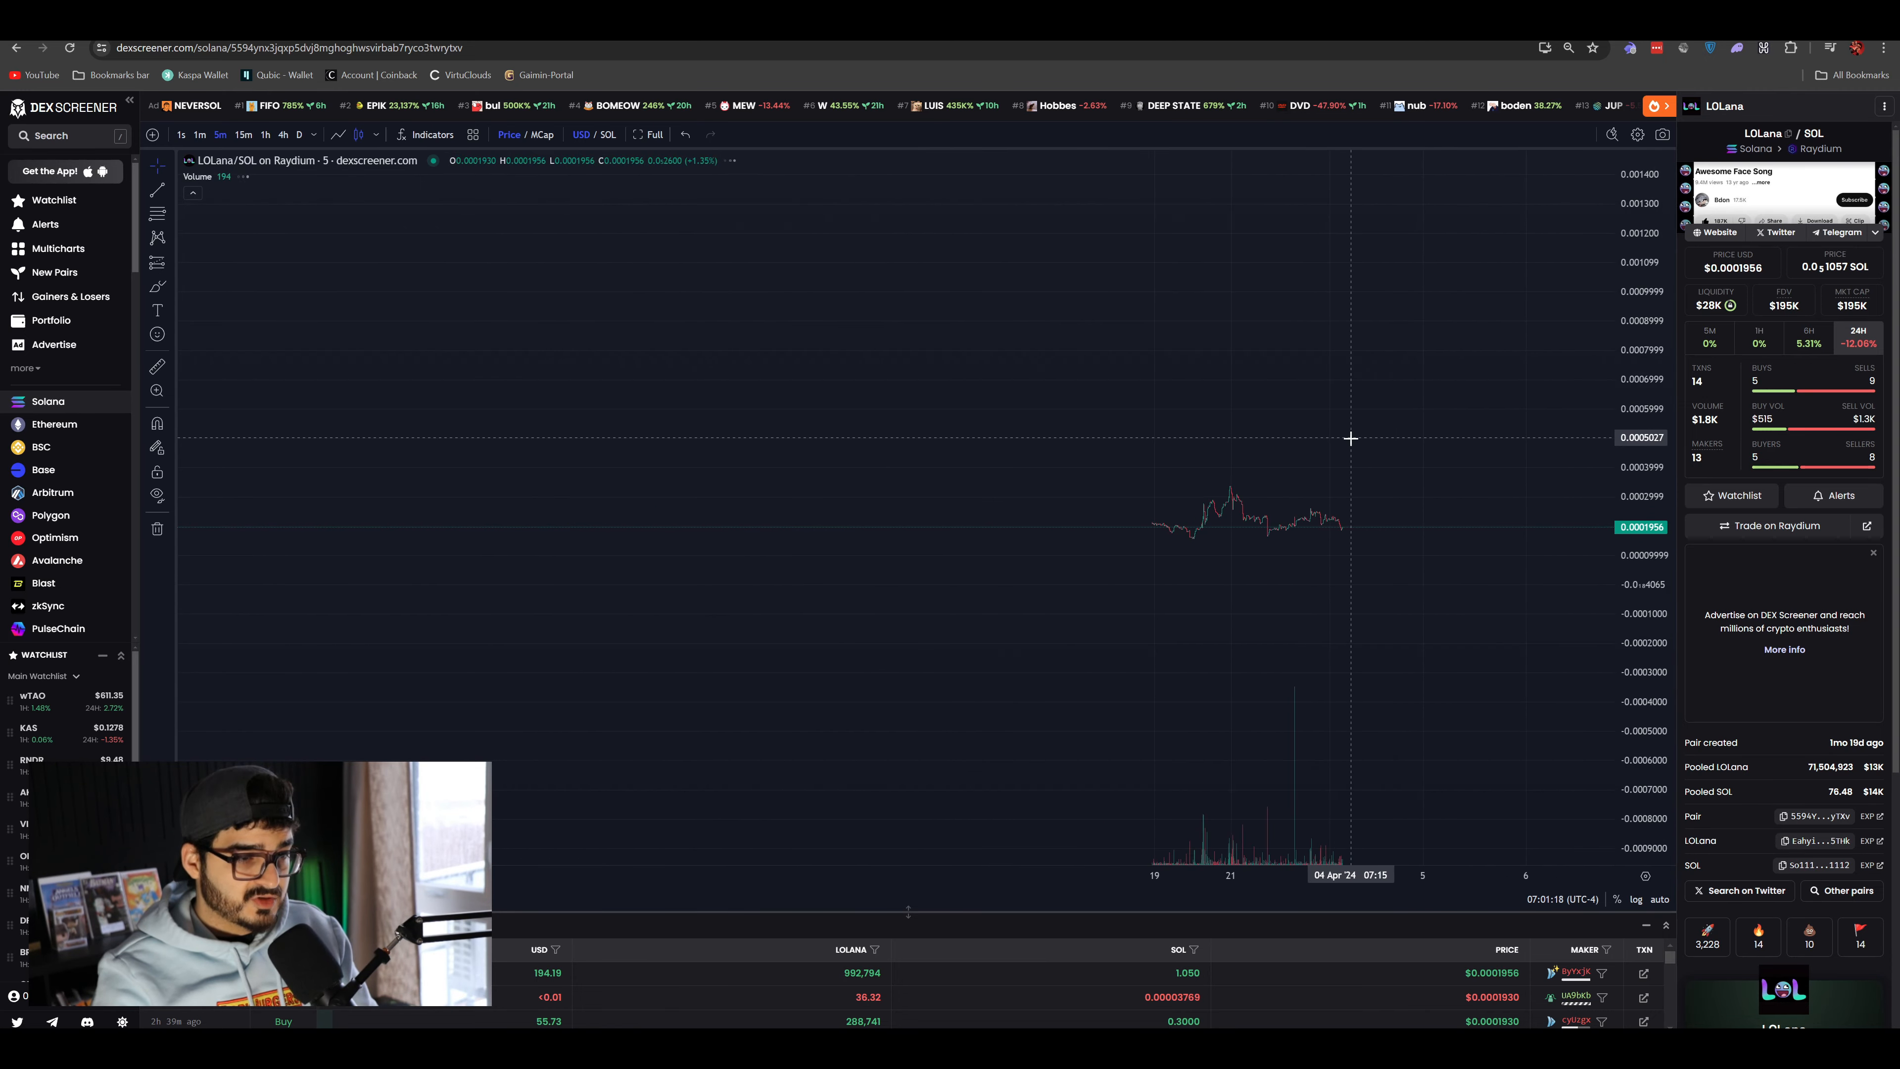
{"action": "left_click", "coordinate": [242, 134]}
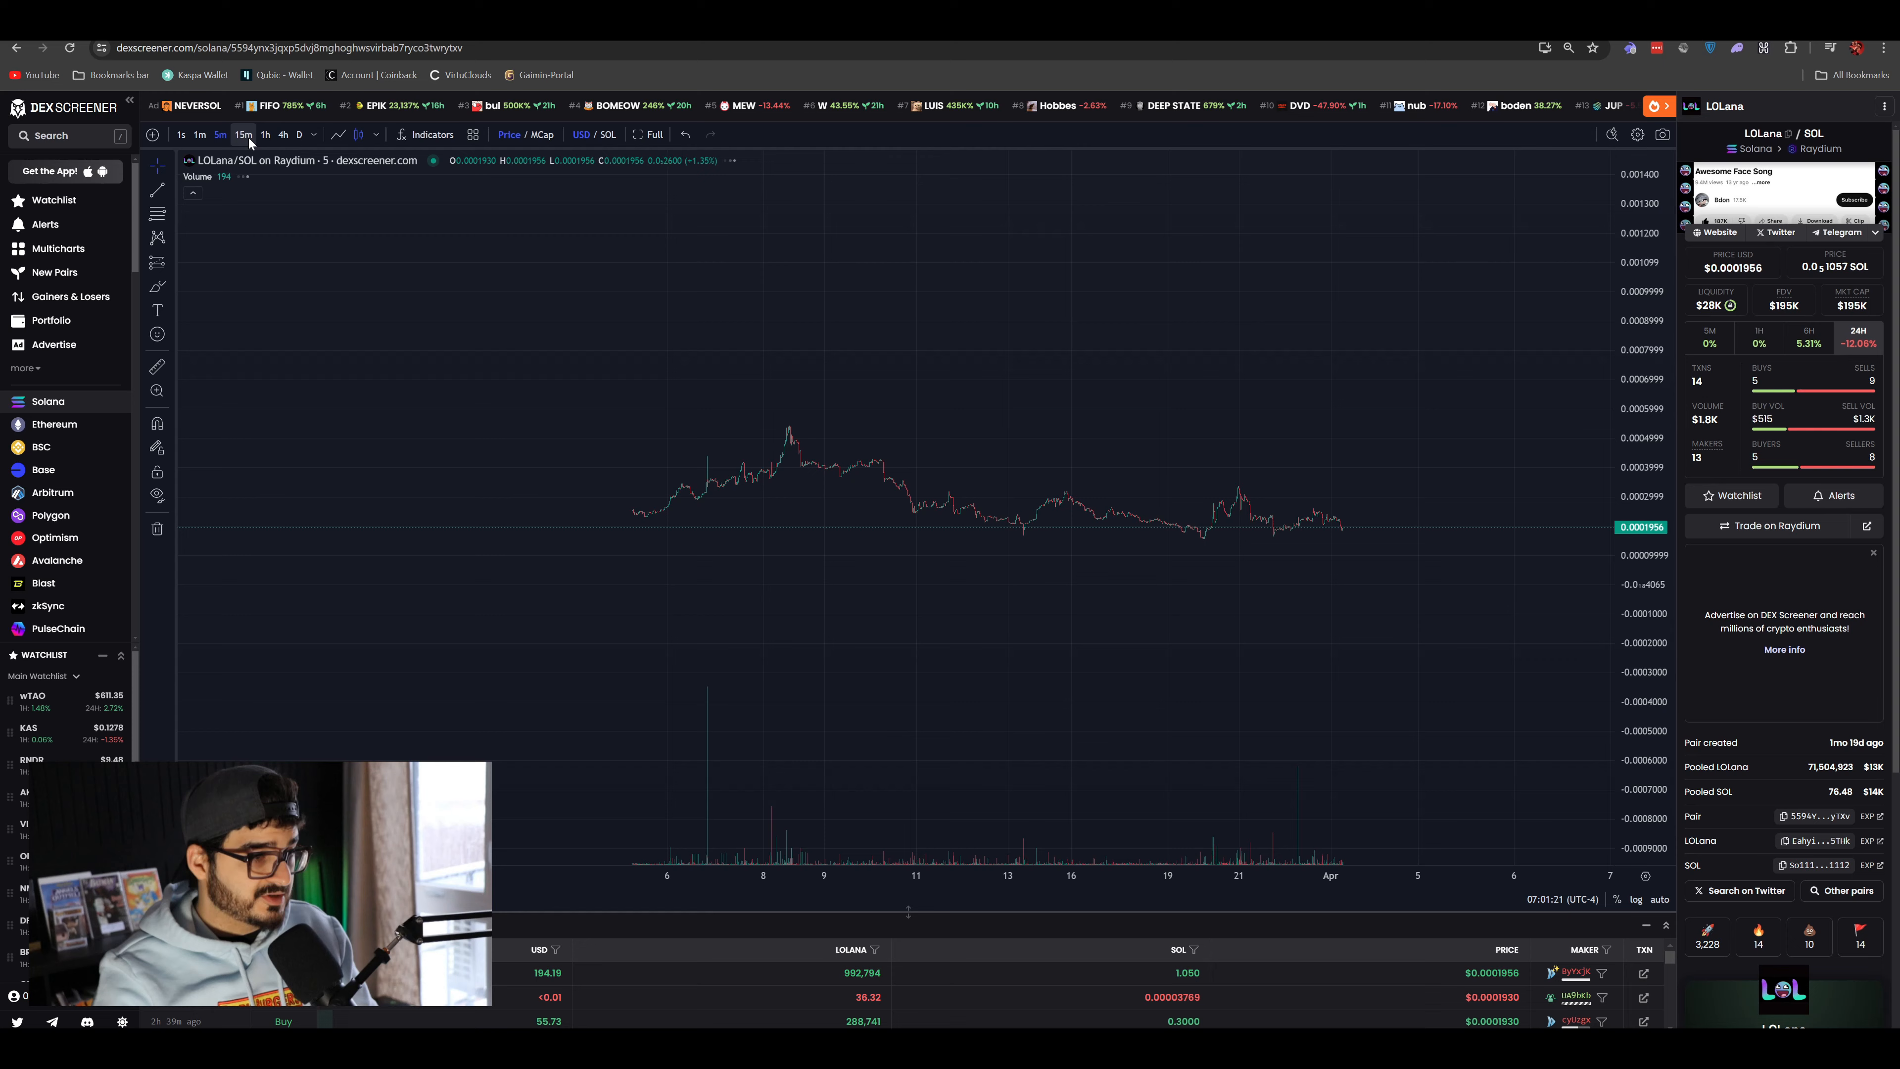
{"action": "left_click", "coordinate": [242, 135]}
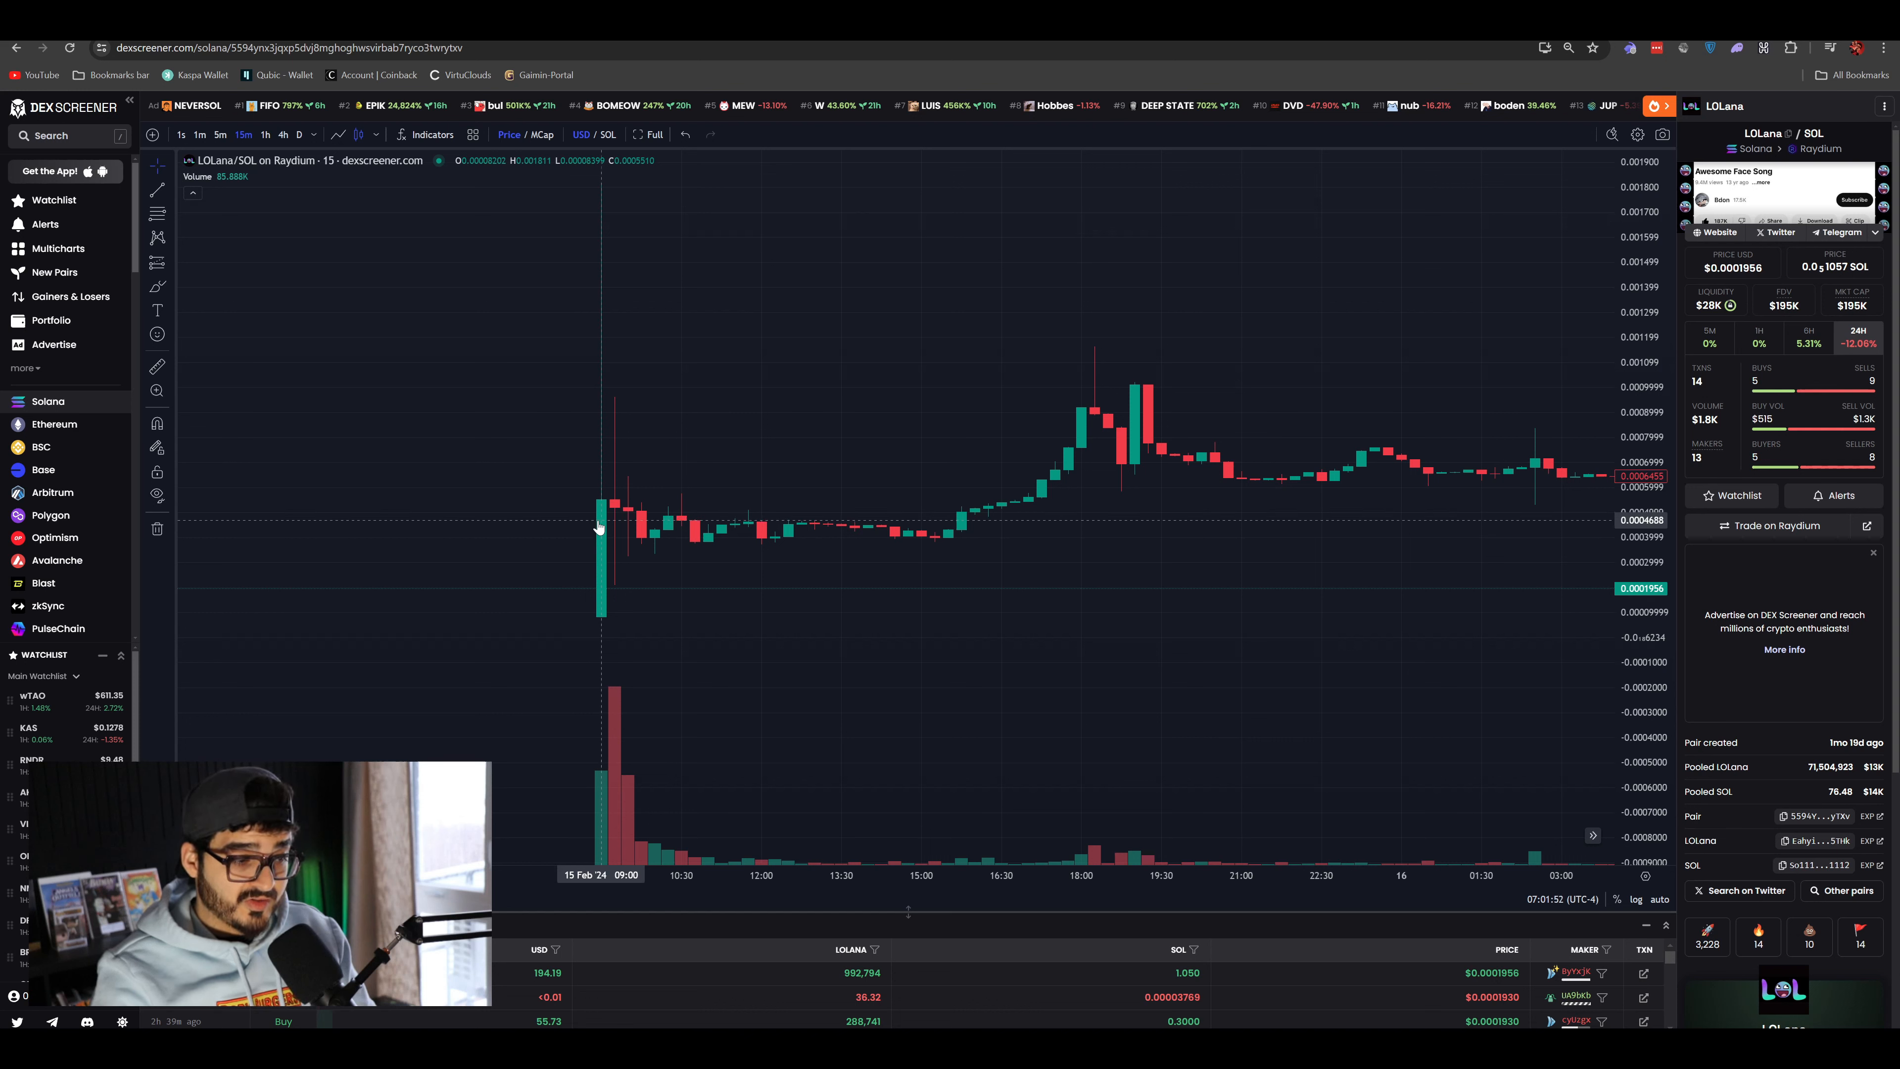
{"action": "mouse_move", "coordinate": [722, 530]}
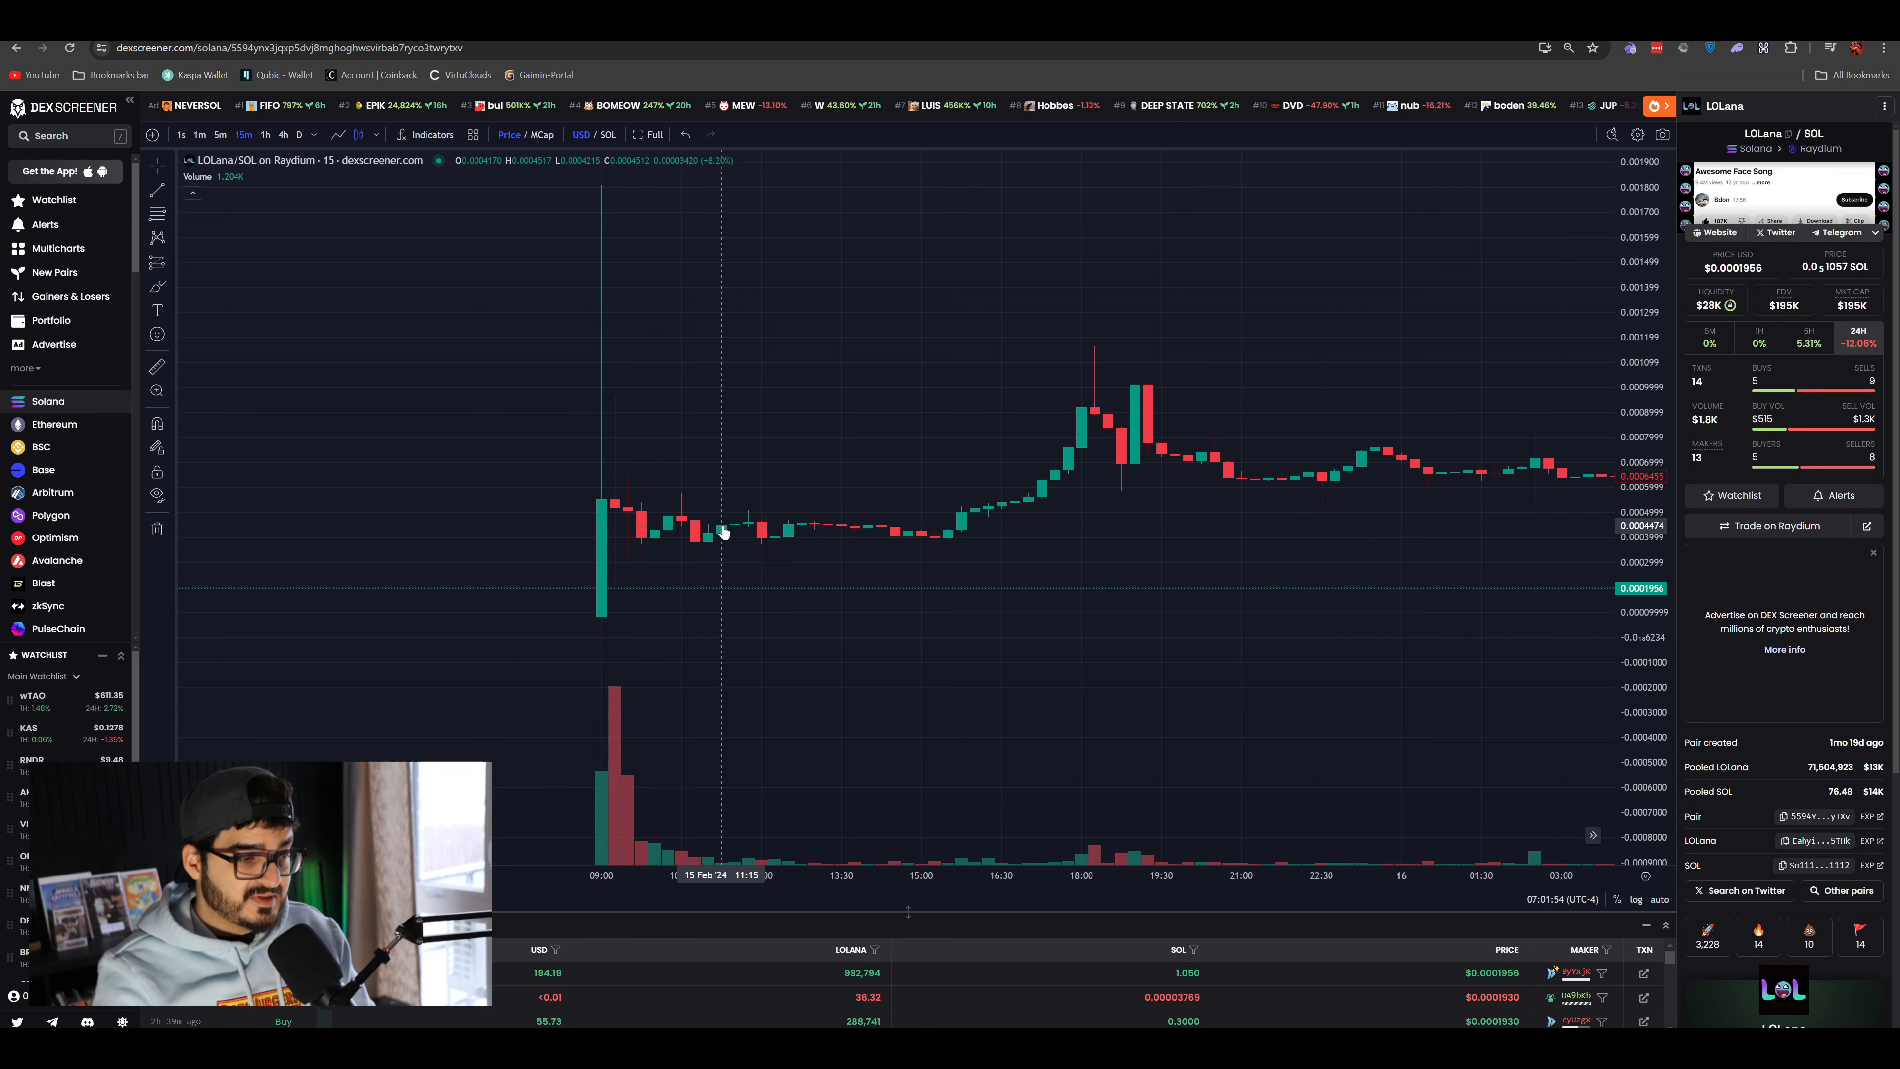
{"action": "mouse_move", "coordinate": [930, 536]}
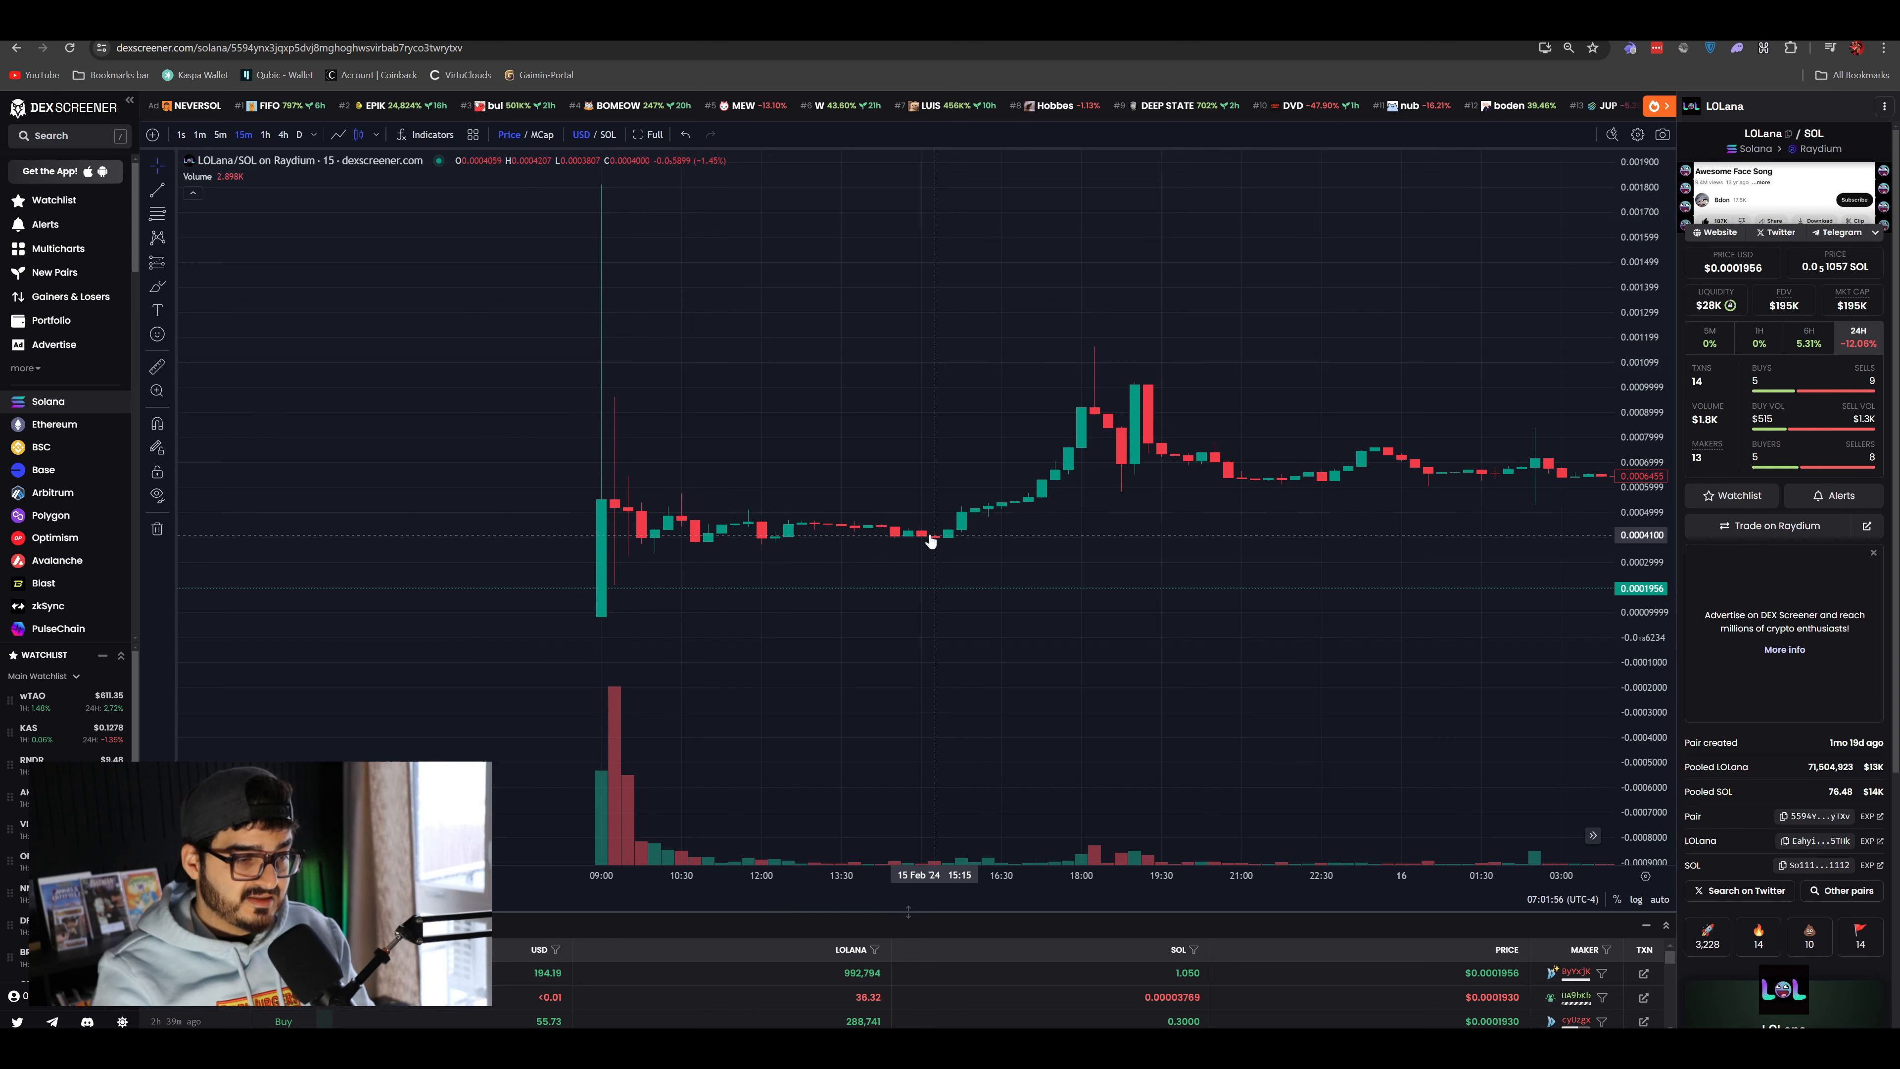
{"action": "mouse_move", "coordinate": [939, 536]}
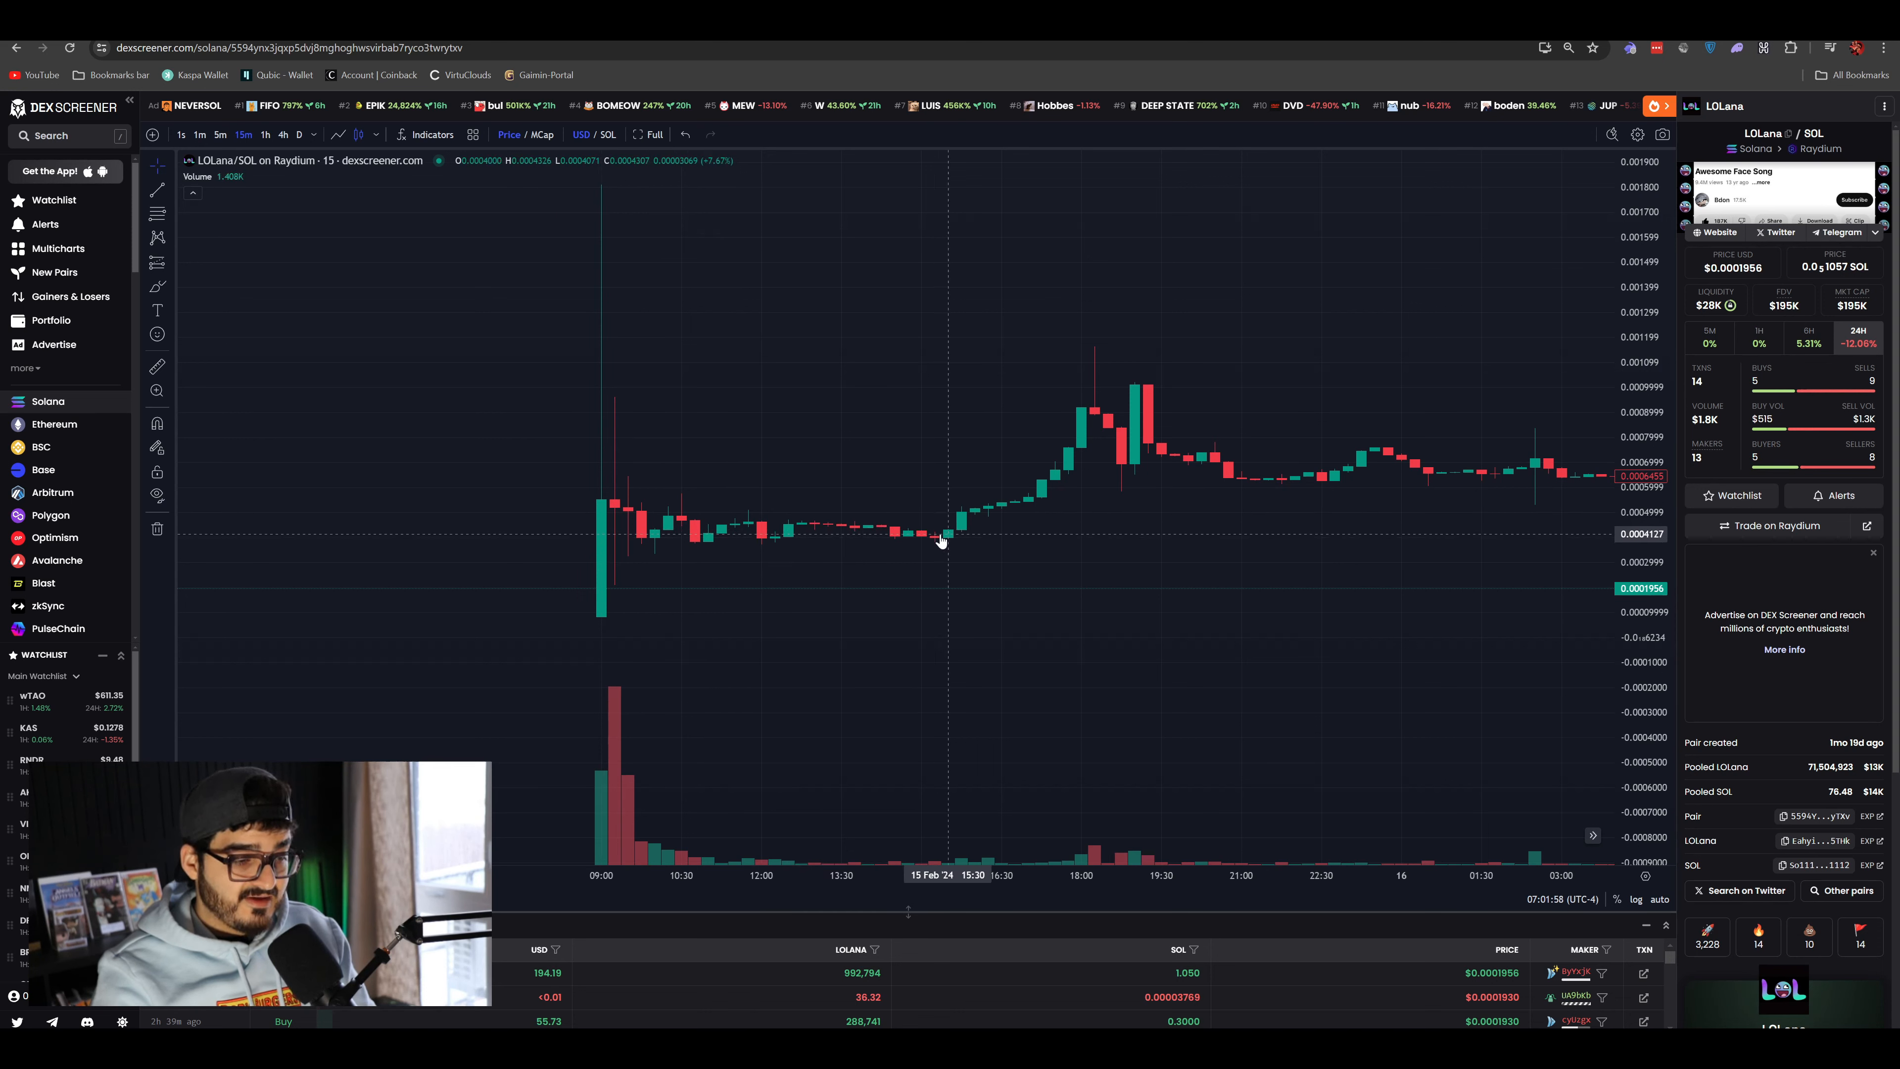
{"action": "mouse_move", "coordinate": [933, 525]}
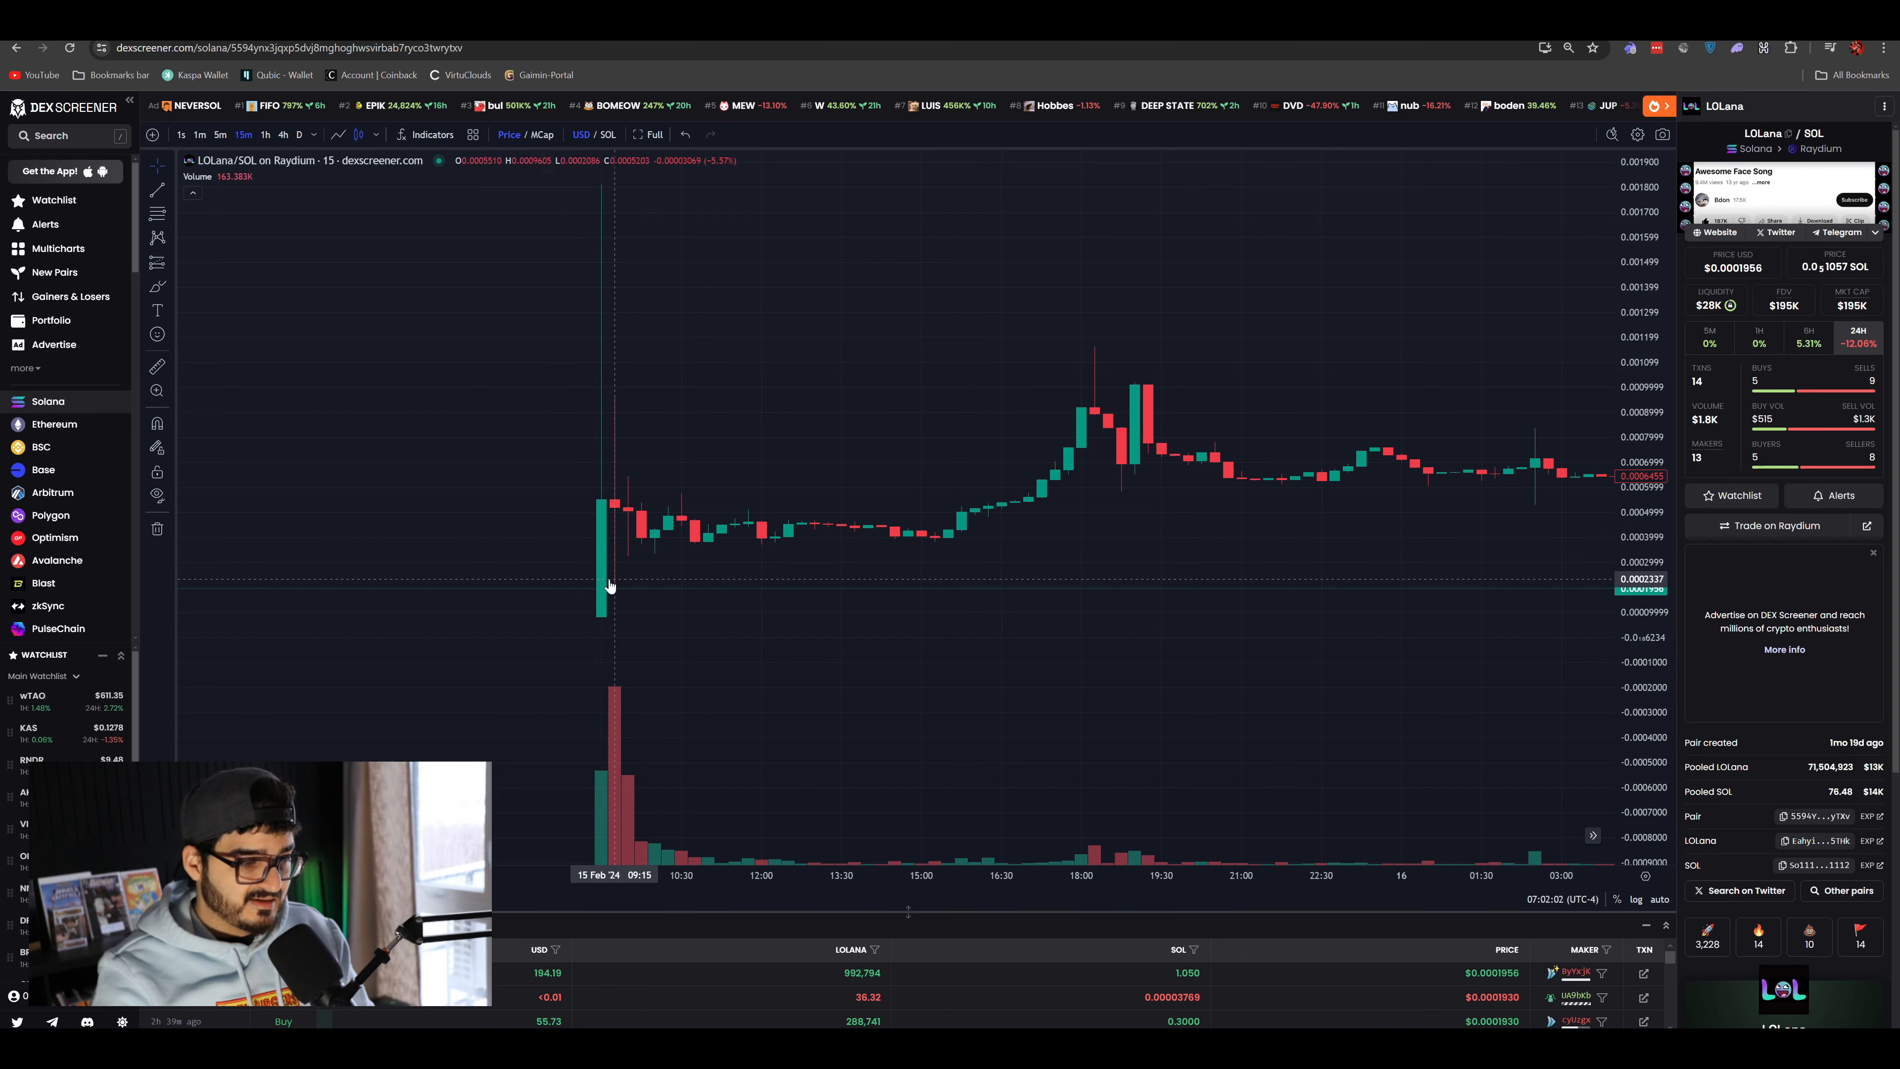
{"action": "mouse_move", "coordinate": [961, 533]}
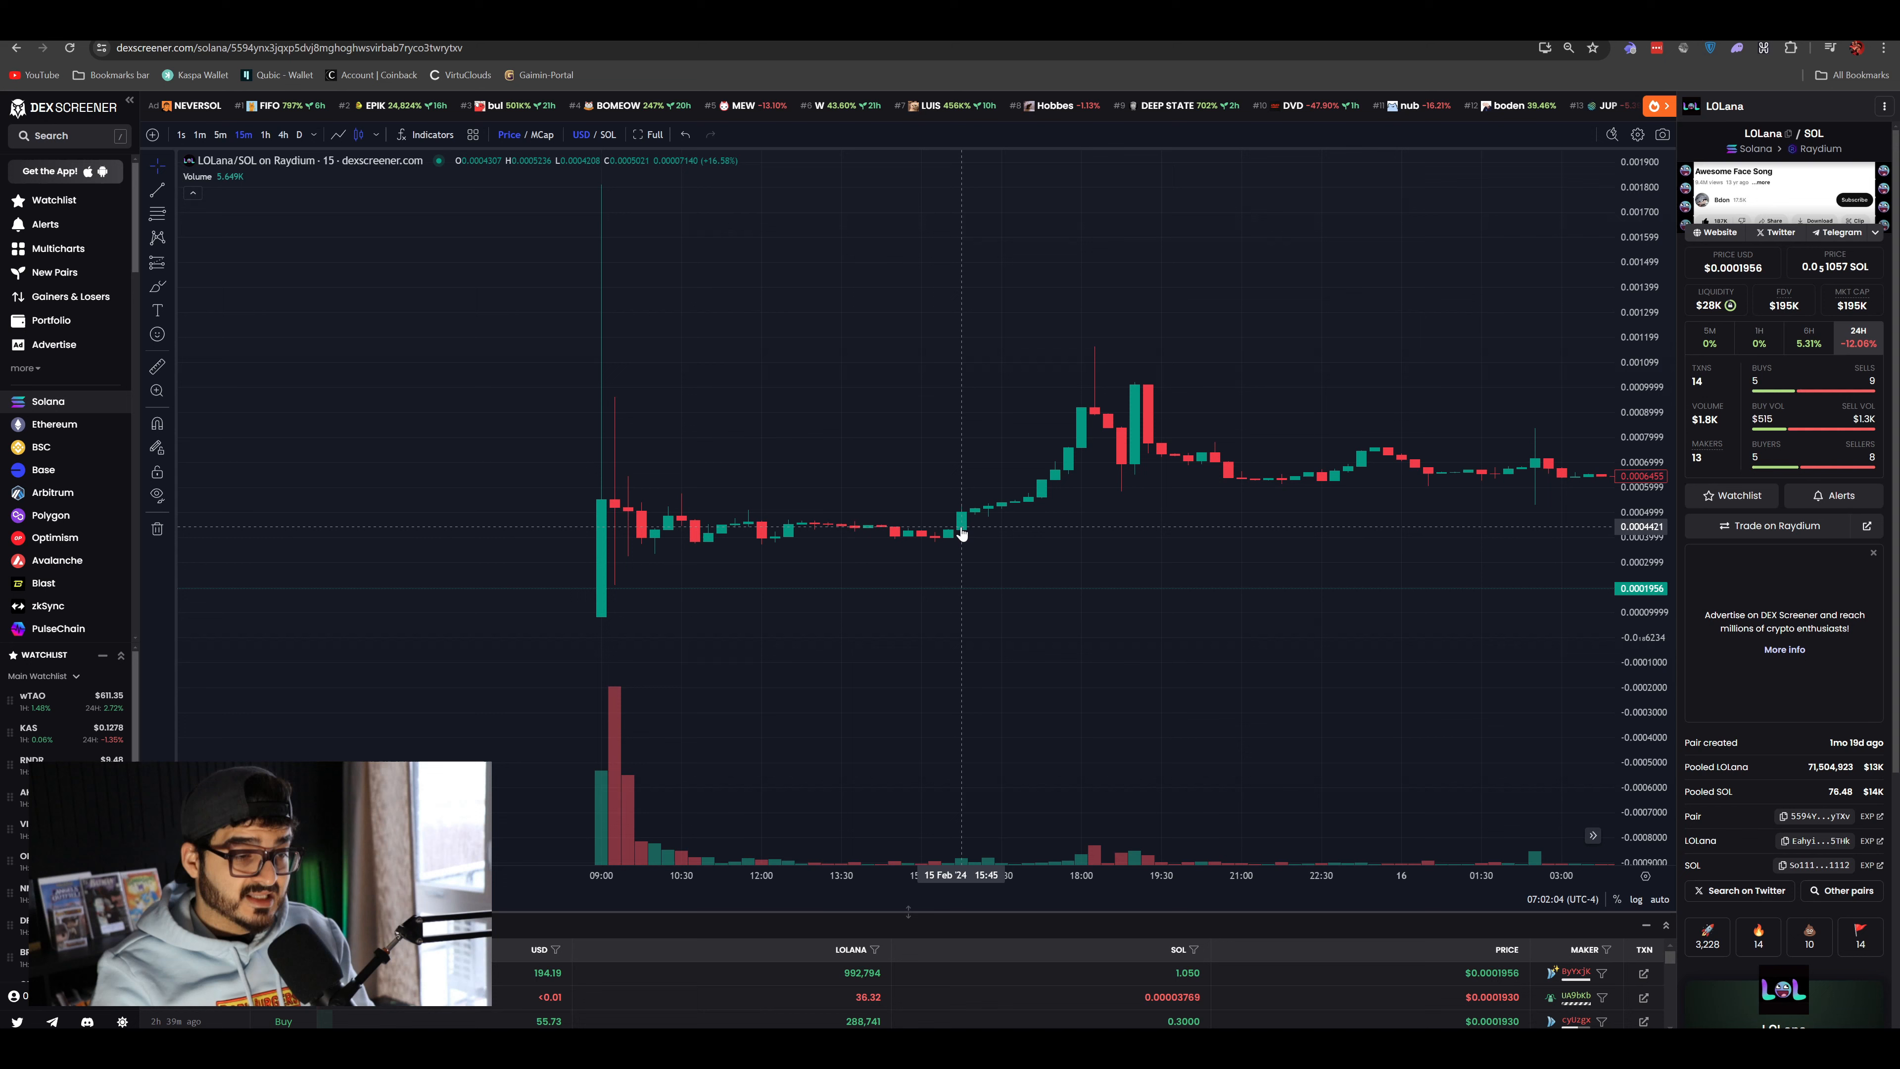
{"action": "mouse_move", "coordinate": [1100, 367]}
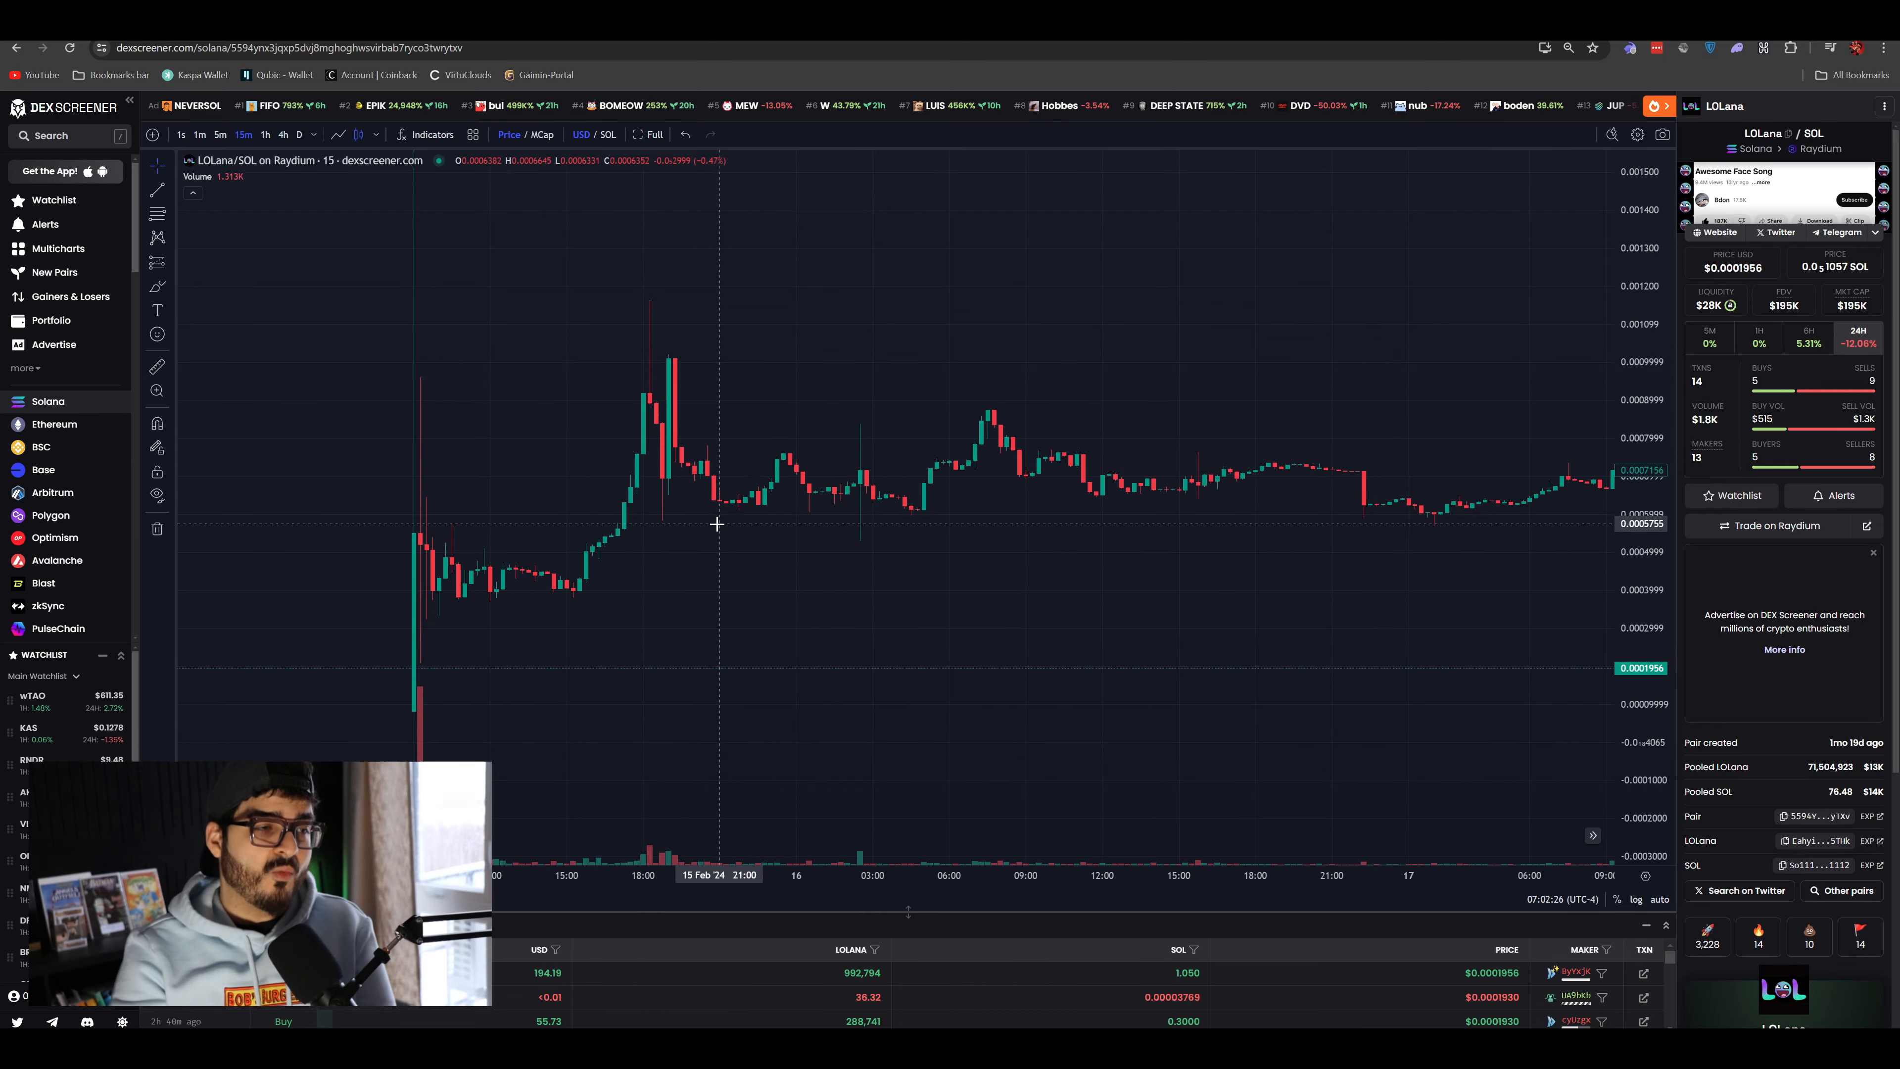
{"action": "mouse_move", "coordinate": [1068, 421]}
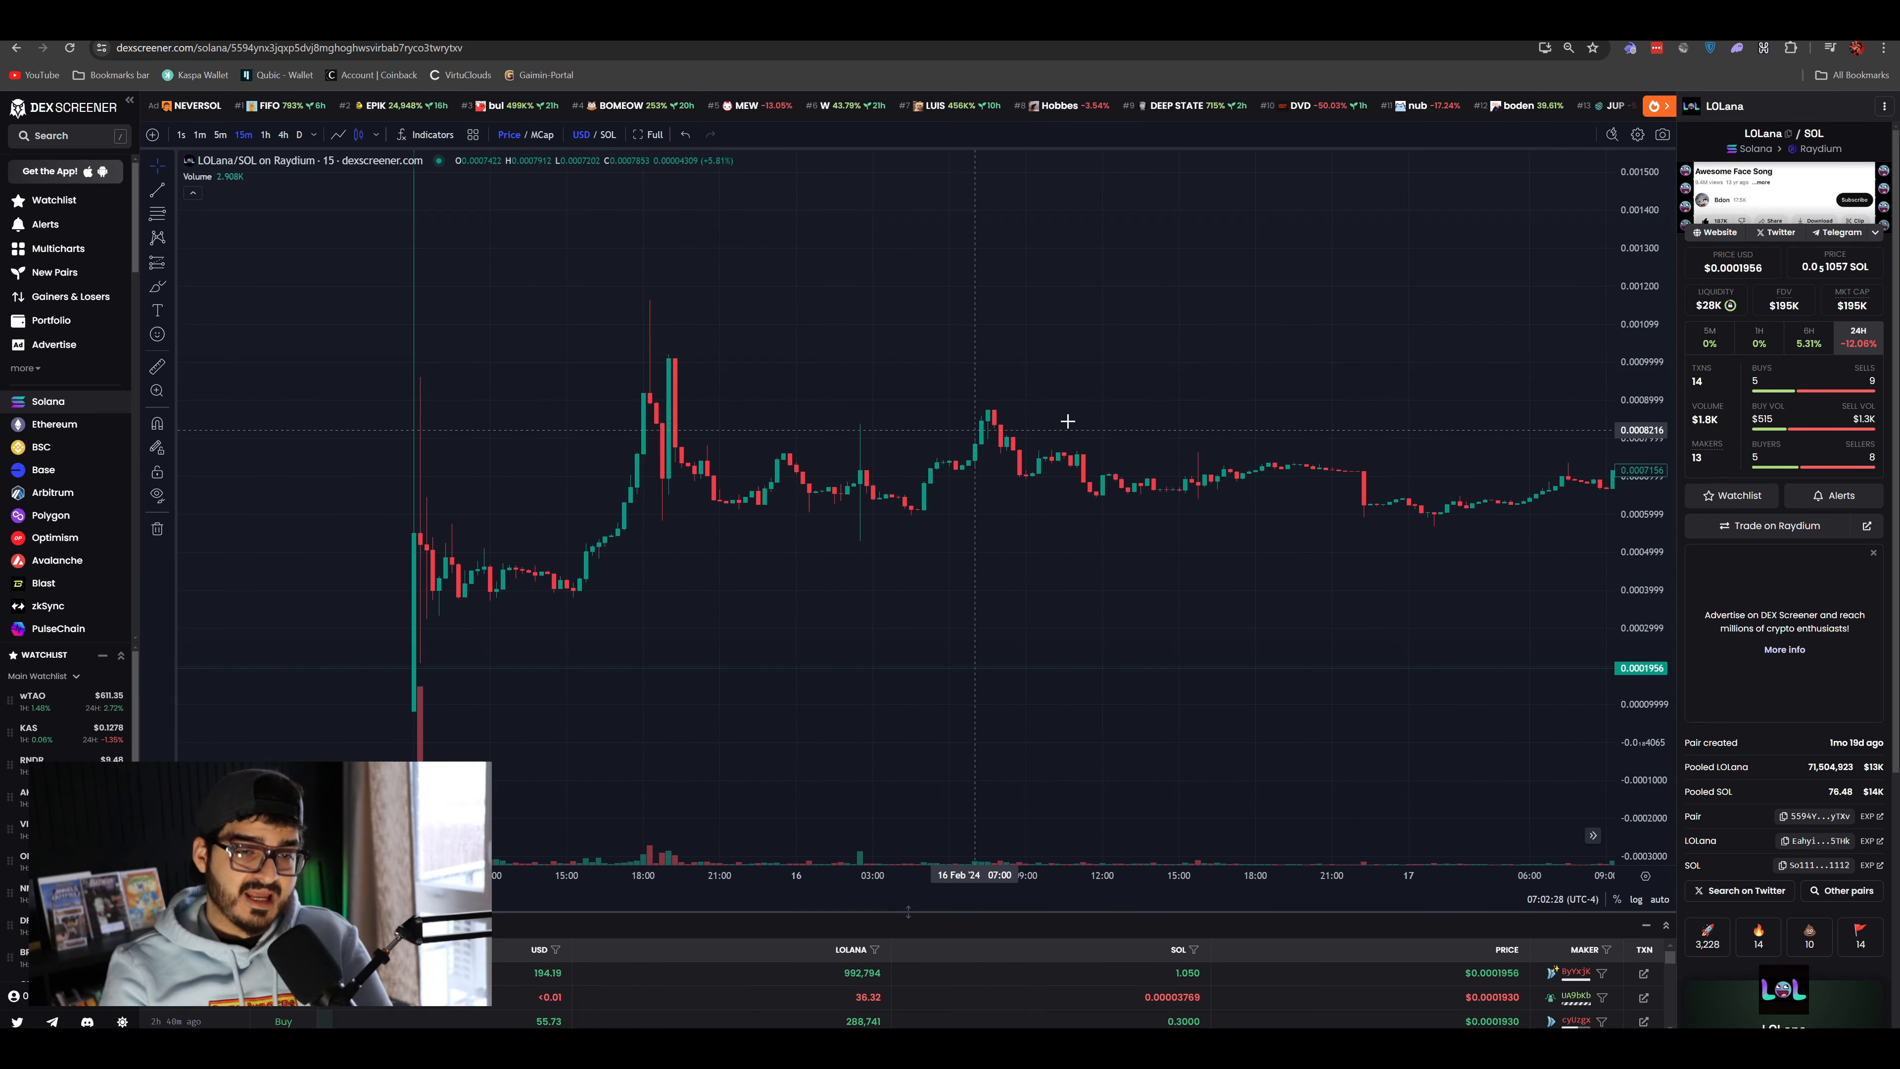
{"action": "mouse_move", "coordinate": [1263, 576]}
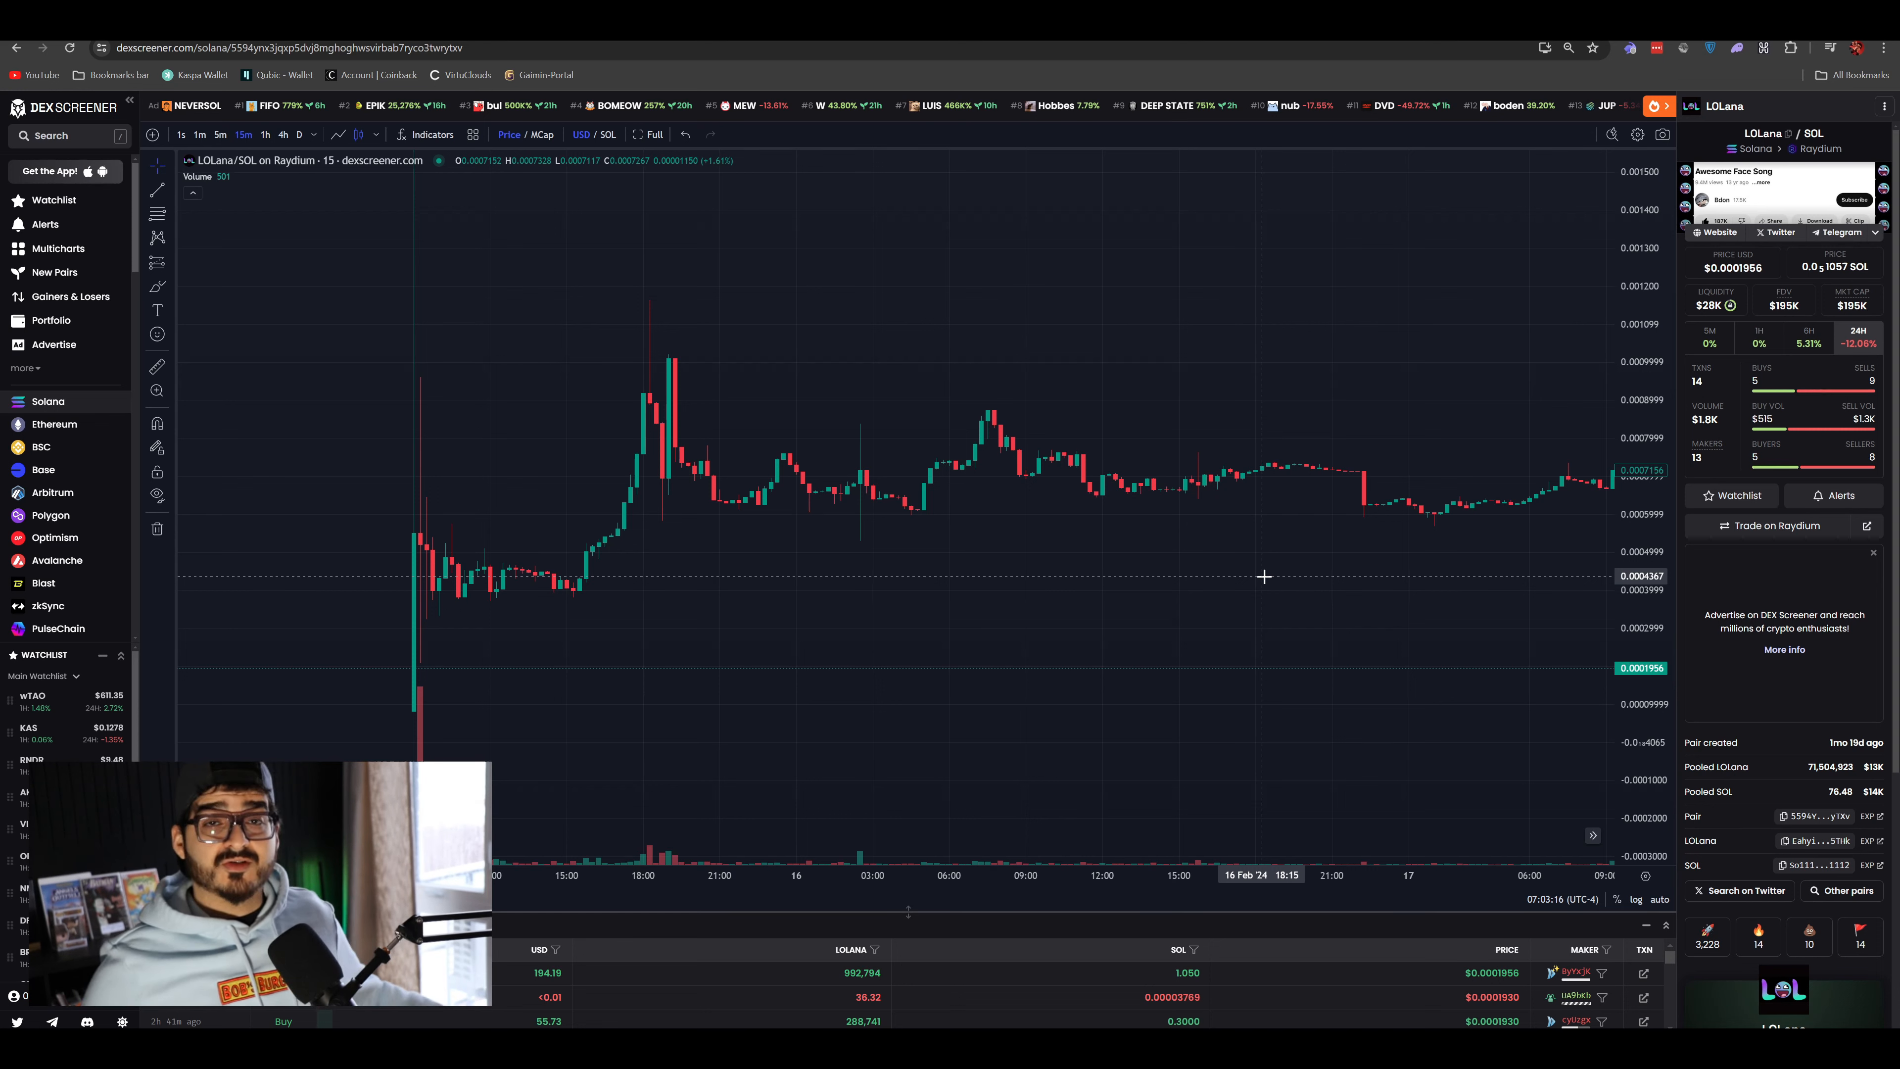
{"action": "mouse_move", "coordinate": [1272, 481]}
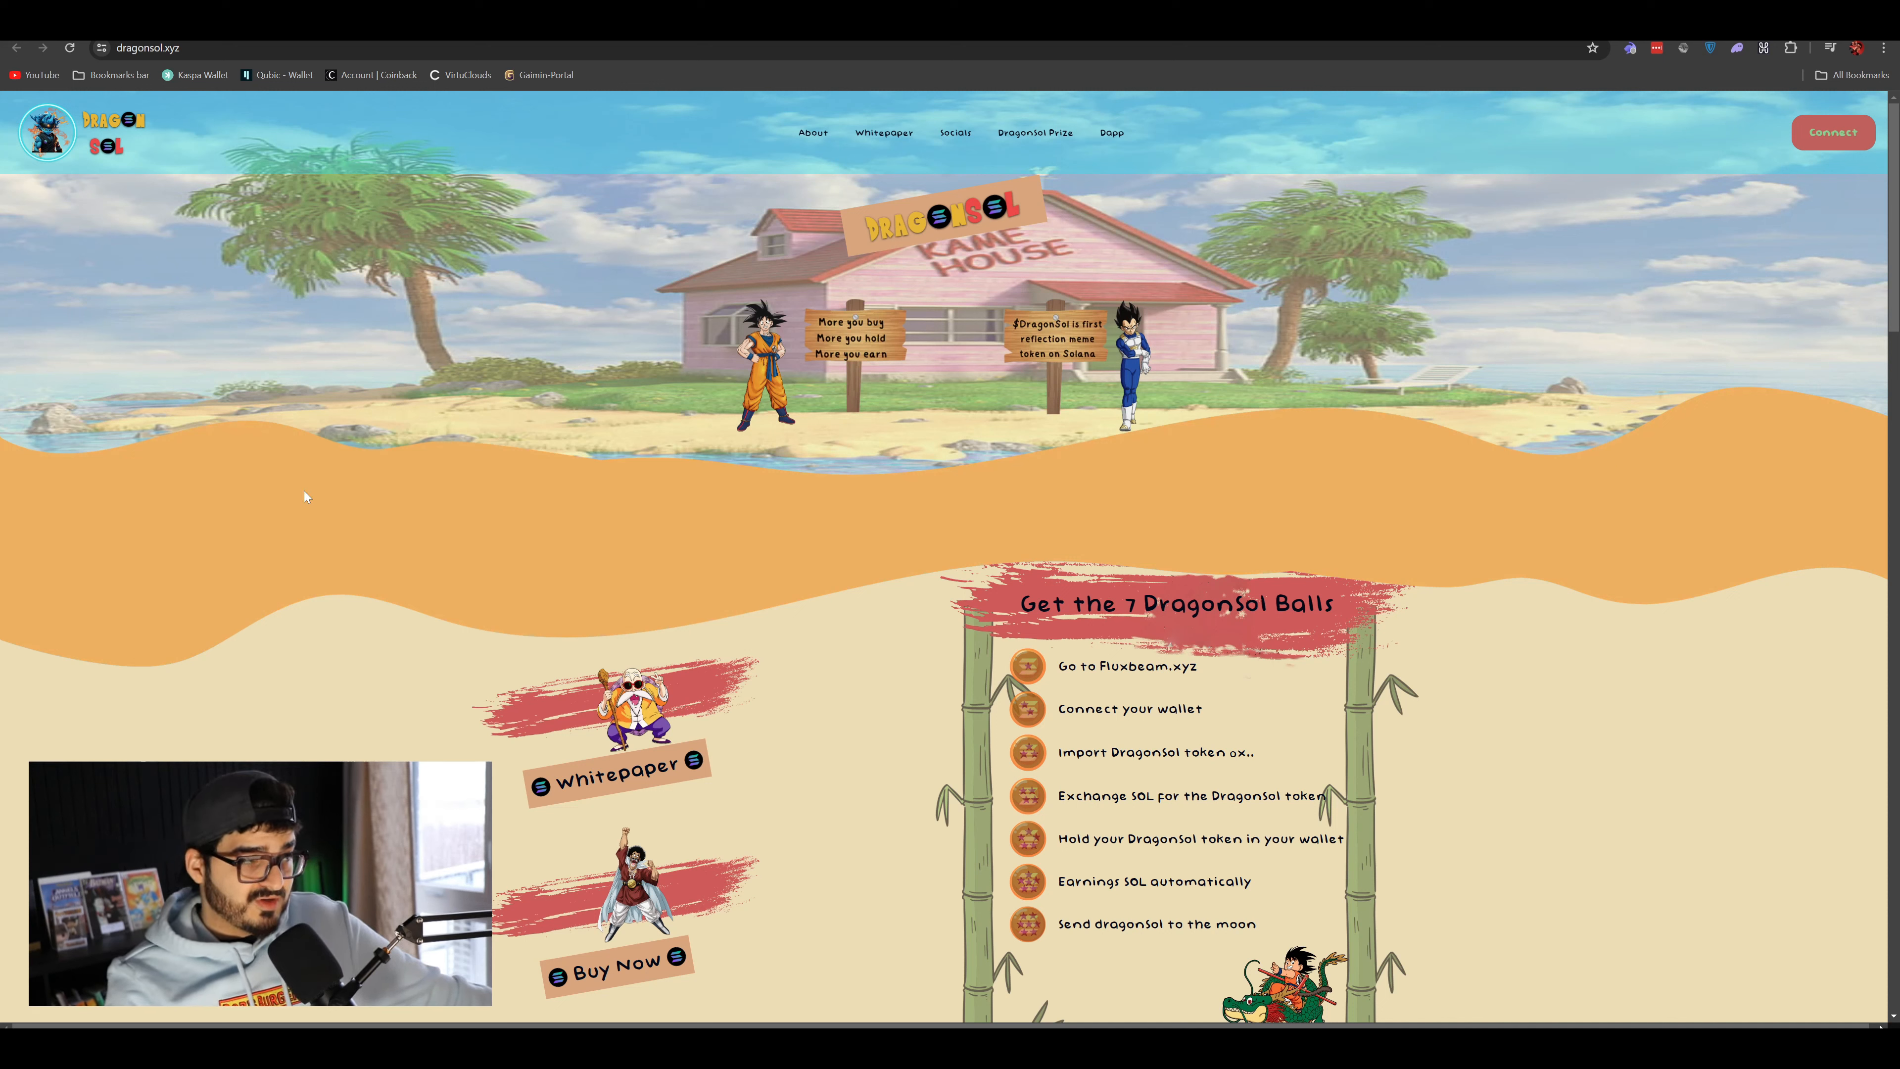
{"action": "mouse_move", "coordinate": [402, 139]}
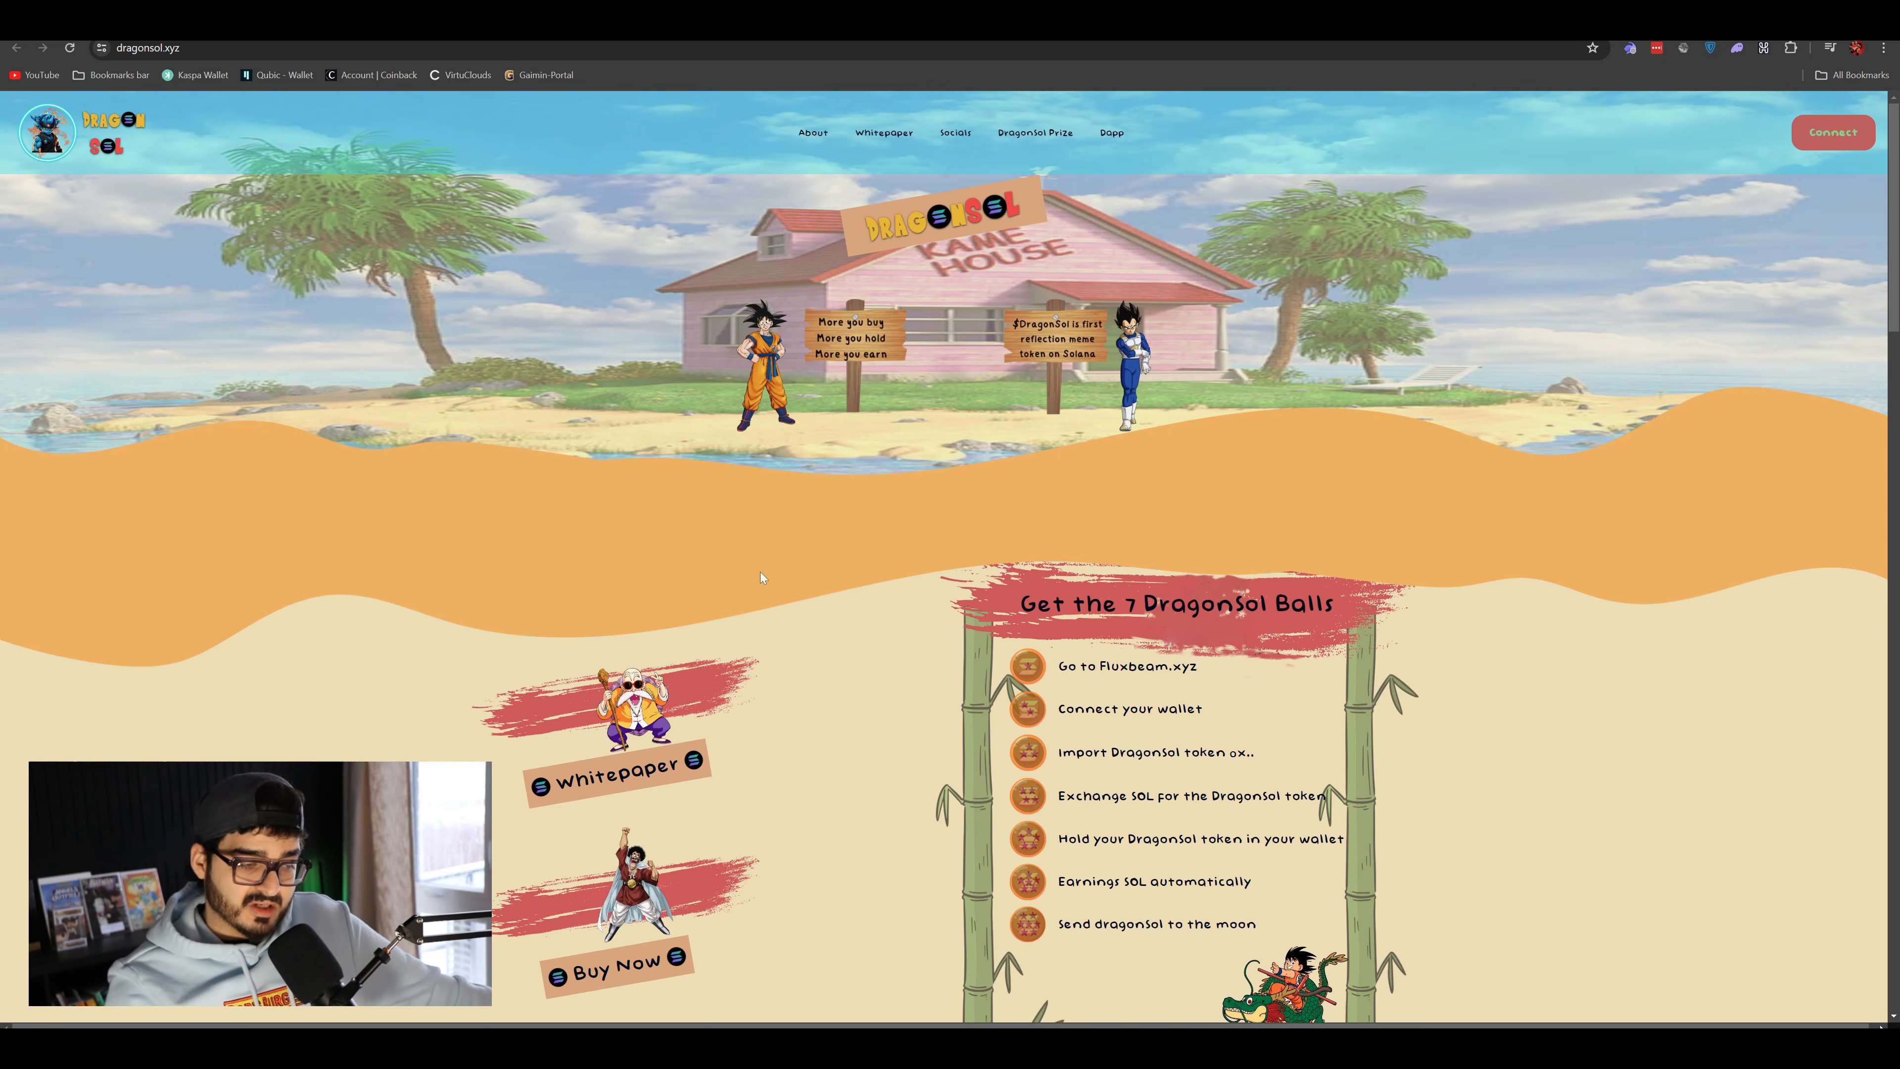
- Scroll down the DragonSol homepage past the weekly prize to the 3.7B supply, 8% tax details
{"action": "scroll", "scroll_direction": "down", "scroll_amount": 3}
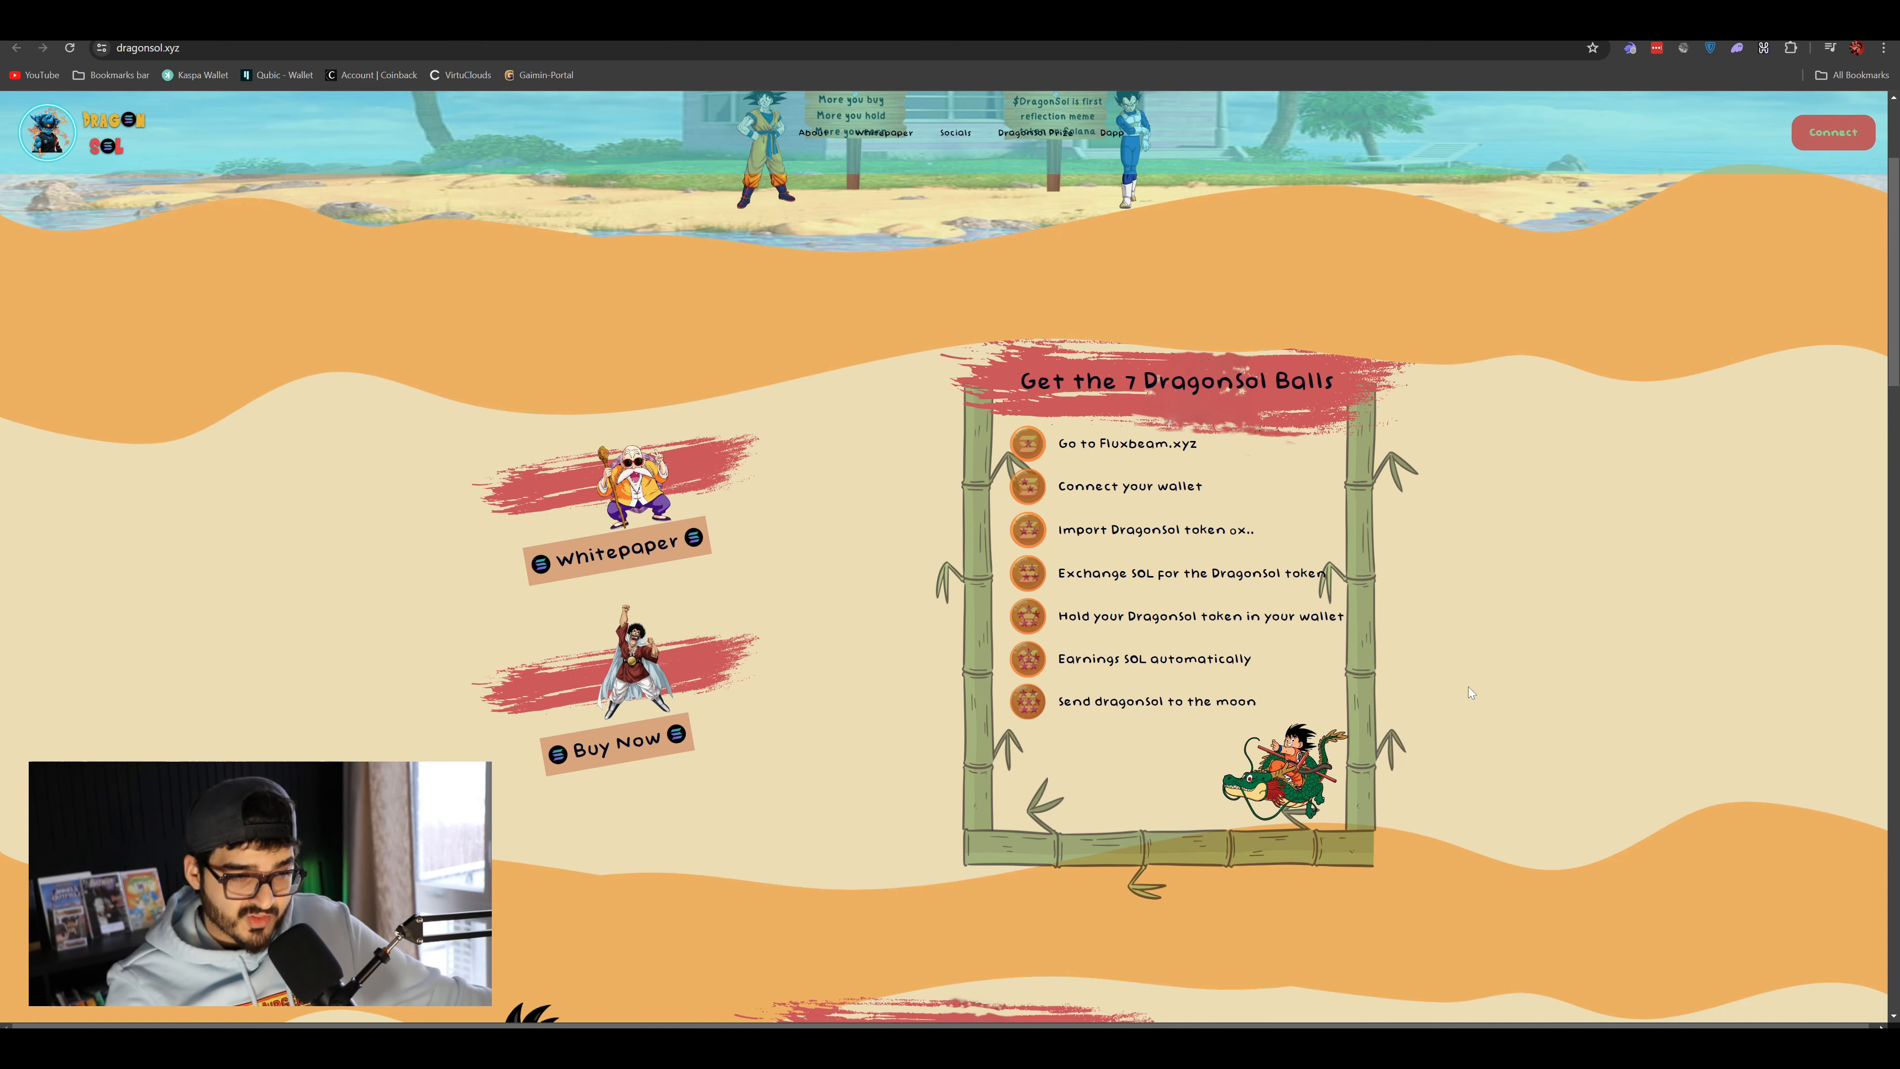
{"action": "scroll", "scroll_direction": "down", "scroll_amount": 3}
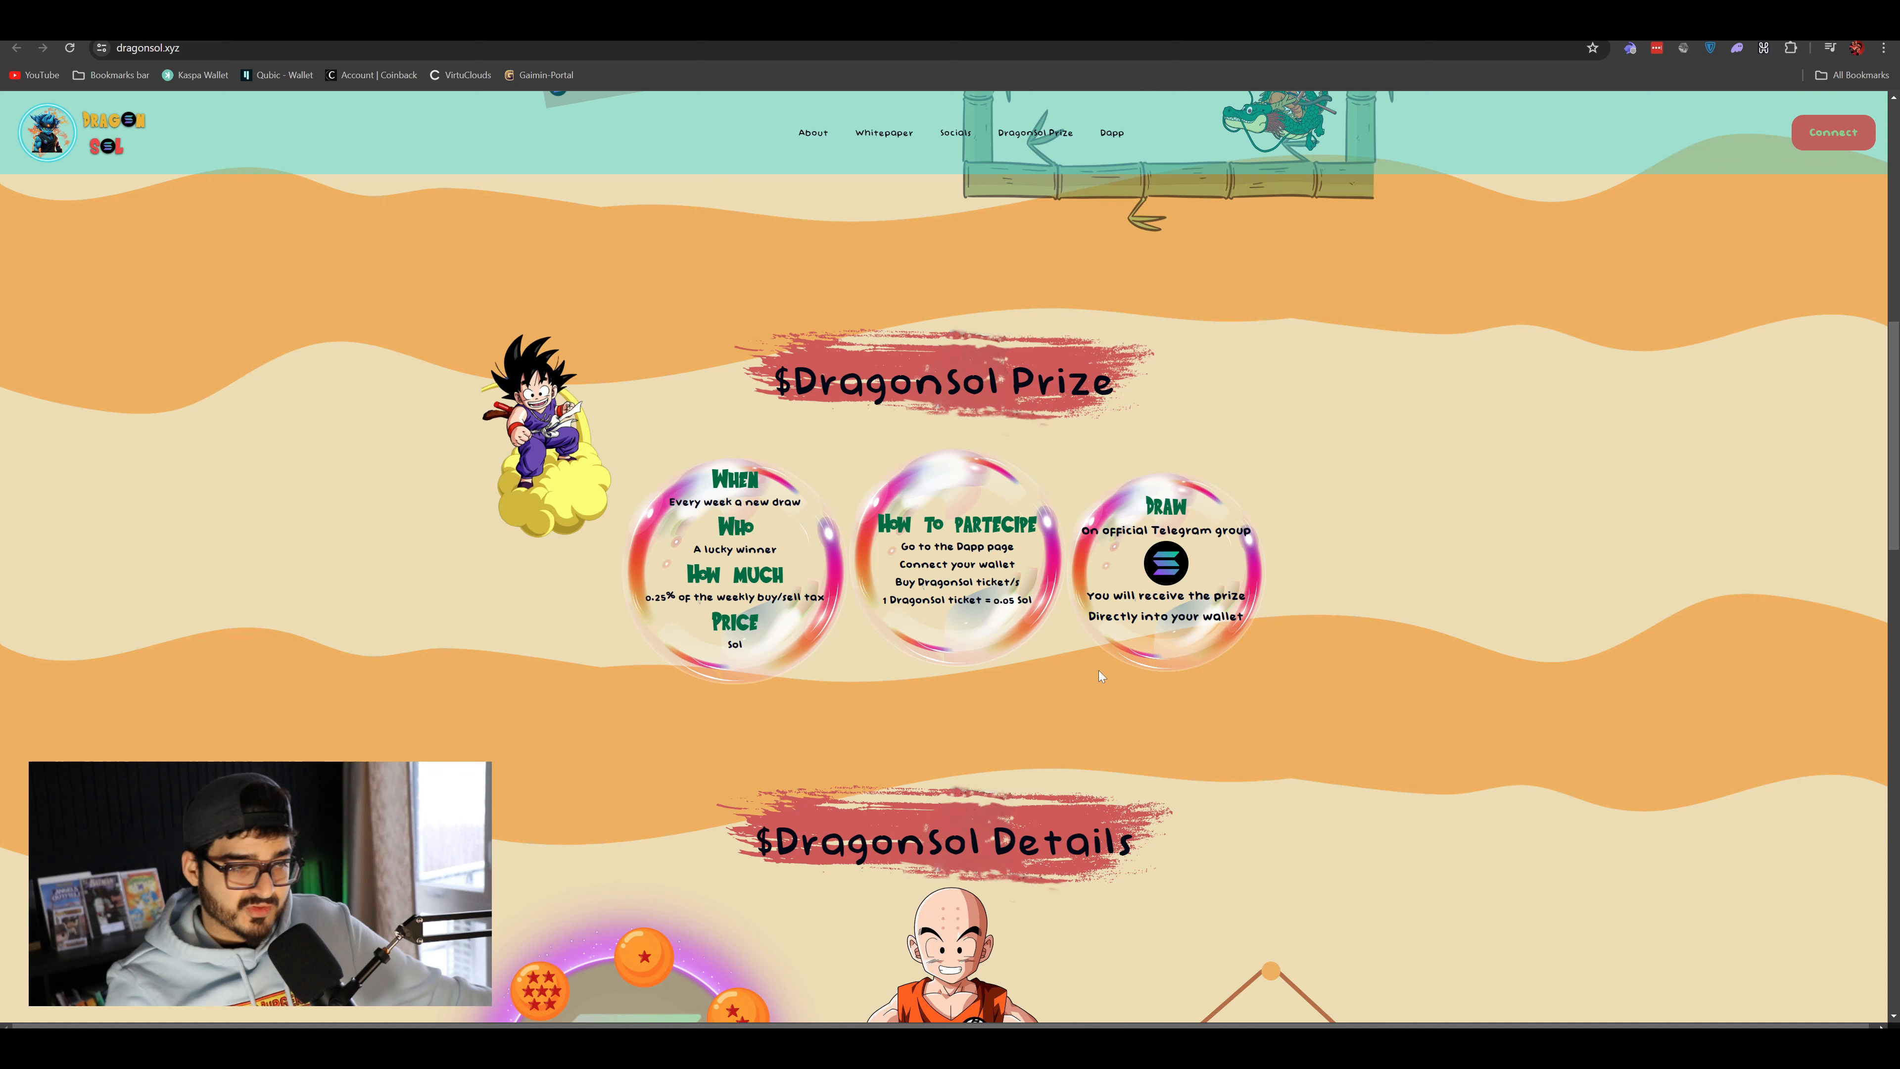
{"action": "mouse_move", "coordinate": [1123, 680]}
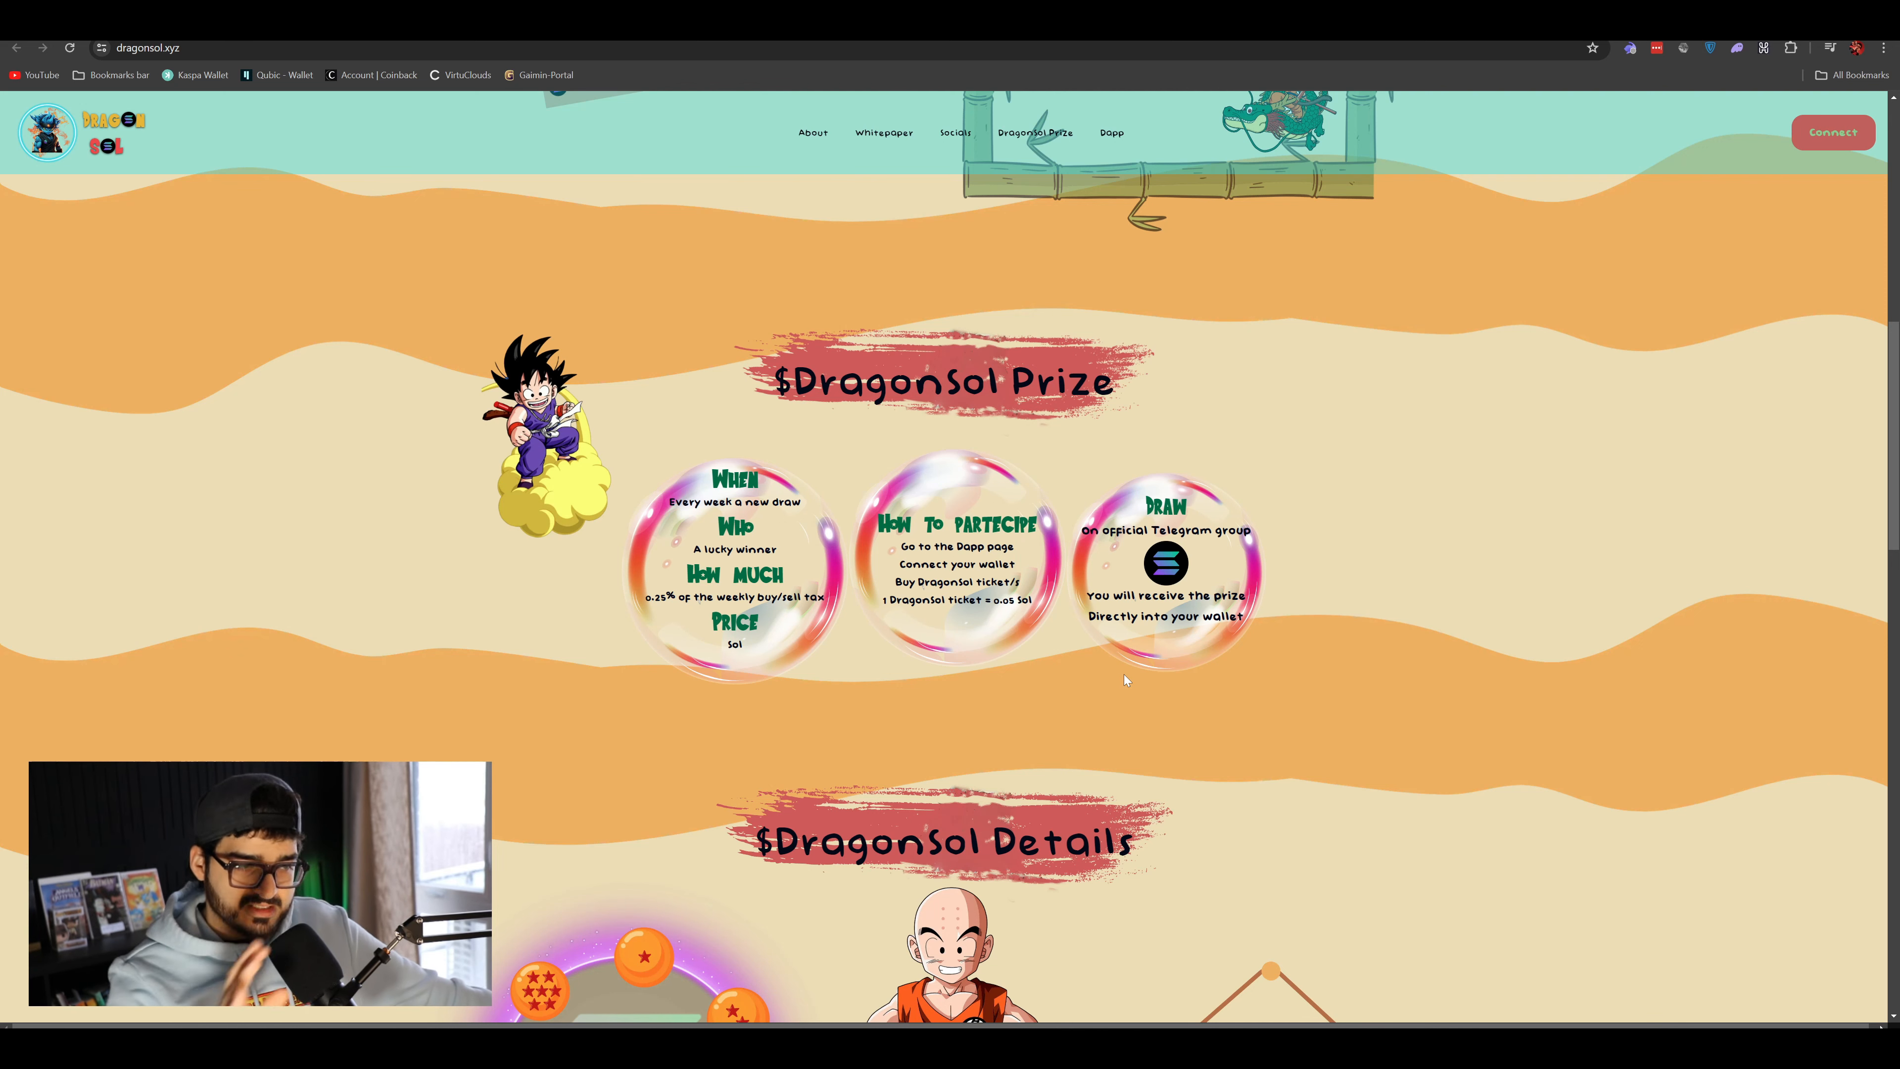
{"action": "mouse_move", "coordinate": [805, 730]}
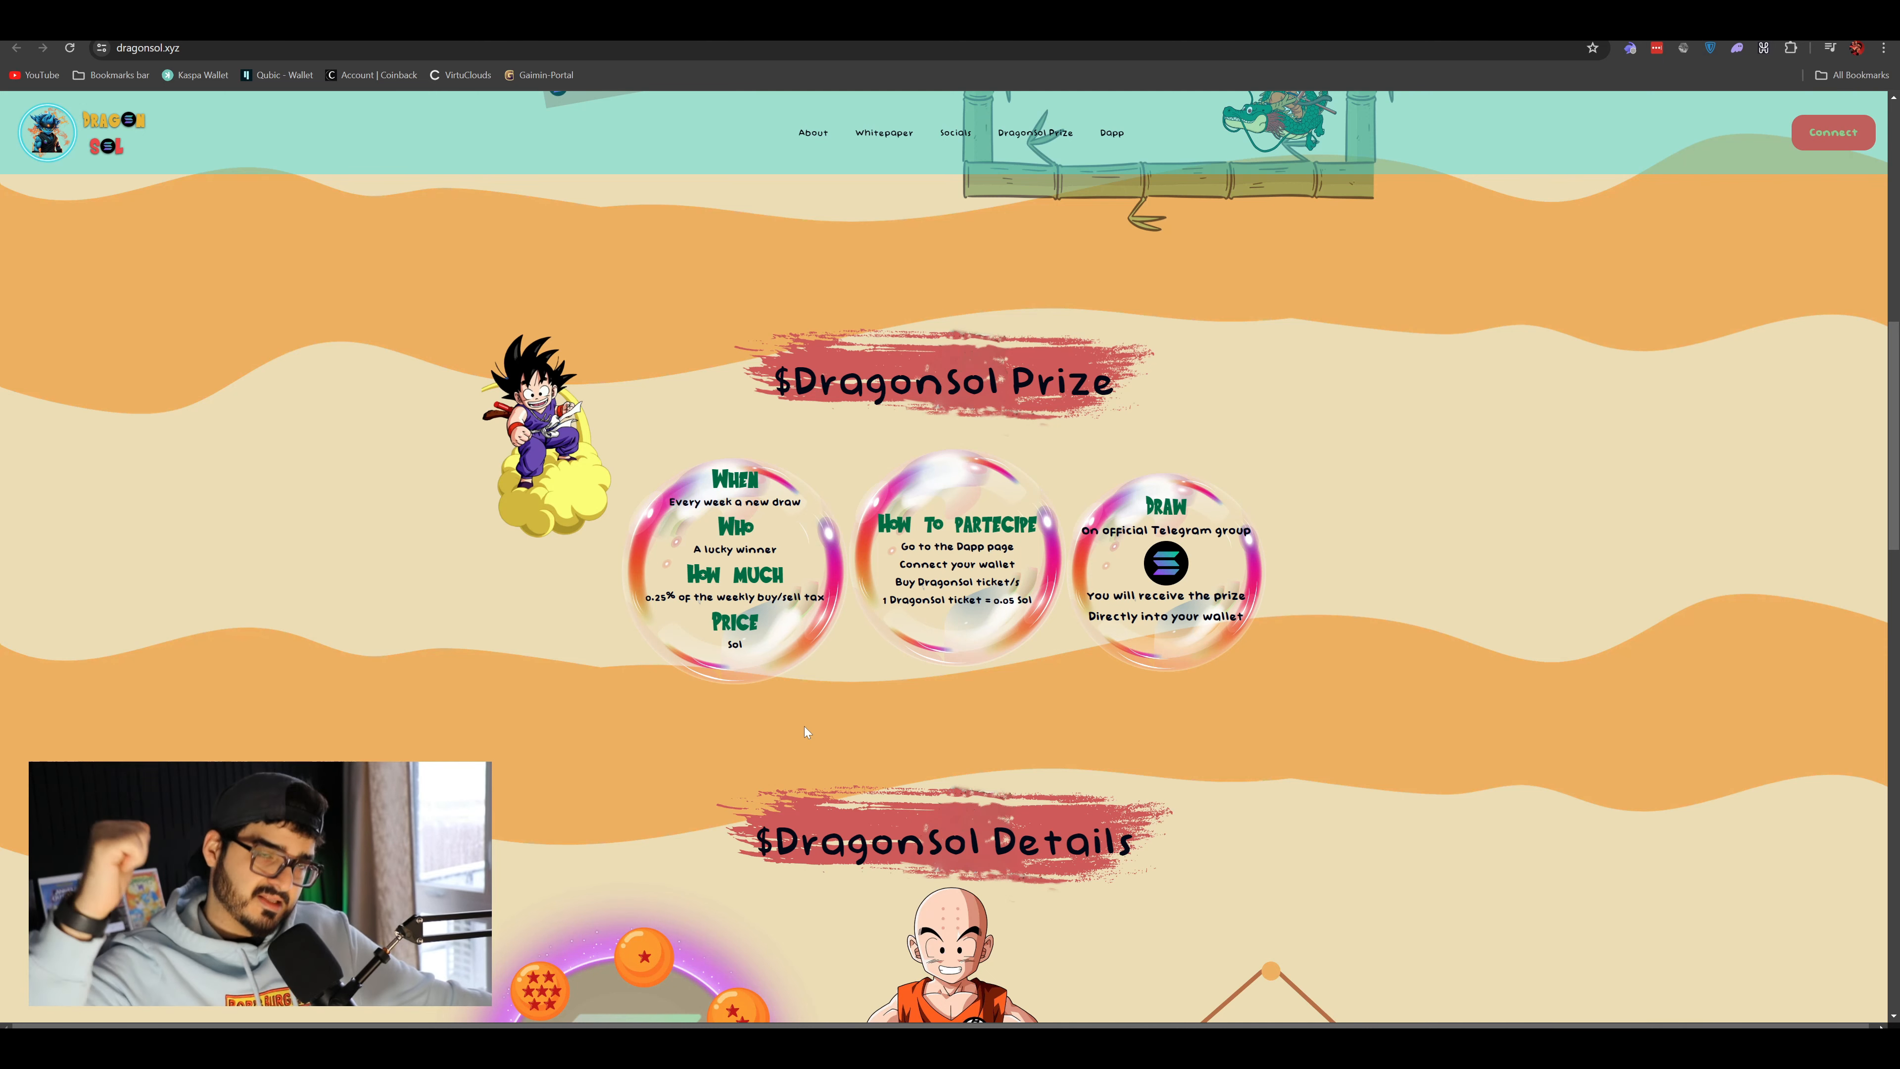
{"action": "scroll", "scroll_direction": "down", "scroll_amount": 3}
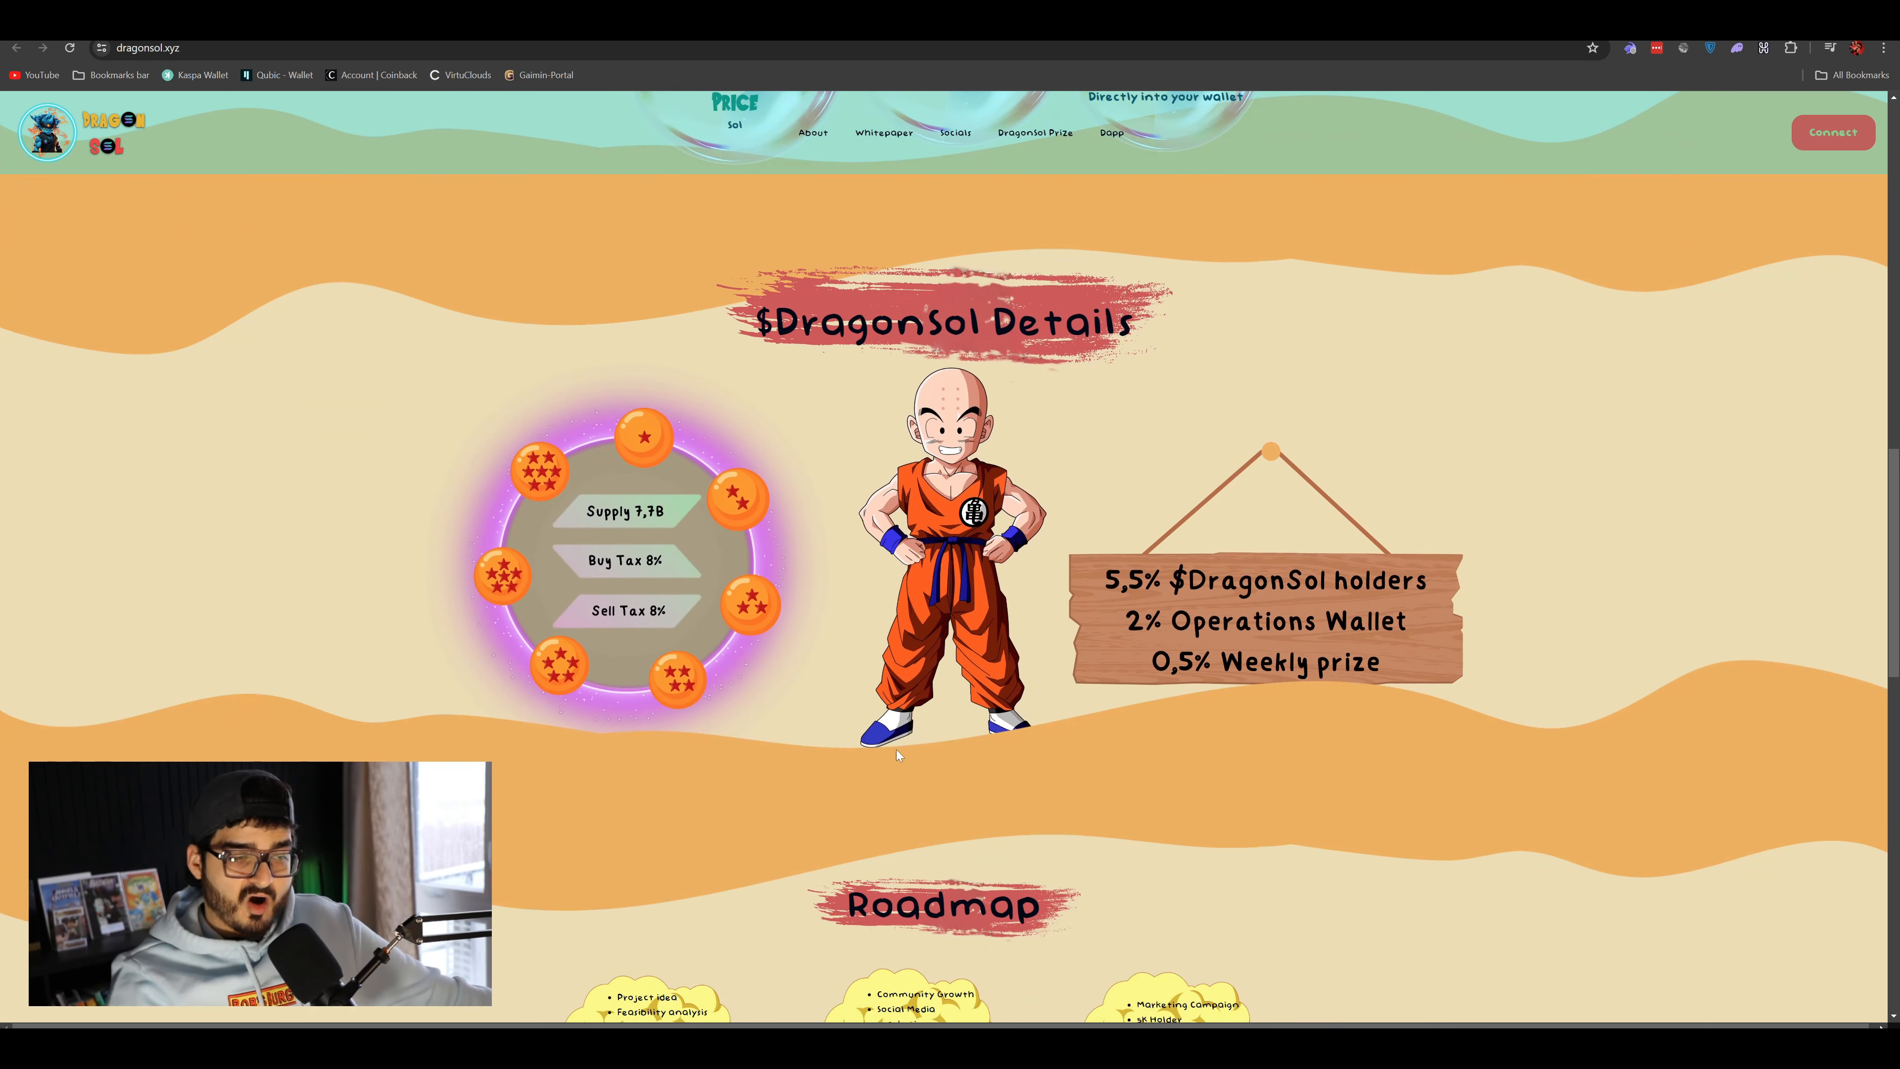
- Scroll dragonsol.xyz back up toward the Kame House banner at the top
{"action": "scroll", "scroll_direction": "up", "scroll_amount": 3}
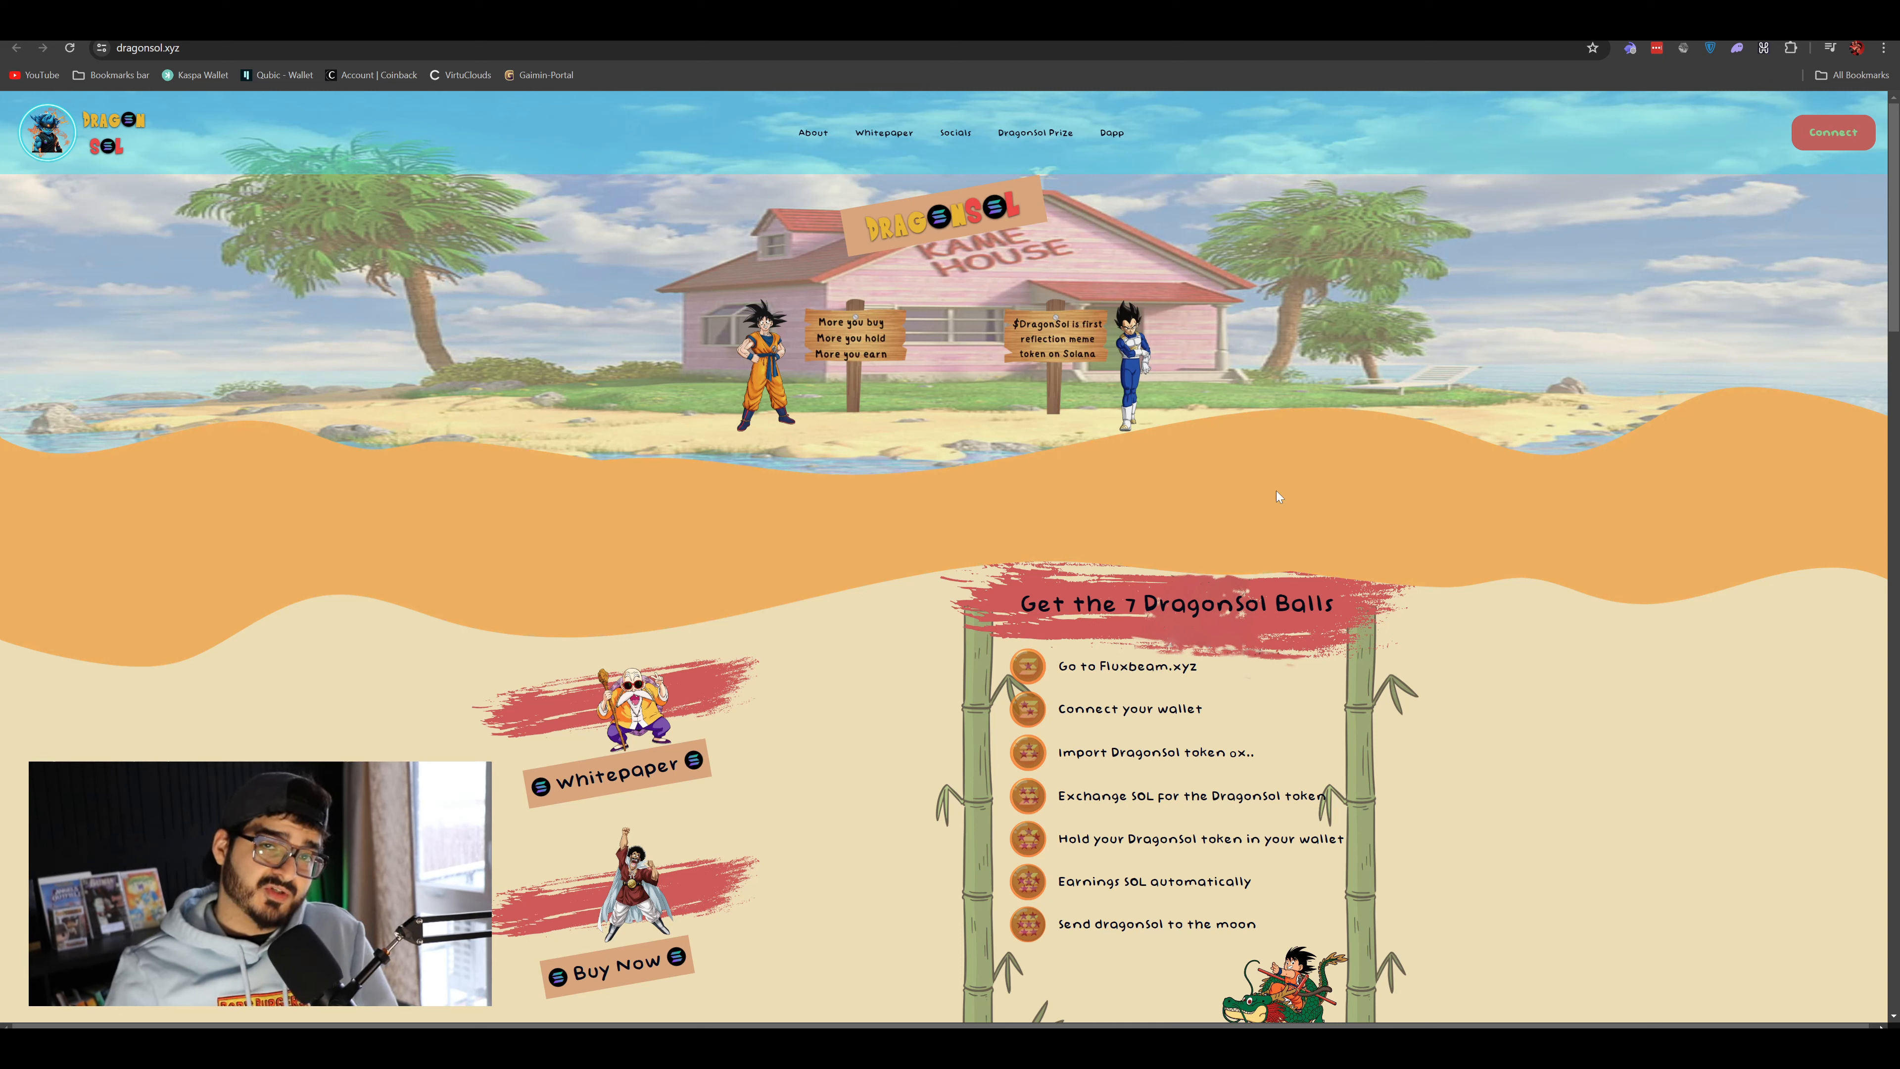
{"action": "mouse_move", "coordinate": [1248, 490]}
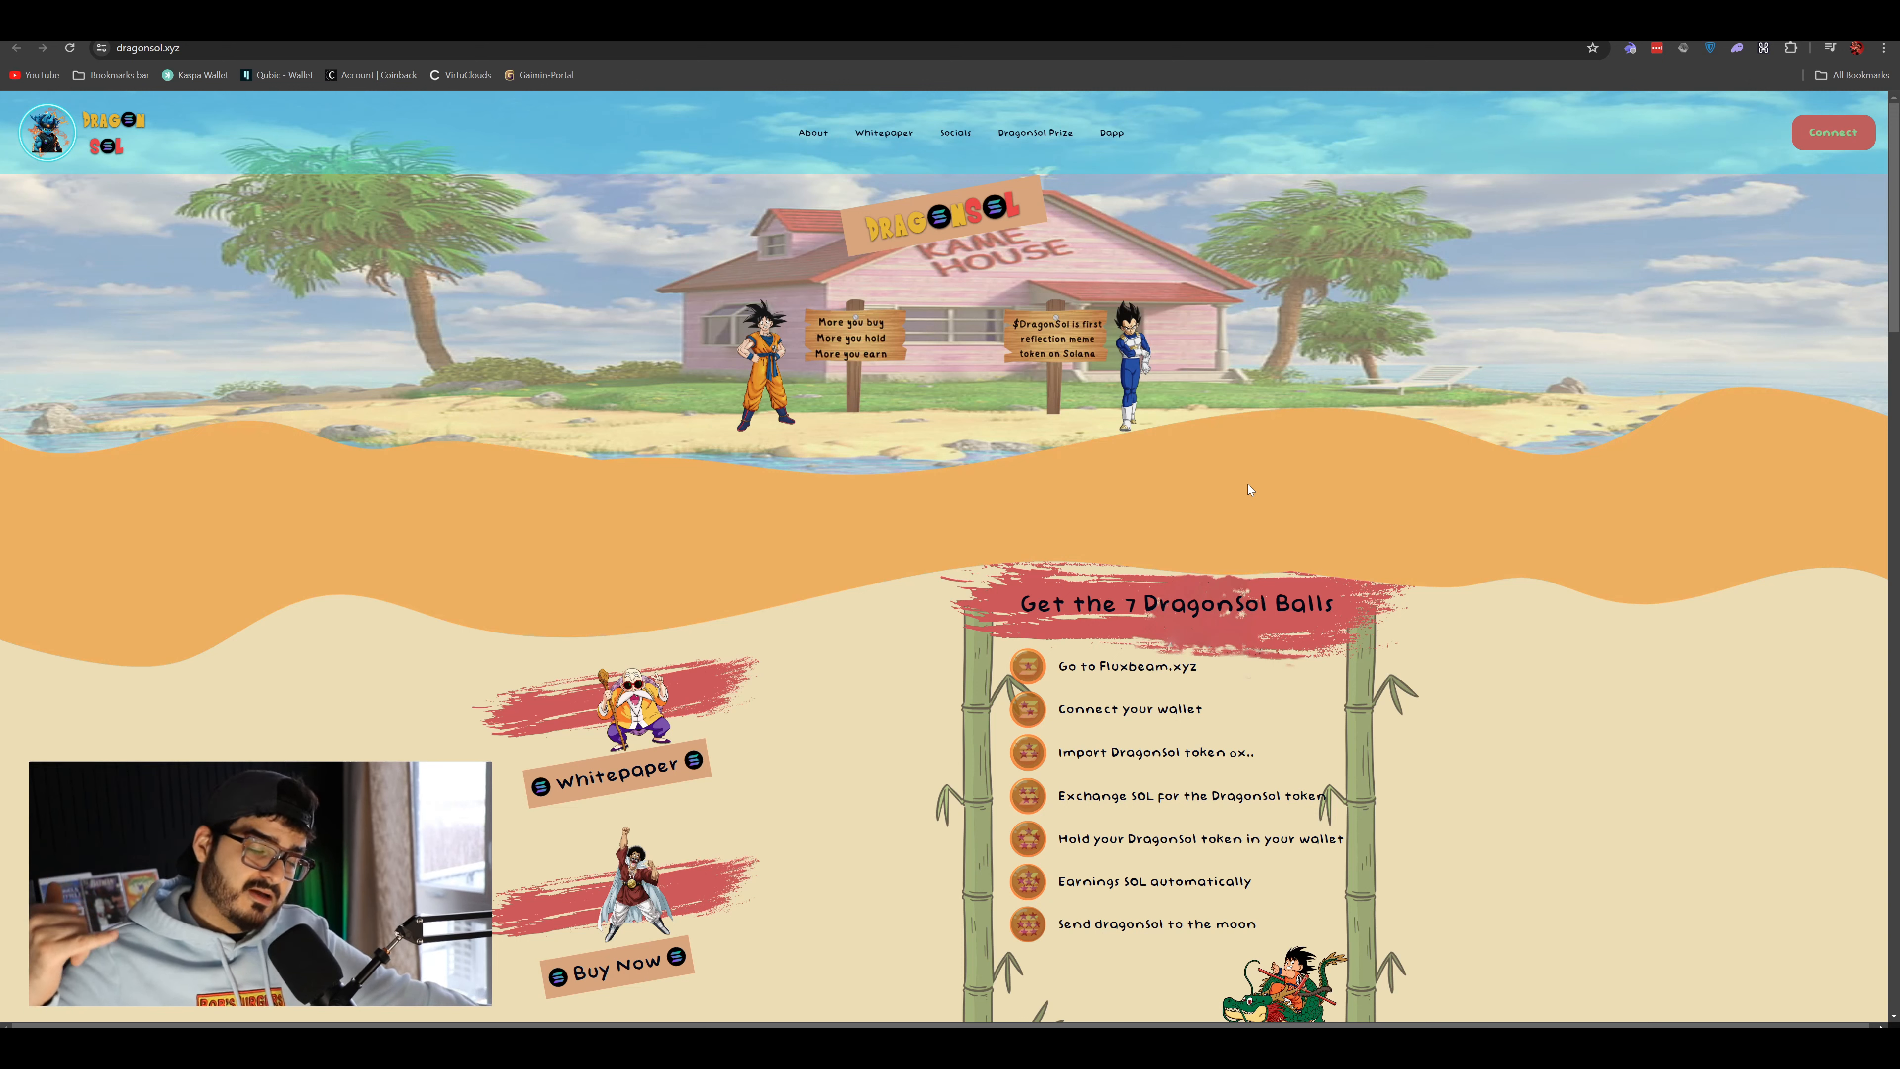
{"action": "mouse_move", "coordinate": [1378, 620]}
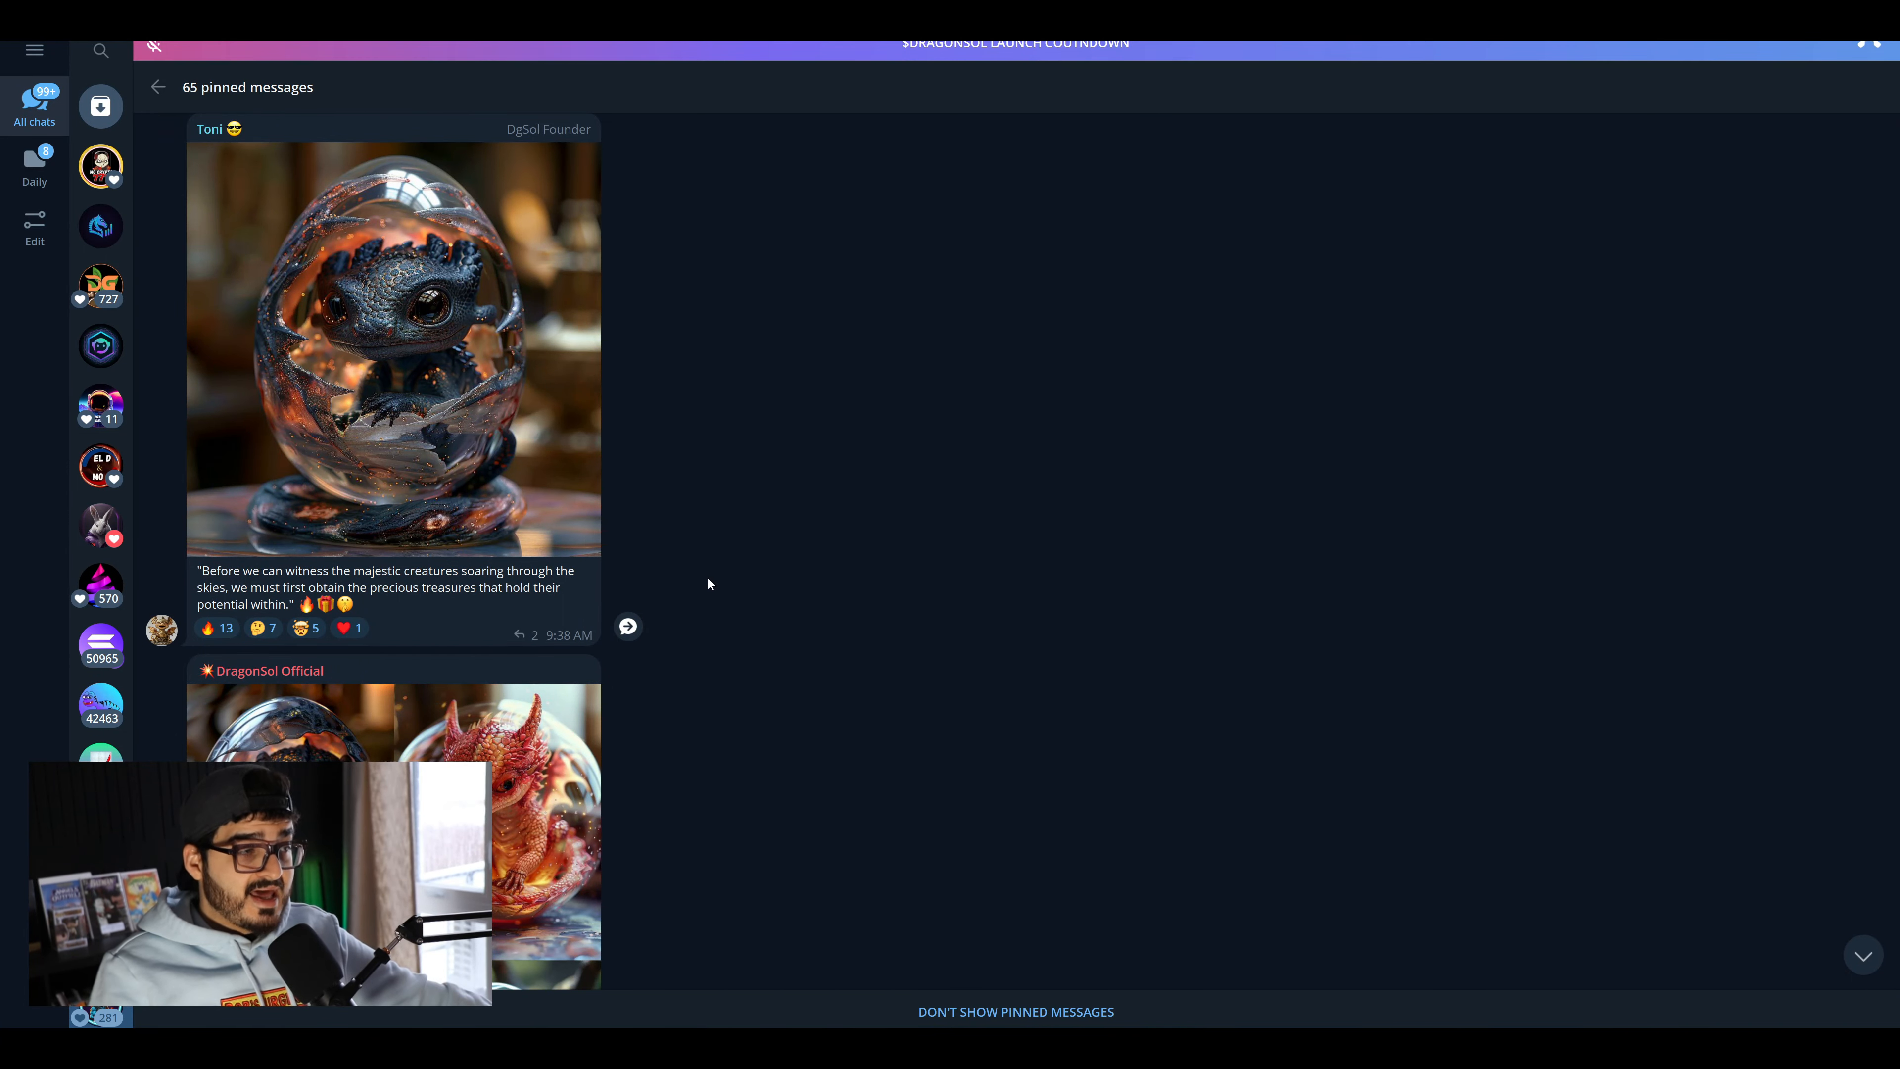
- Scroll the pinned messages down toward the dragon egg NFT album and Important Announcement
{"action": "scroll", "scroll_direction": "down", "scroll_amount": 3}
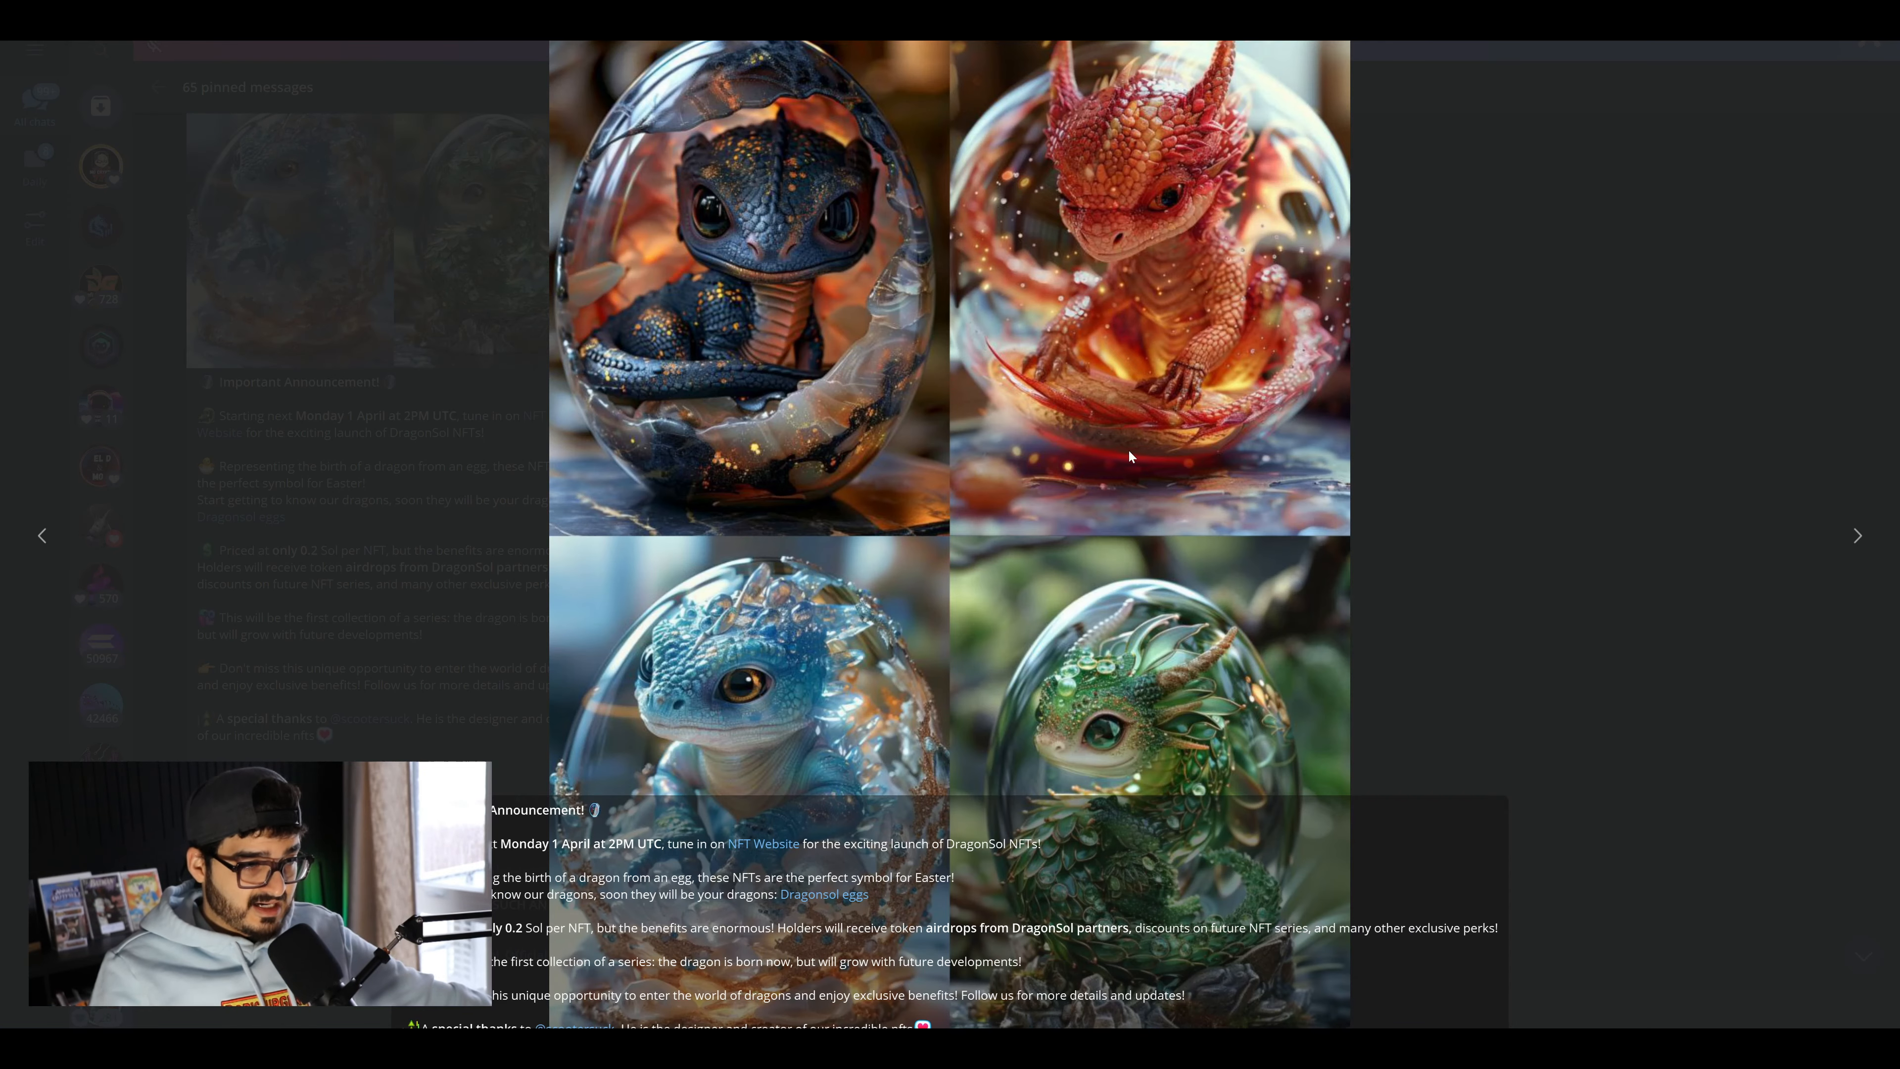
{"action": "mouse_move", "coordinate": [1630, 561]}
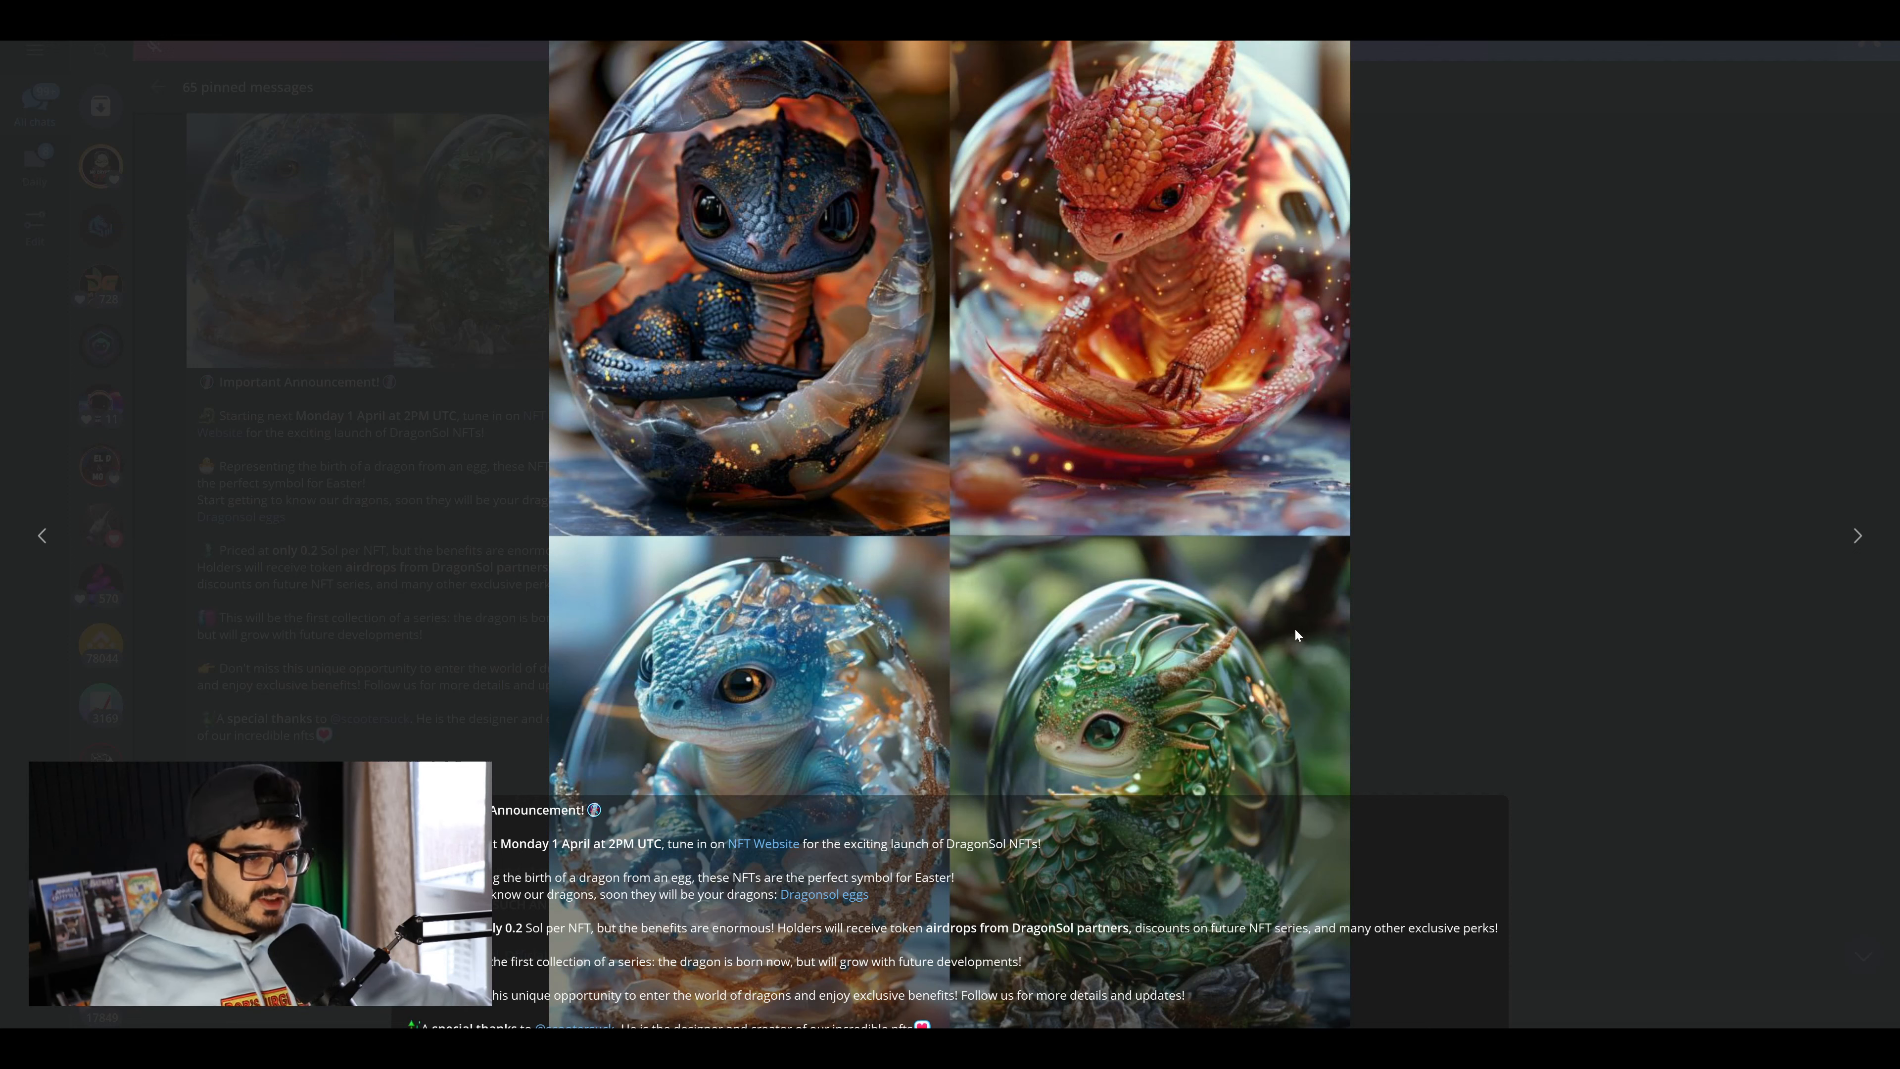
{"action": "mouse_move", "coordinate": [1342, 638]}
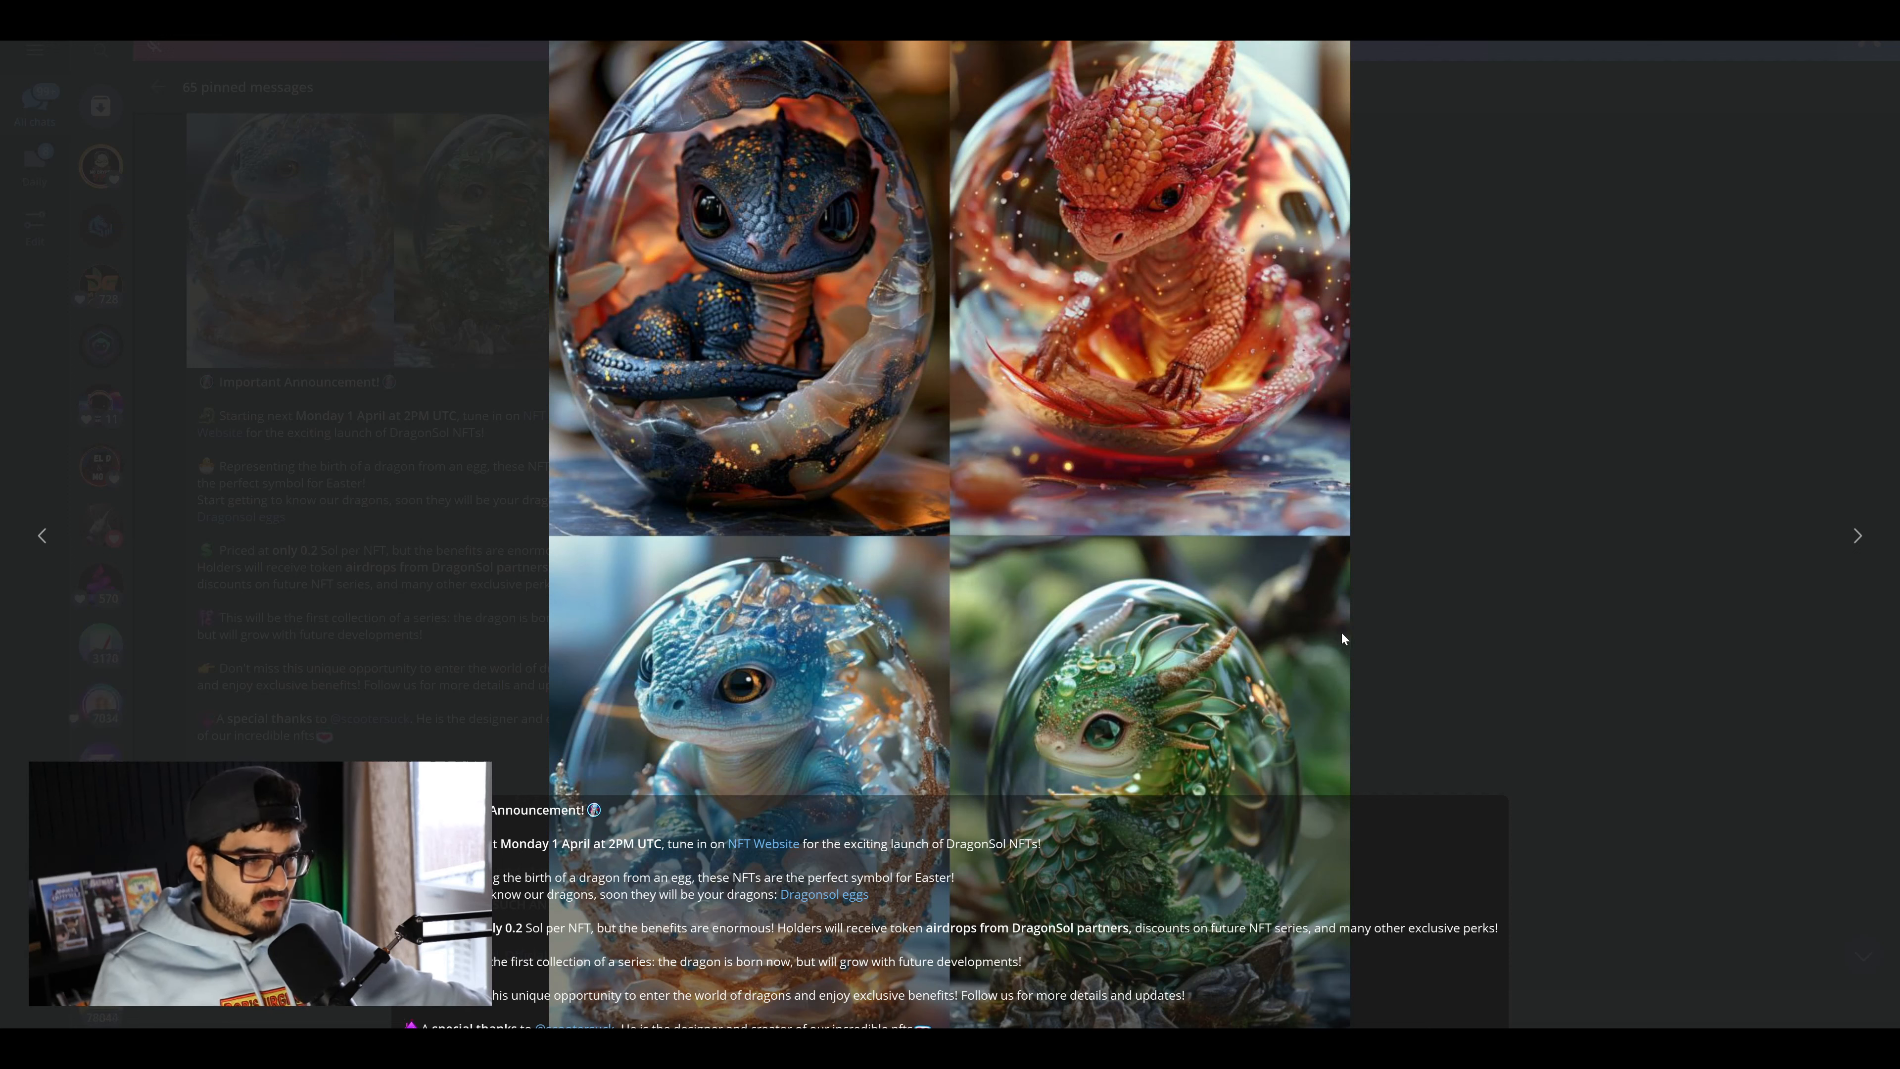
{"action": "mouse_move", "coordinate": [1412, 587]}
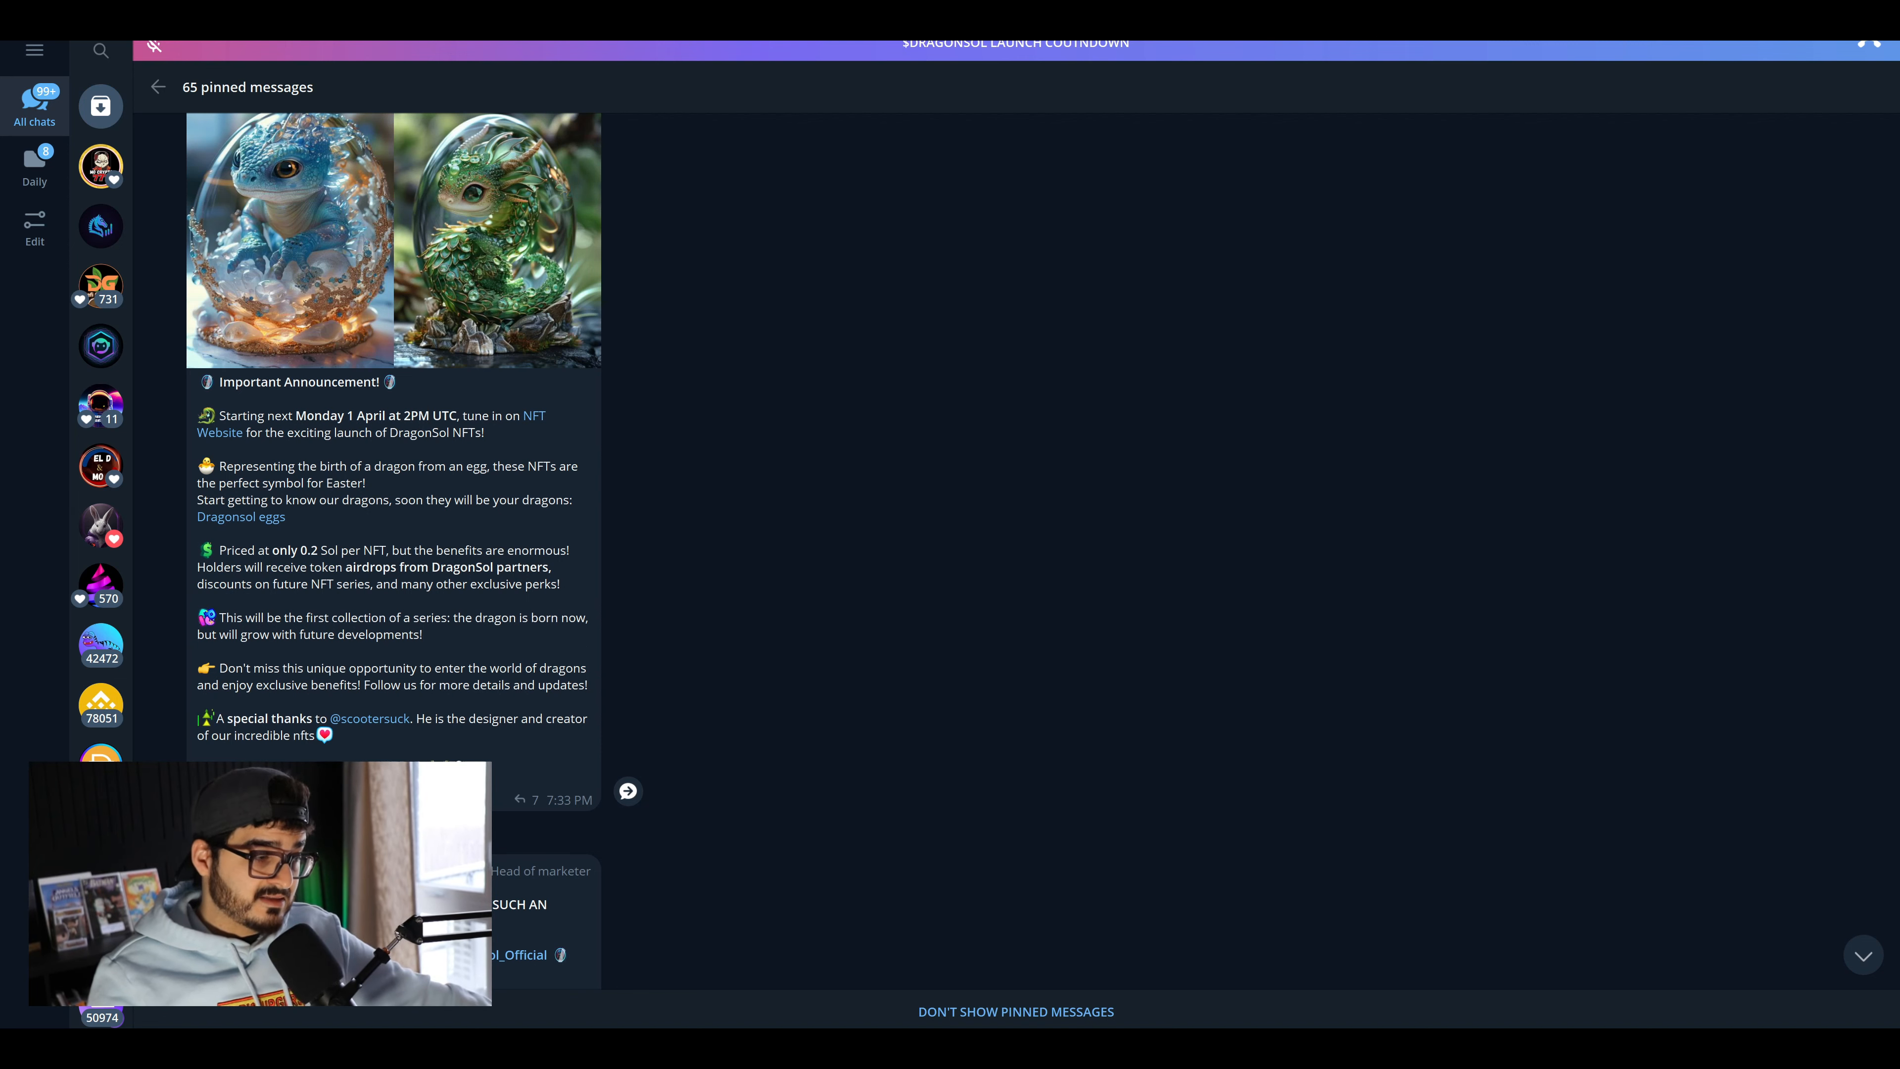
- Follow the Dragonsol eggs link, confirm opening it, and view the Frostborn Wonder, Crimson Ember and Sanborn collections
{"action": "left_click", "coordinate": [240, 516]}
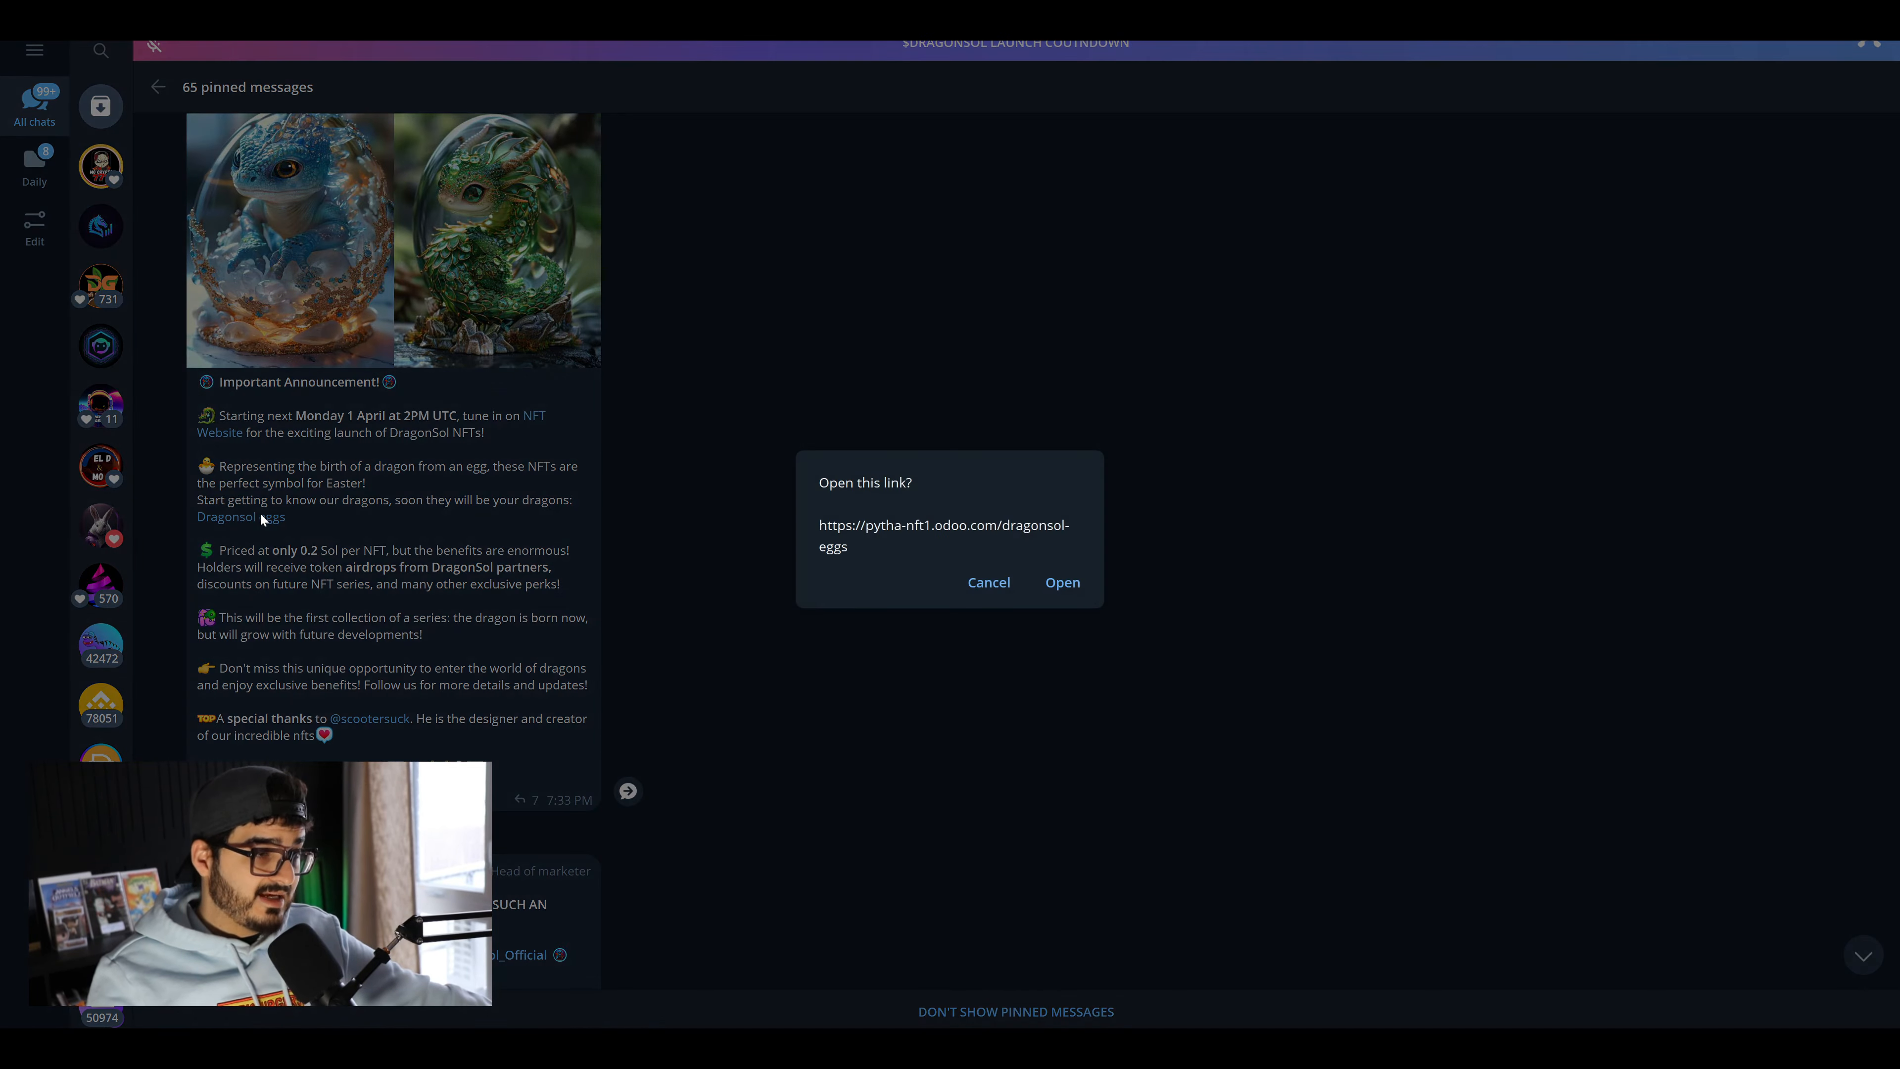
{"action": "left_click", "coordinate": [1060, 581]}
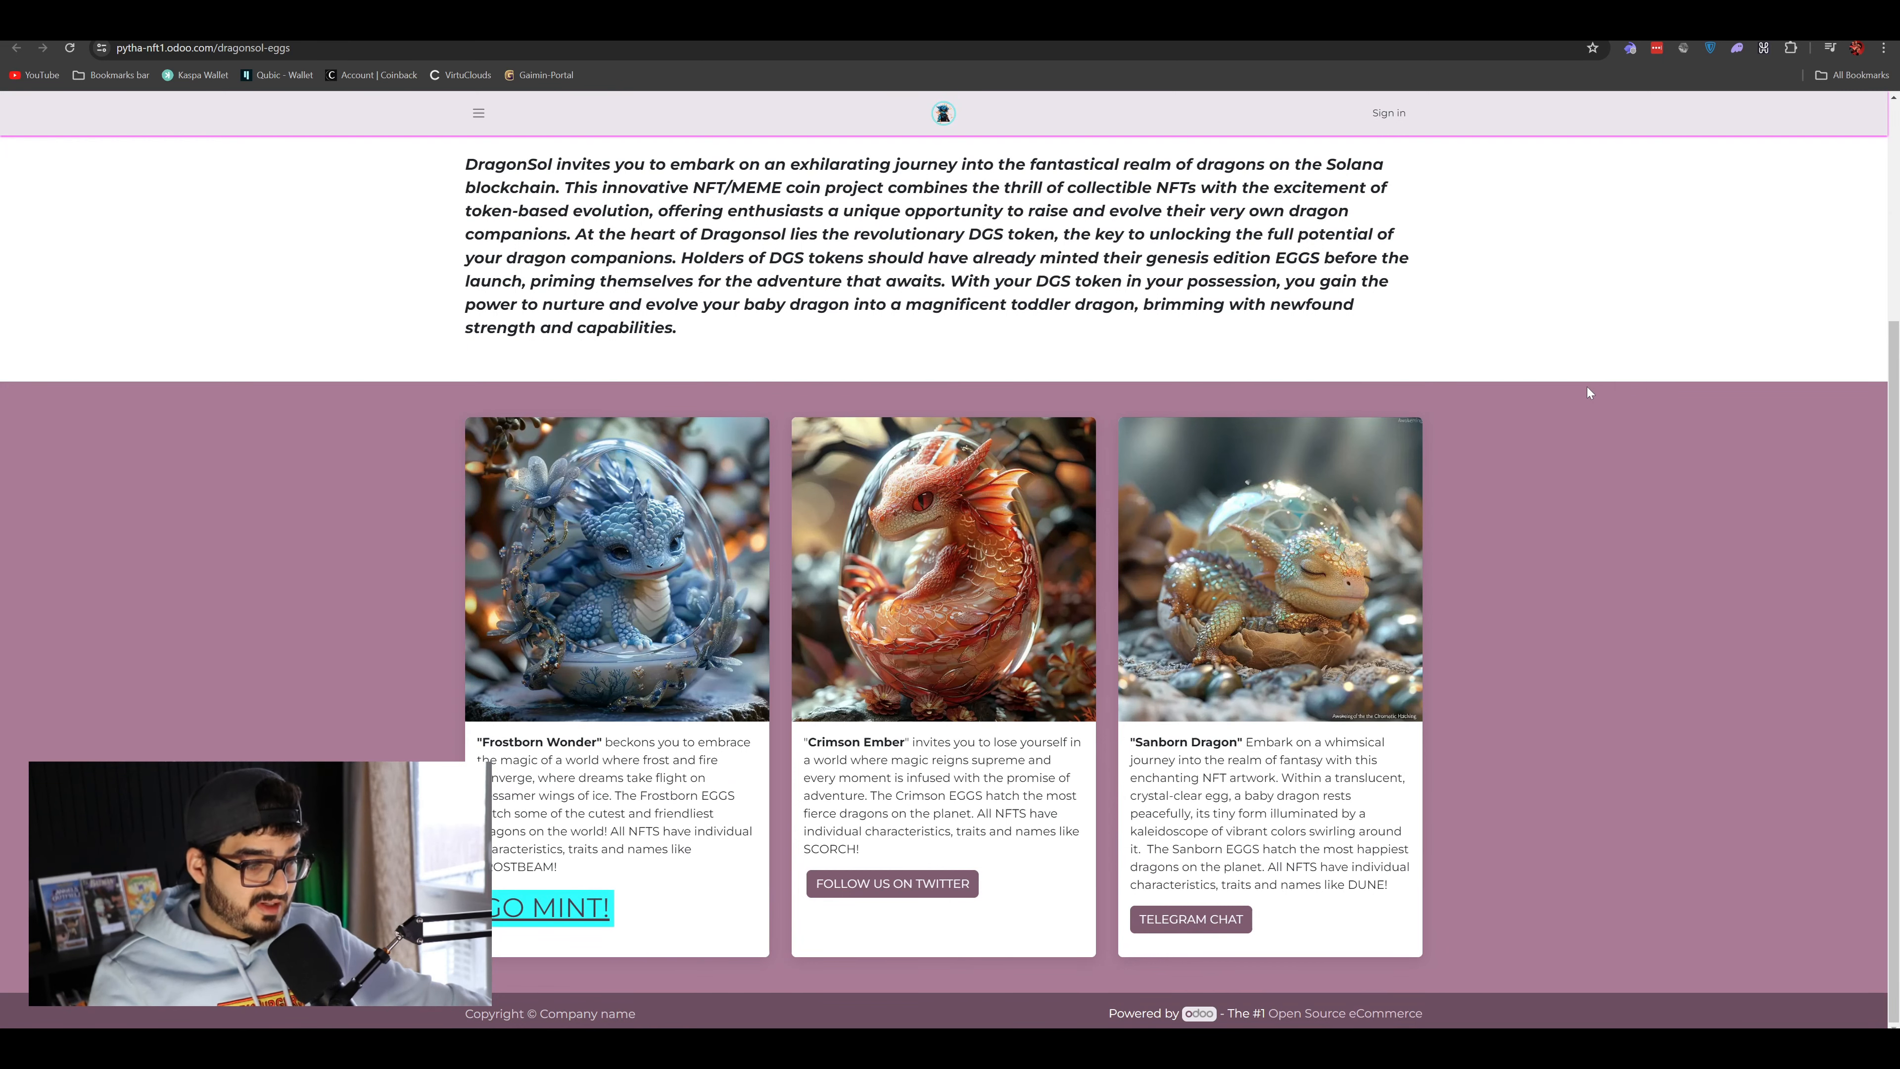
{"action": "left_click", "coordinate": [552, 908]}
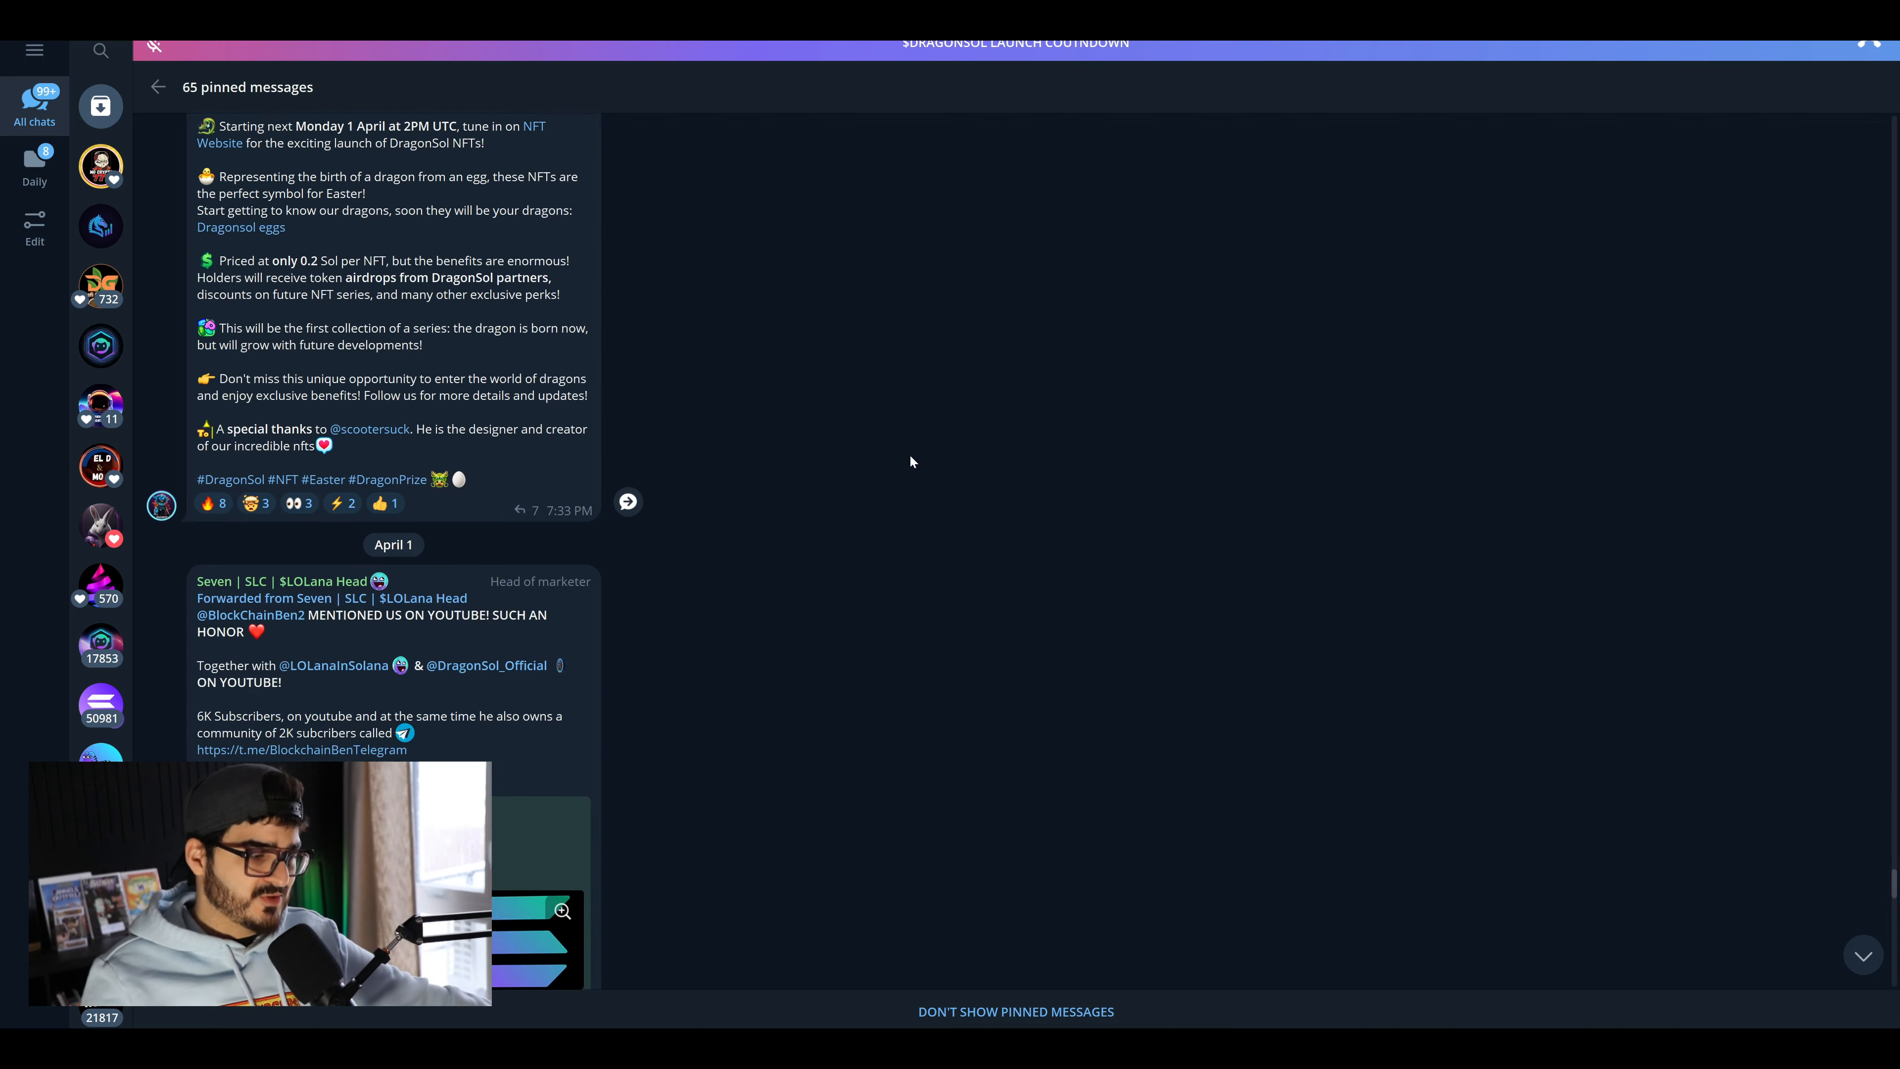
- Scroll down the pinned posts past the LaunchMyNFT mint link to the DragonSOL NFT live forward
{"action": "scroll", "scroll_direction": "down", "scroll_amount": 3}
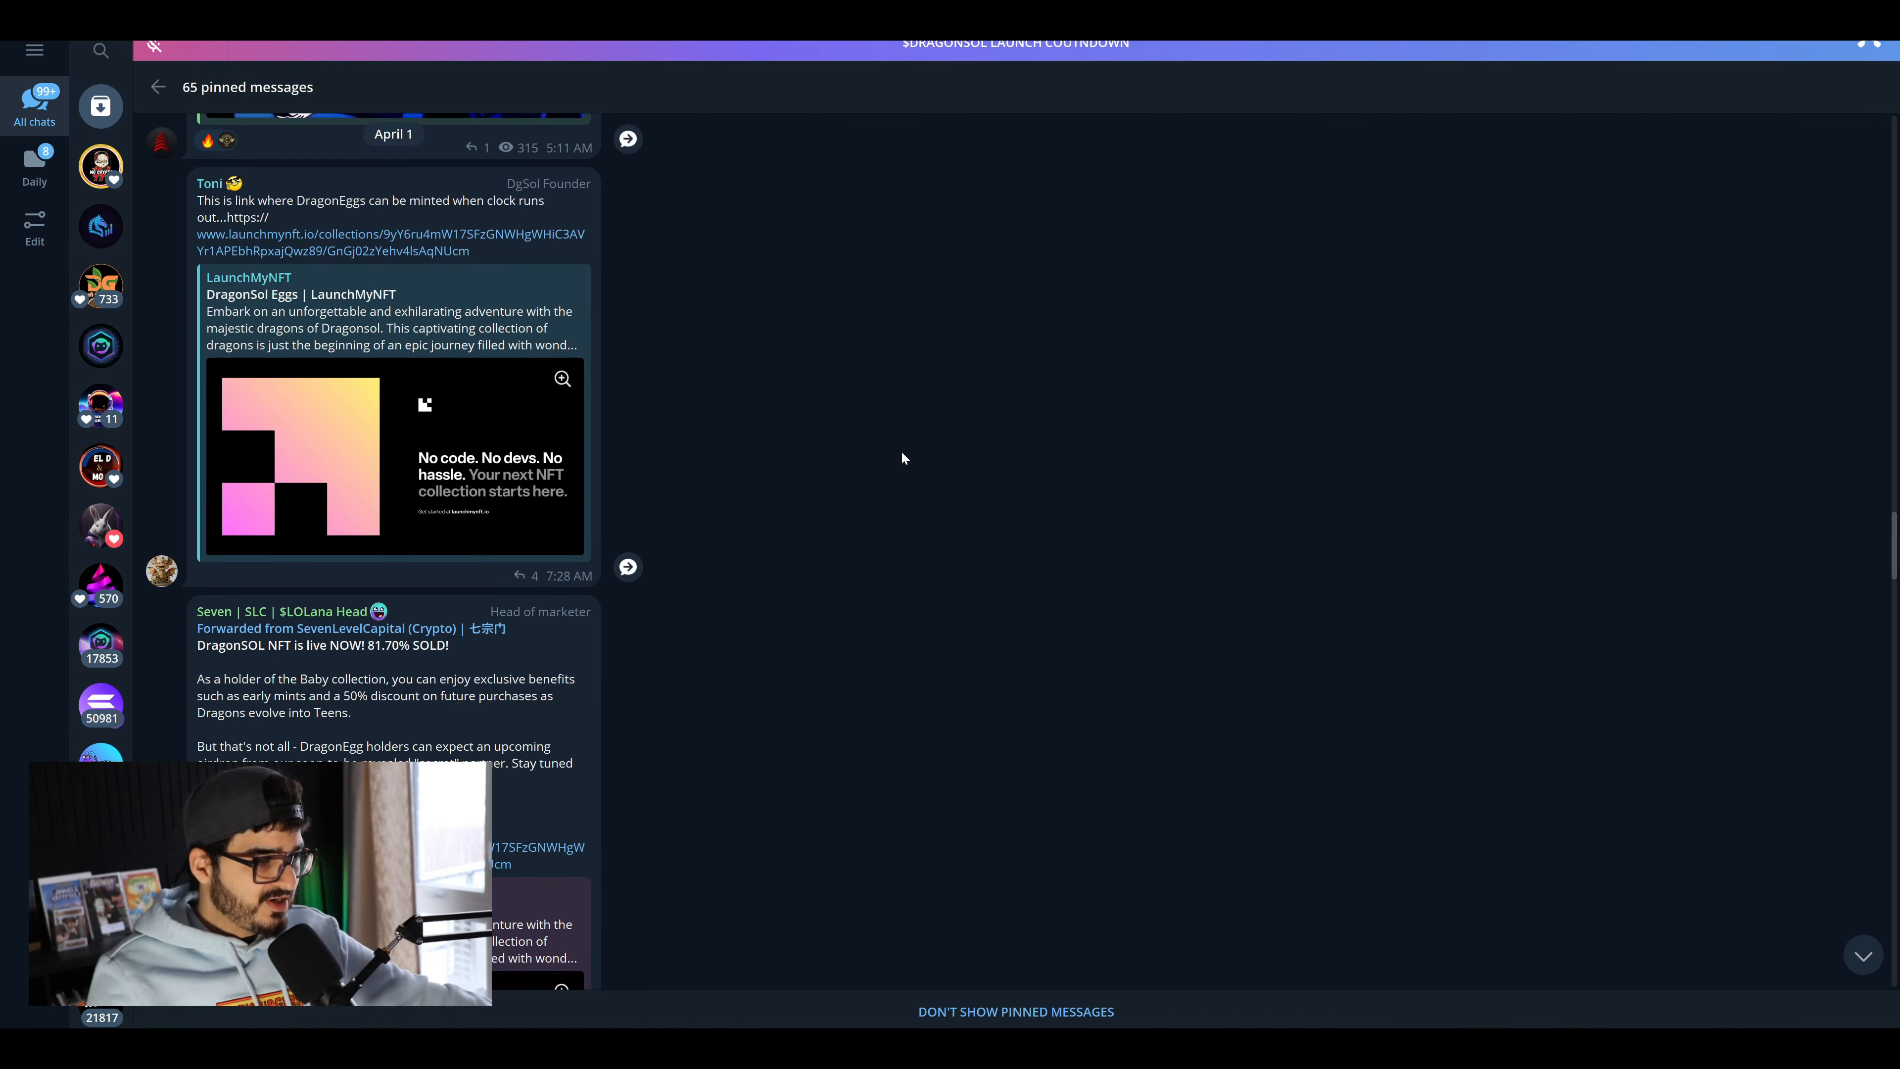
{"action": "scroll", "scroll_direction": "down", "scroll_amount": 3}
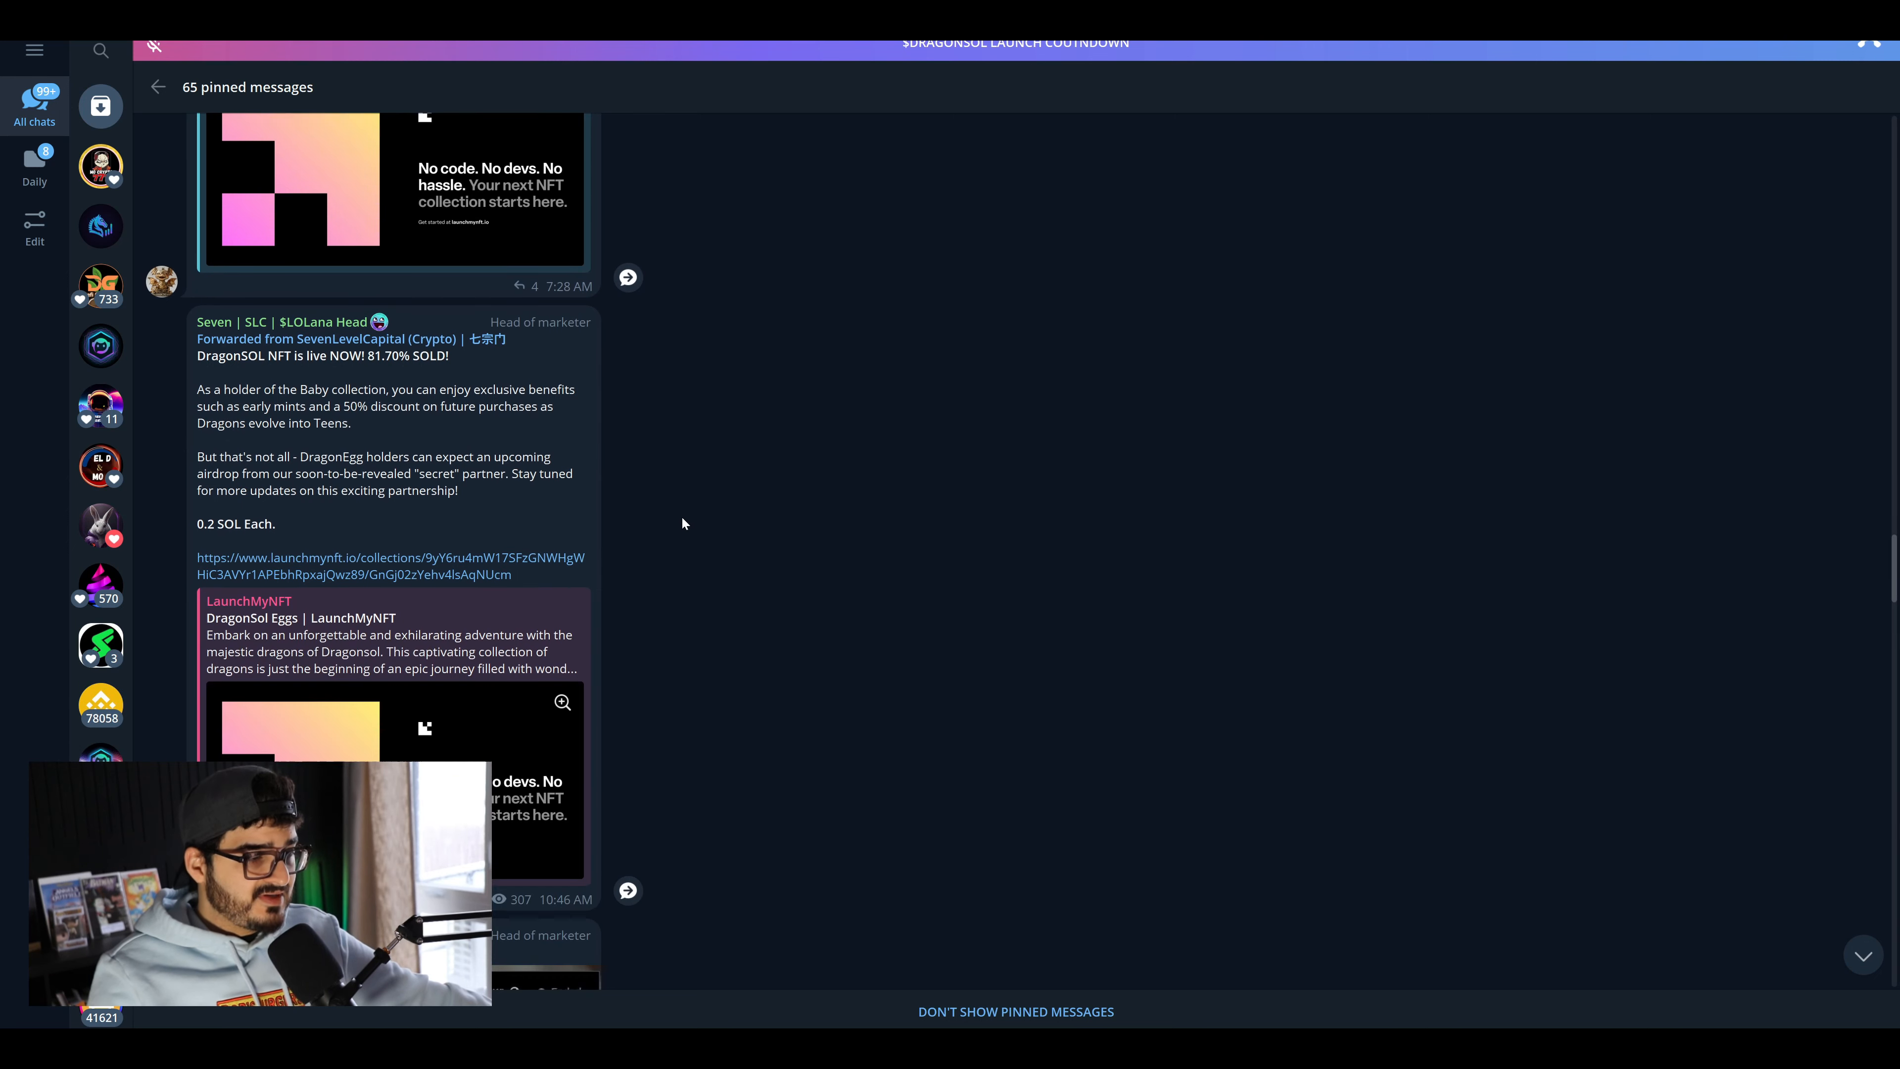
{"action": "scroll", "scroll_direction": "down", "scroll_amount": 3}
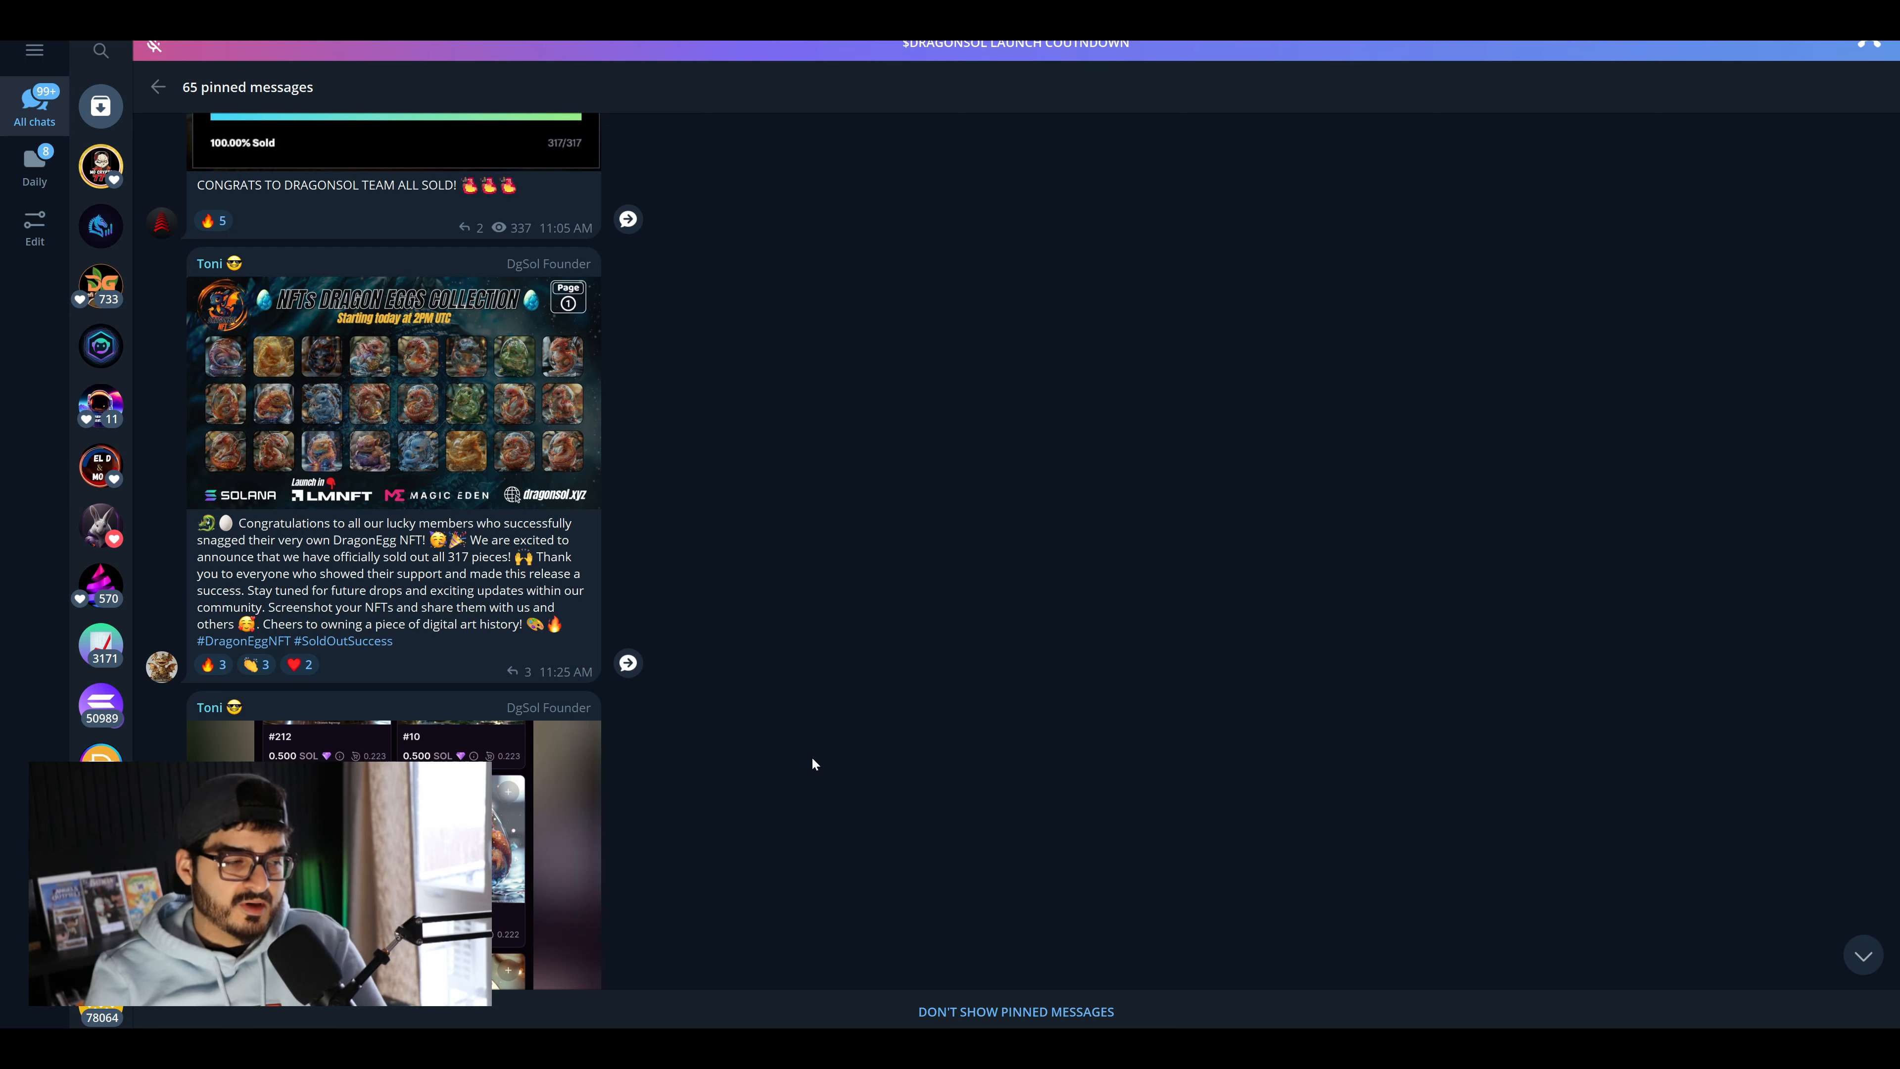
{"action": "mouse_move", "coordinate": [808, 759]}
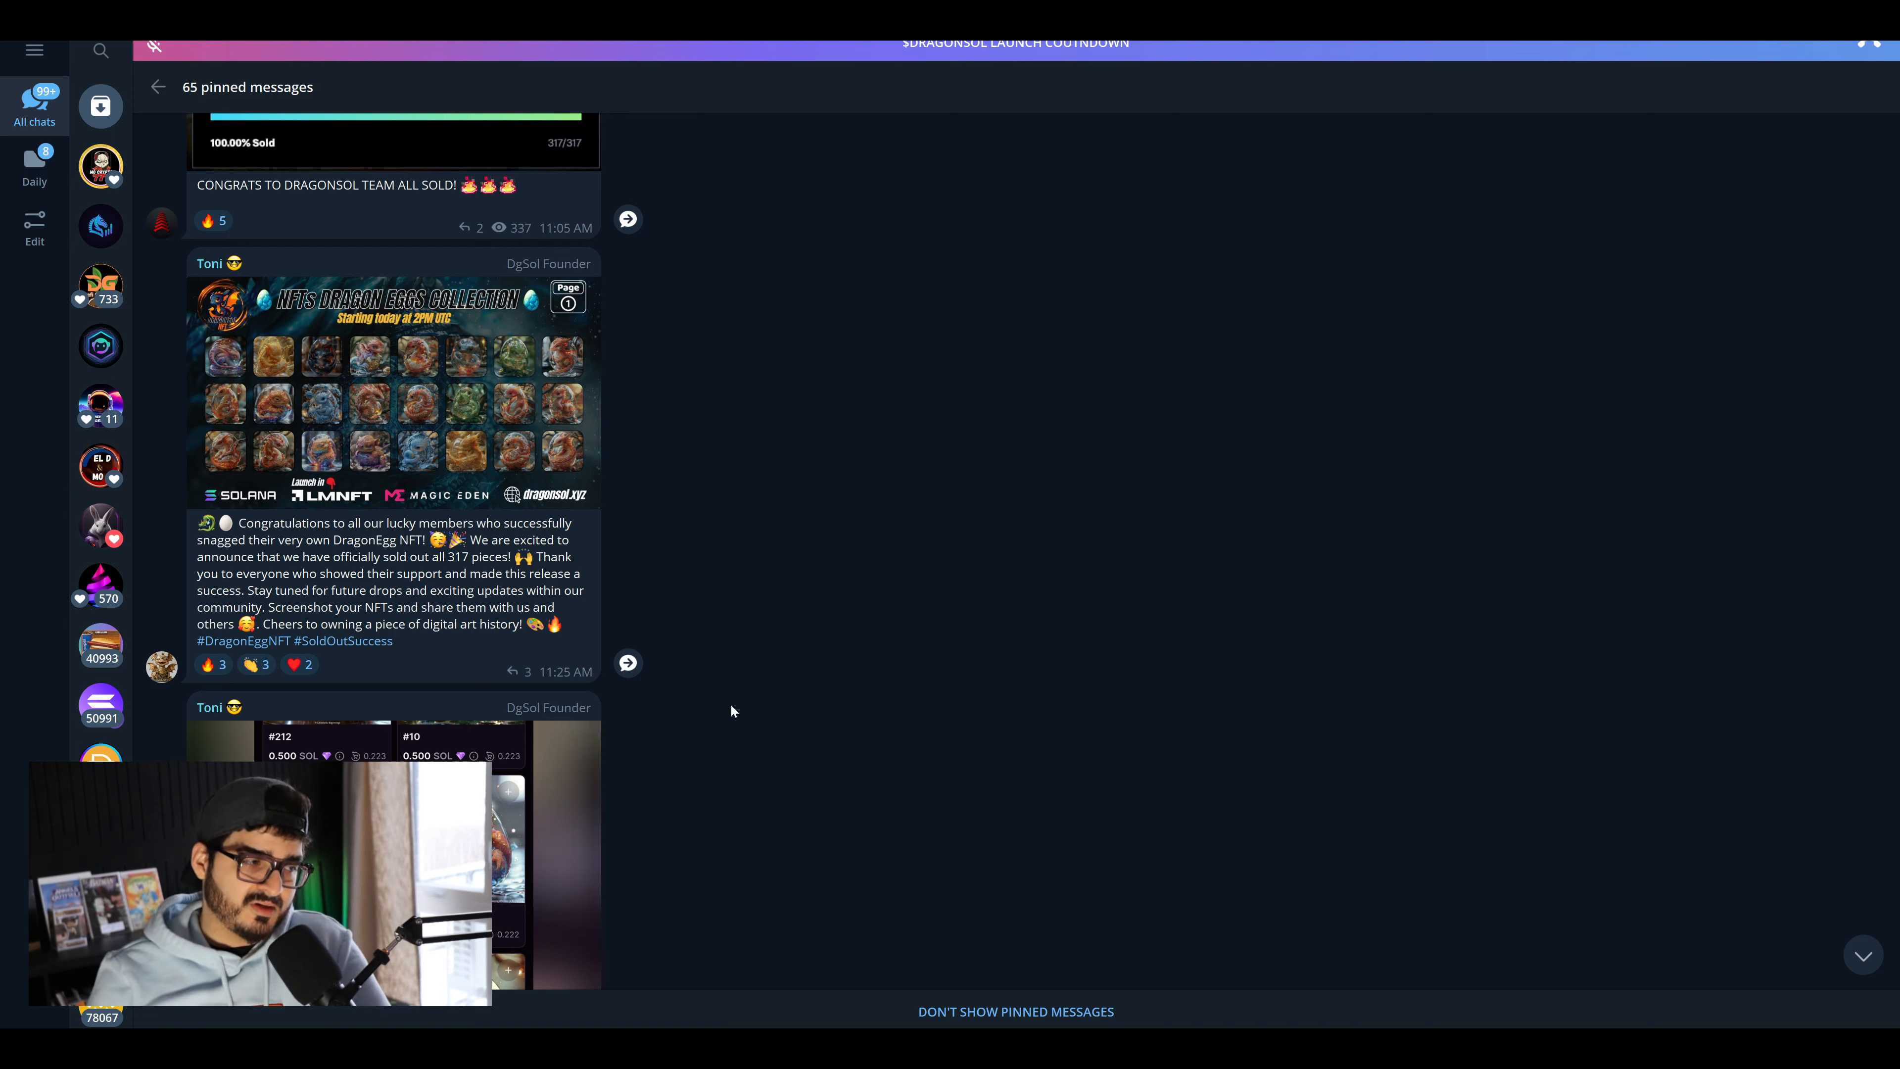
{"action": "mouse_move", "coordinate": [938, 596]}
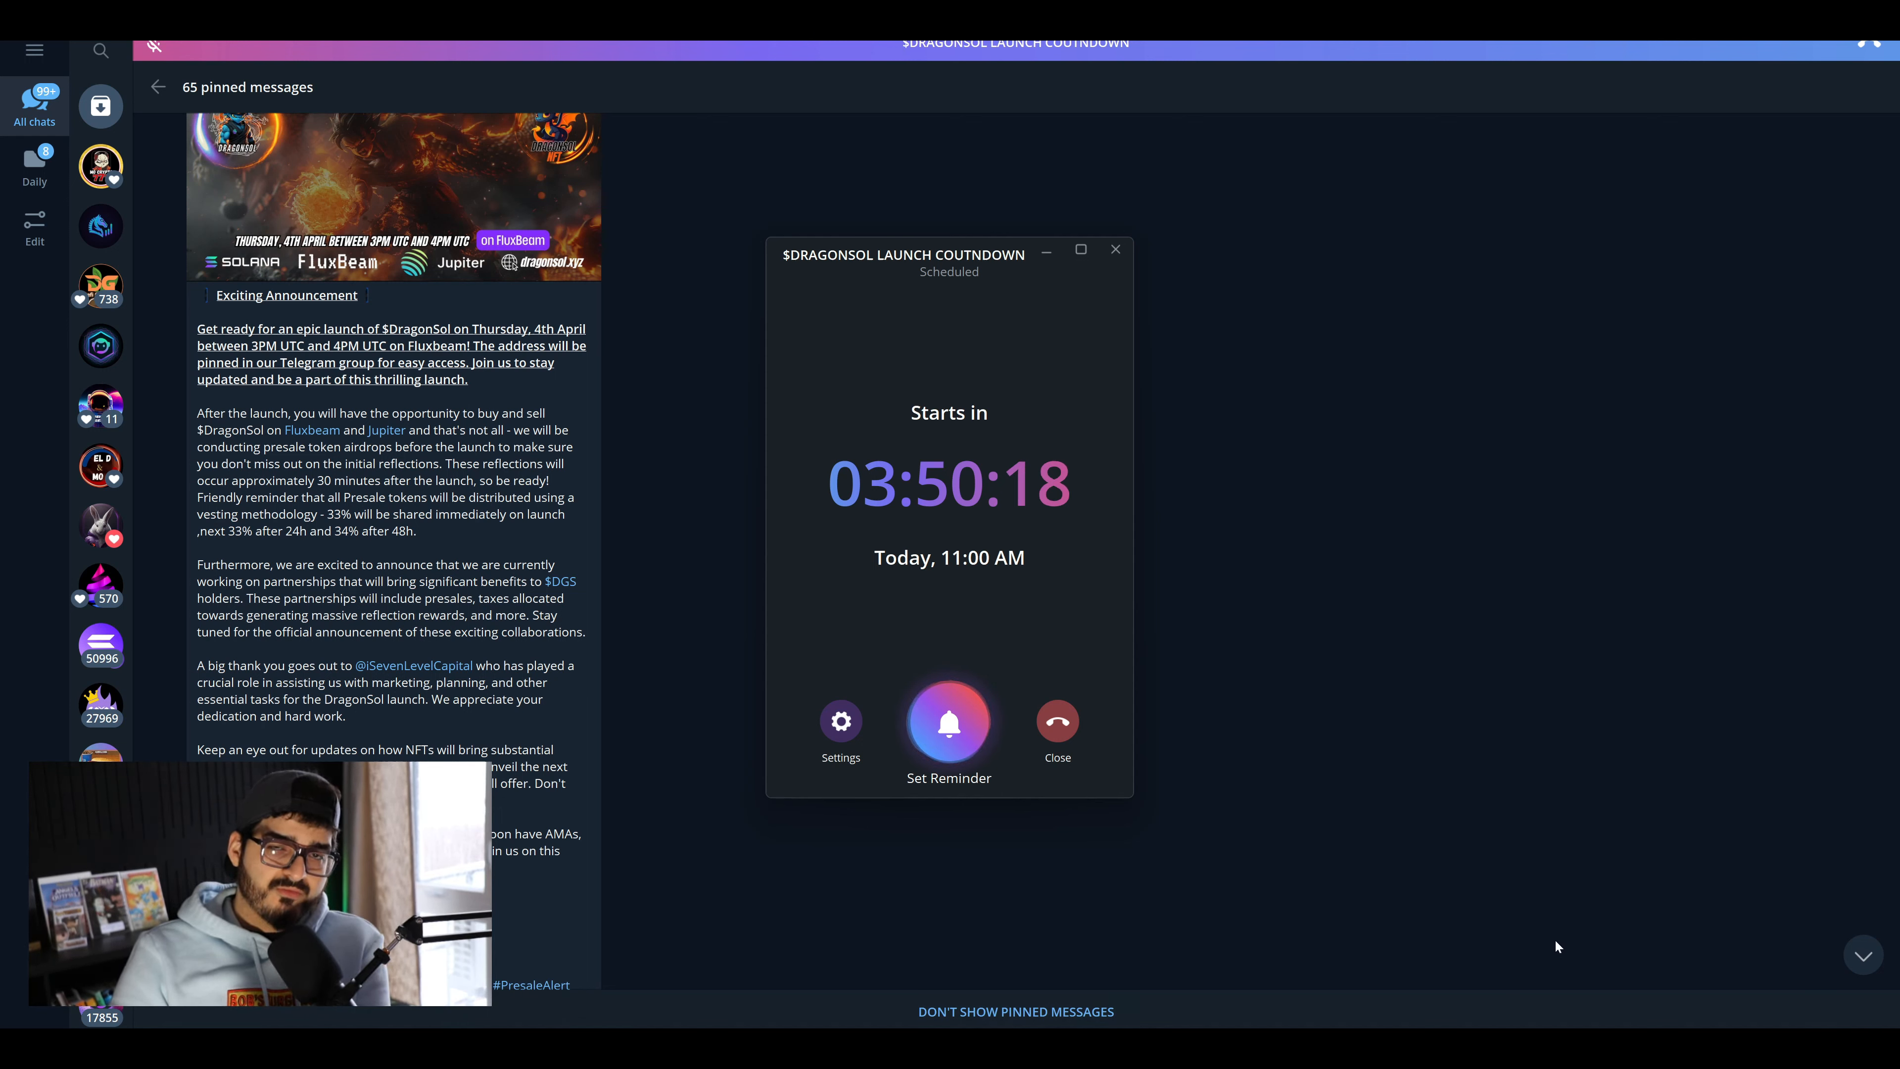
{"action": "mouse_move", "coordinate": [1009, 372]}
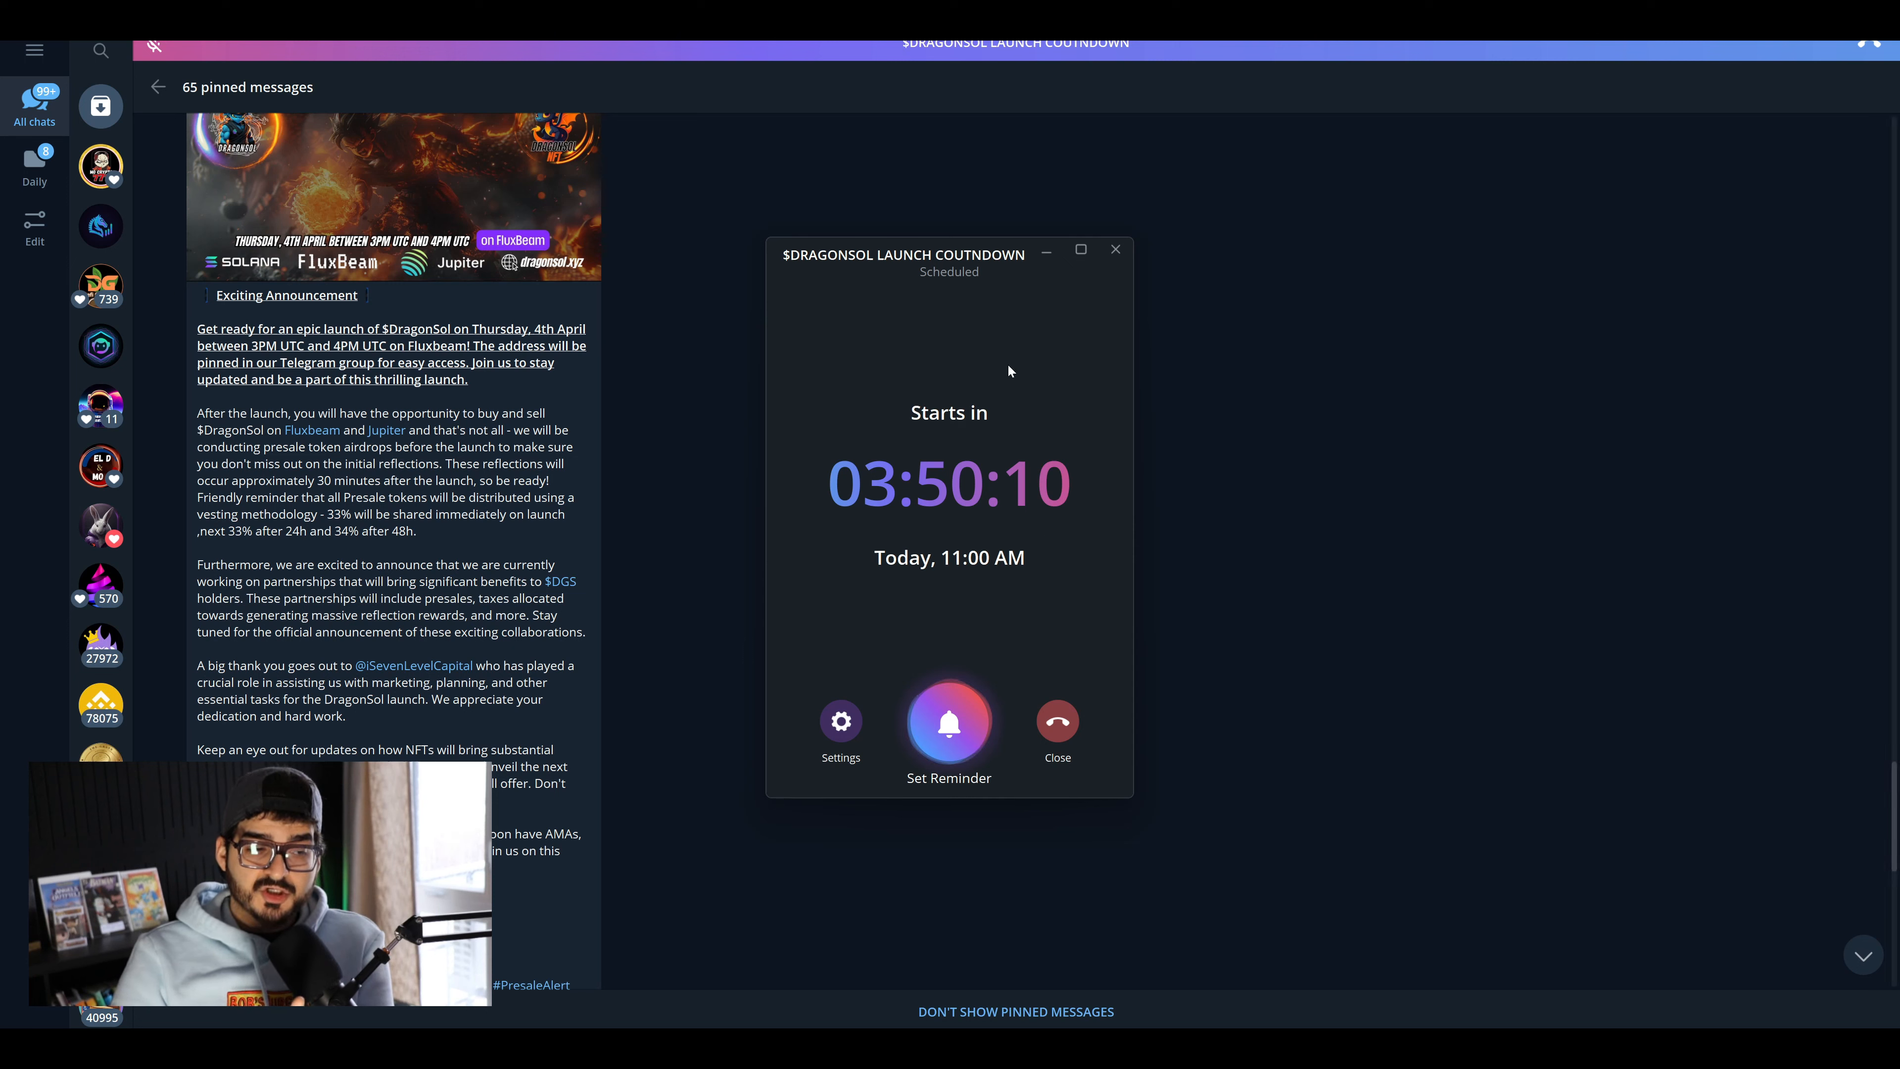
{"action": "mouse_move", "coordinate": [1054, 578]}
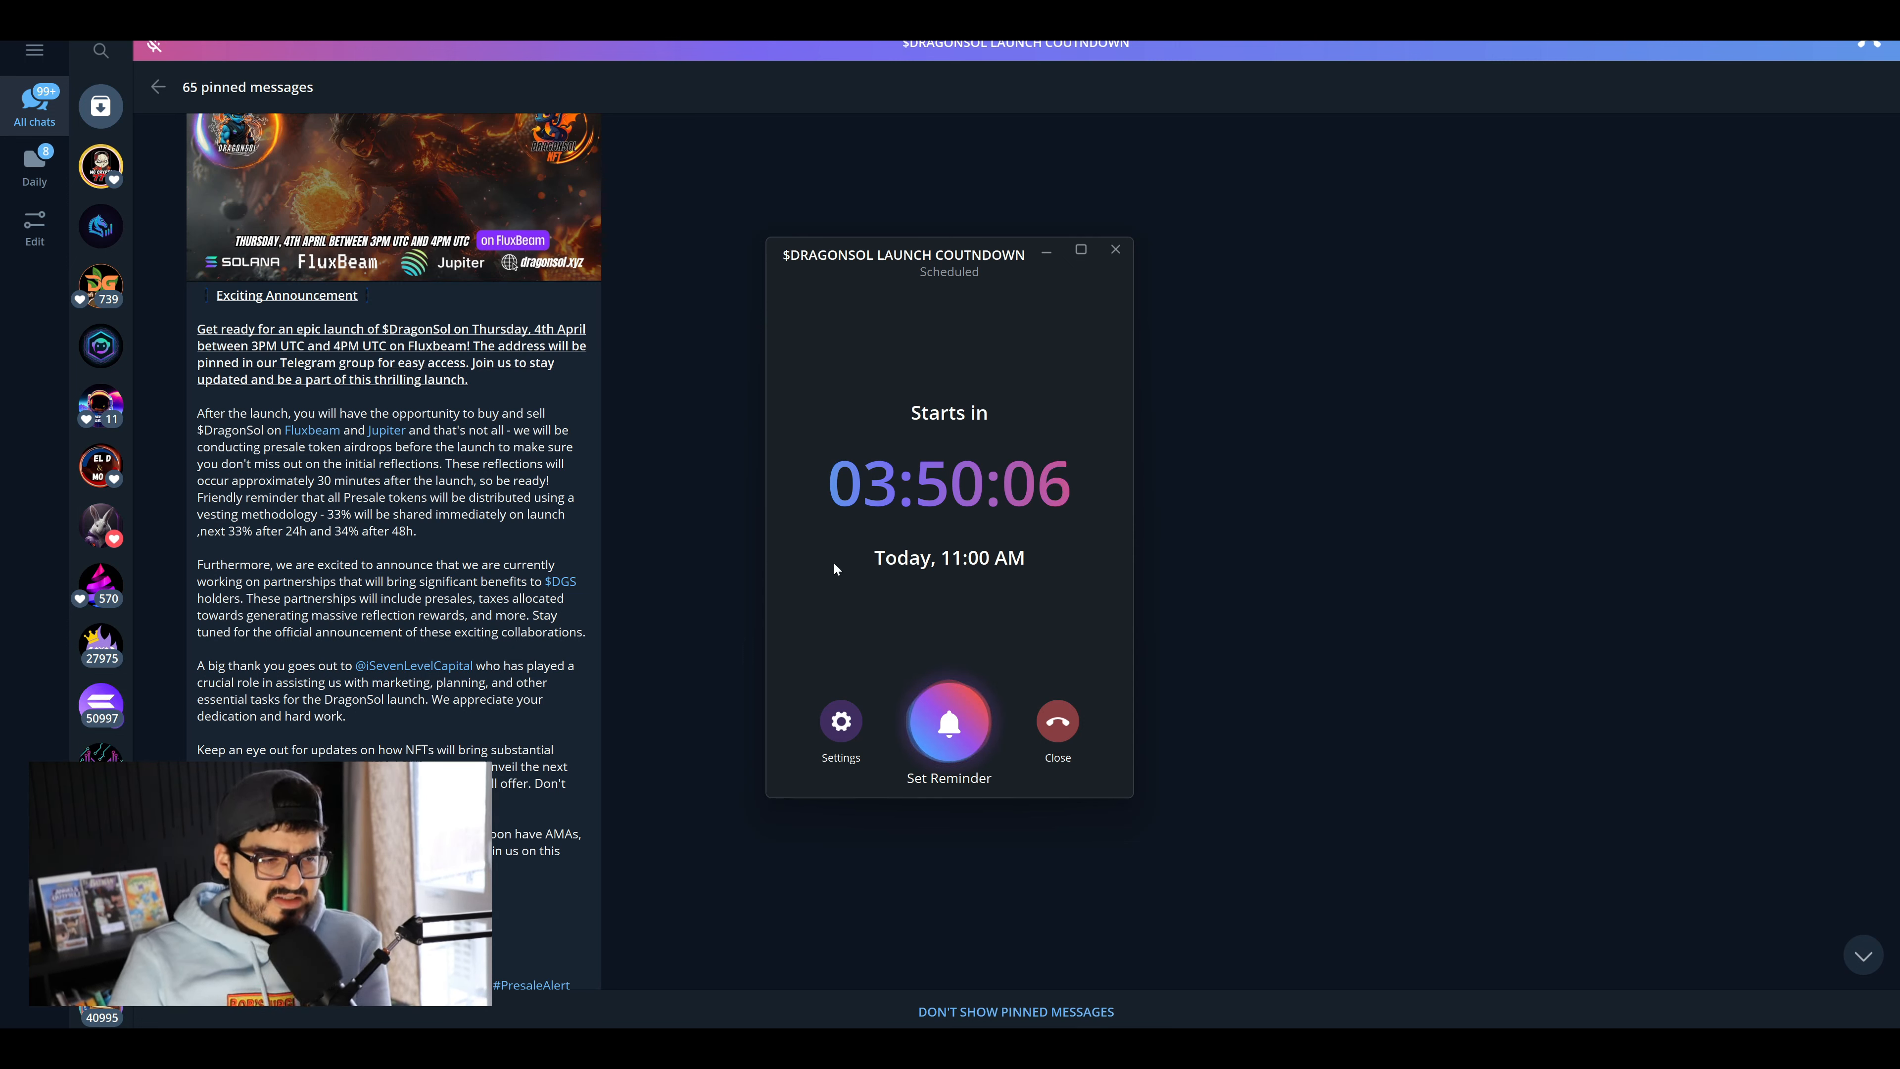
{"action": "mouse_move", "coordinate": [1207, 658]}
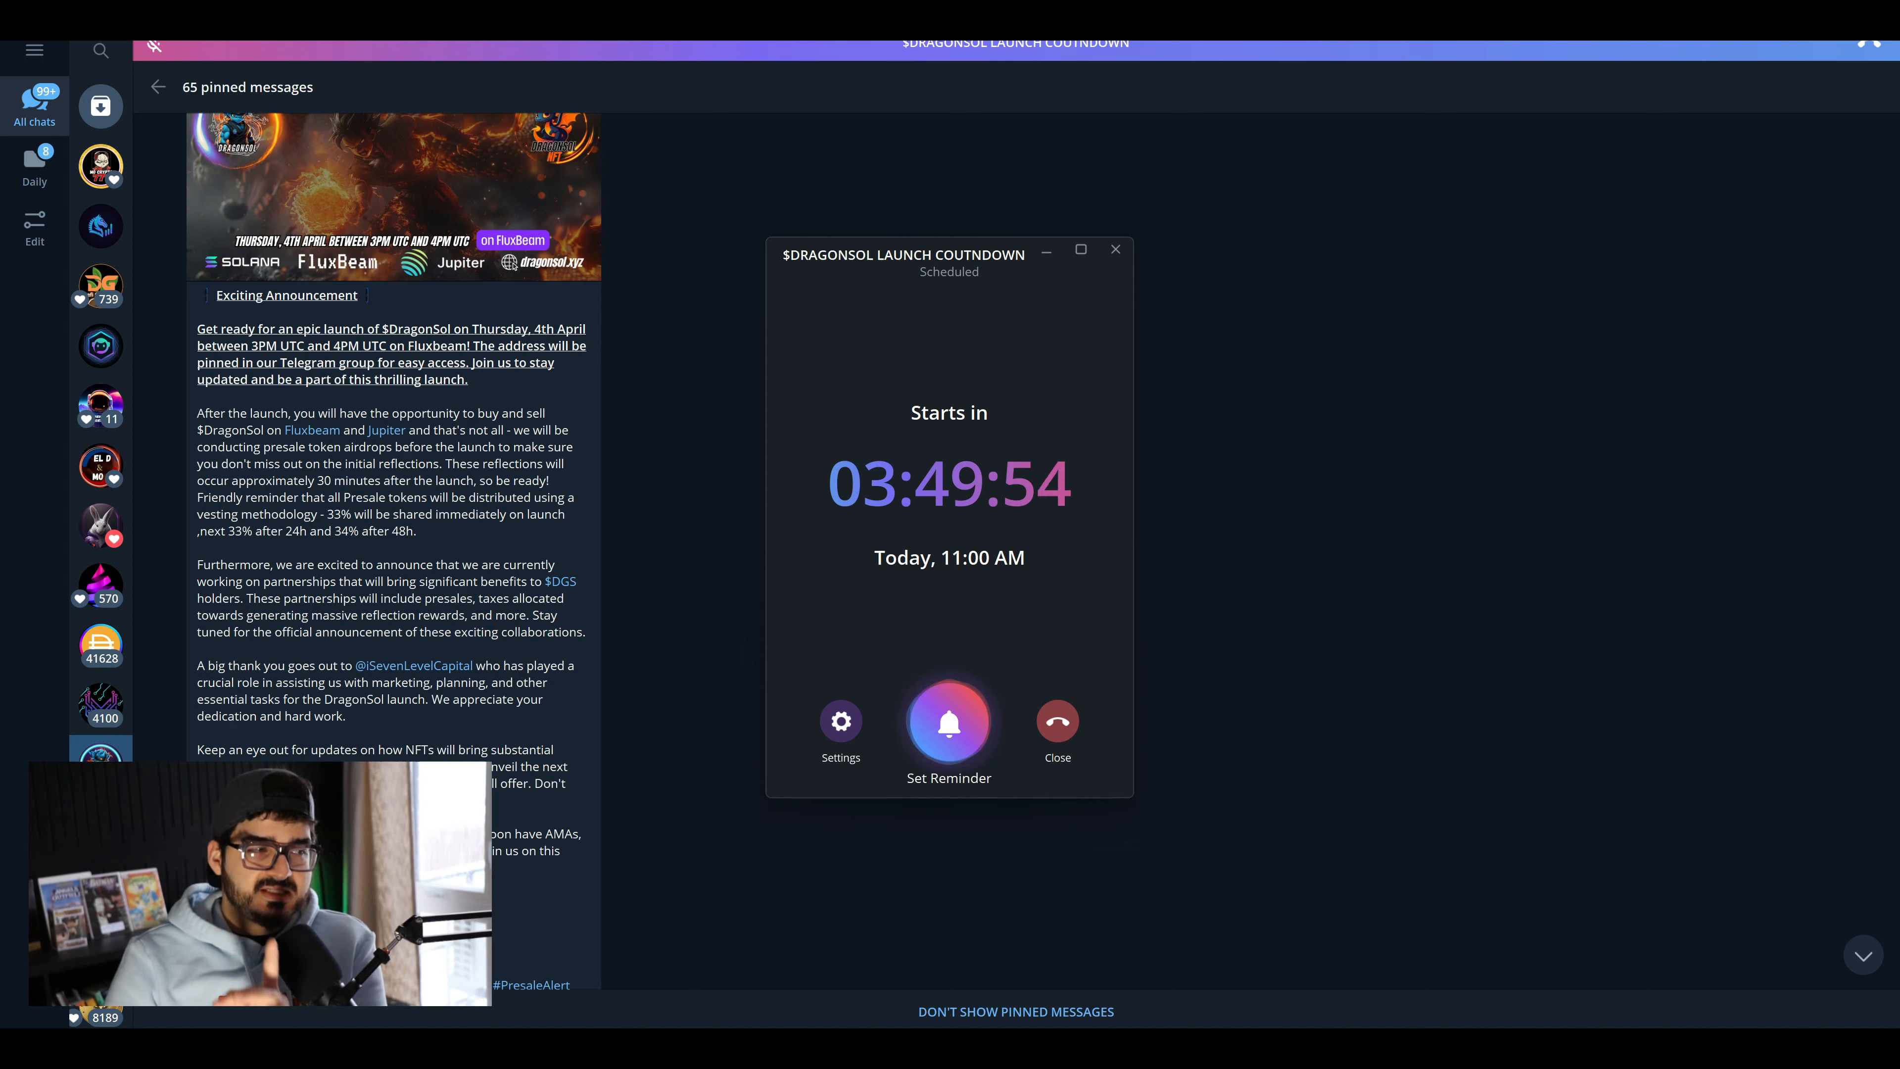
{"action": "mouse_move", "coordinate": [512, 382]}
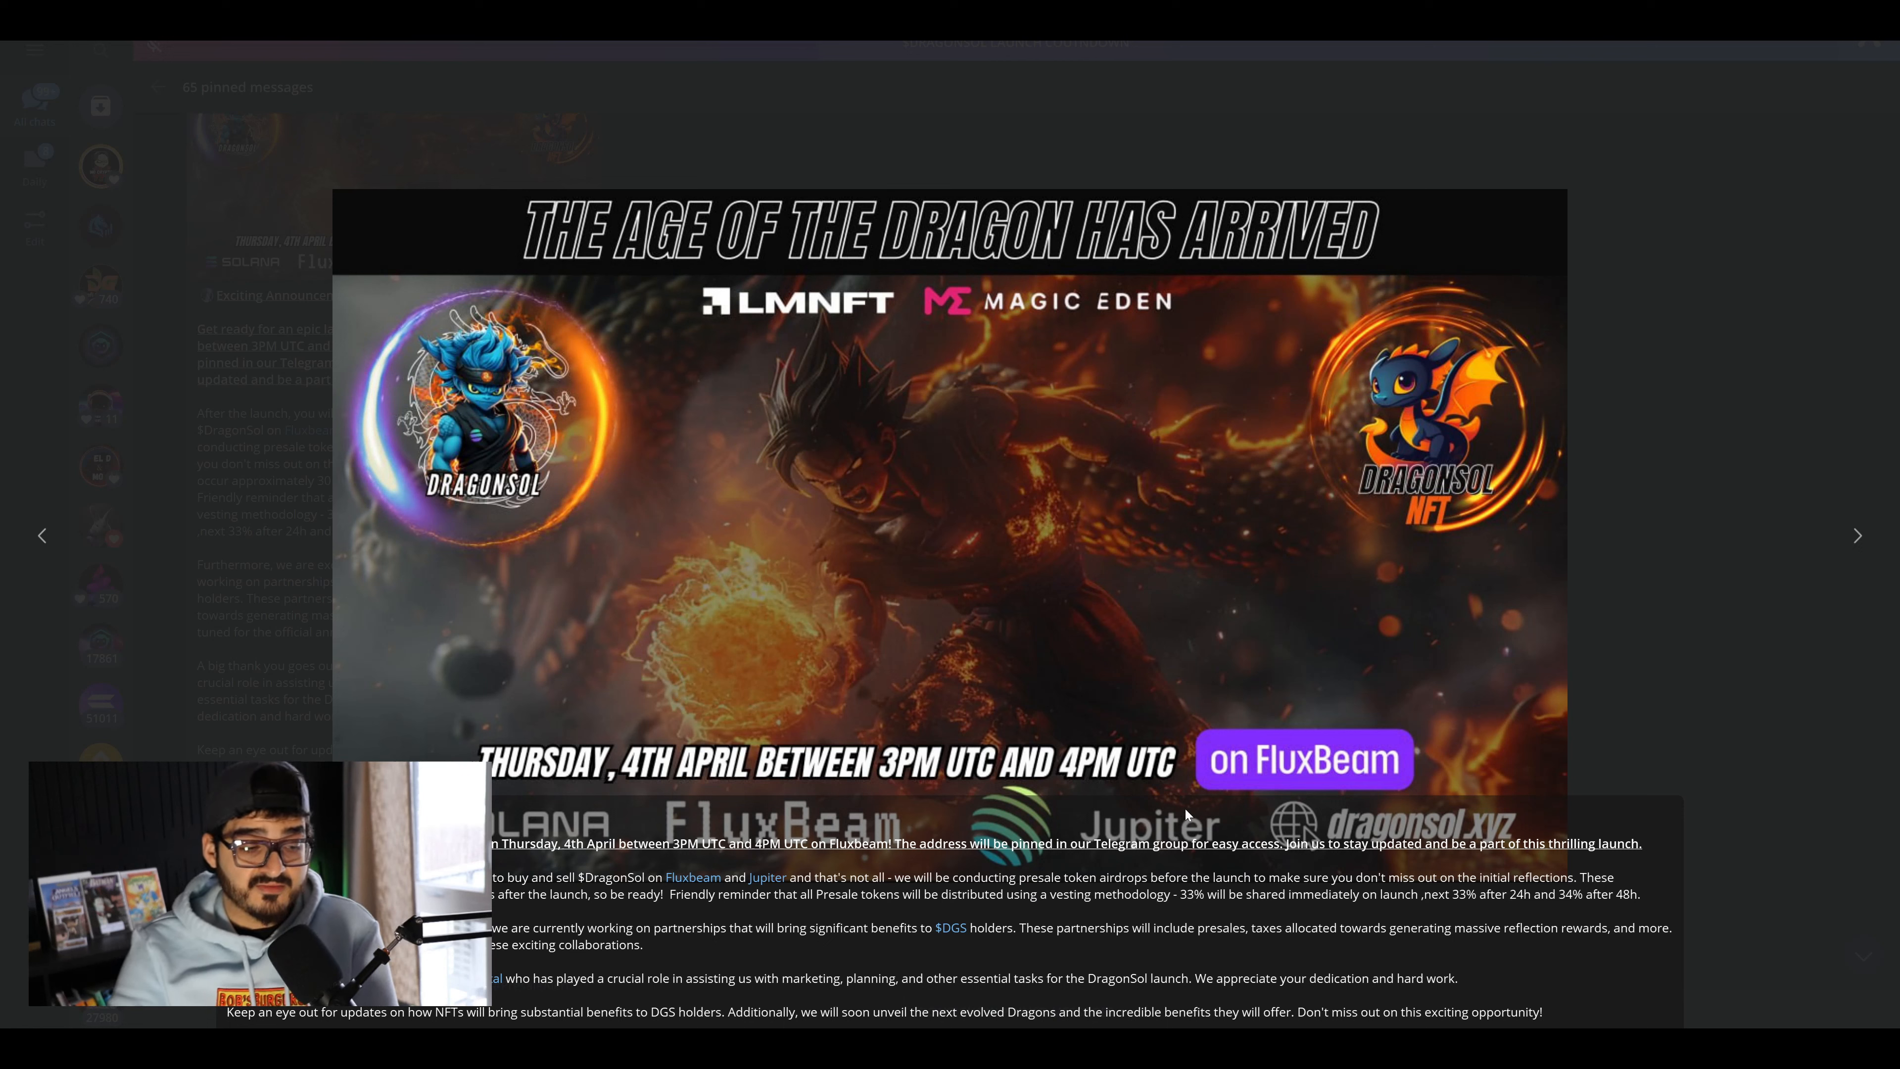
{"action": "mouse_move", "coordinate": [1156, 929]}
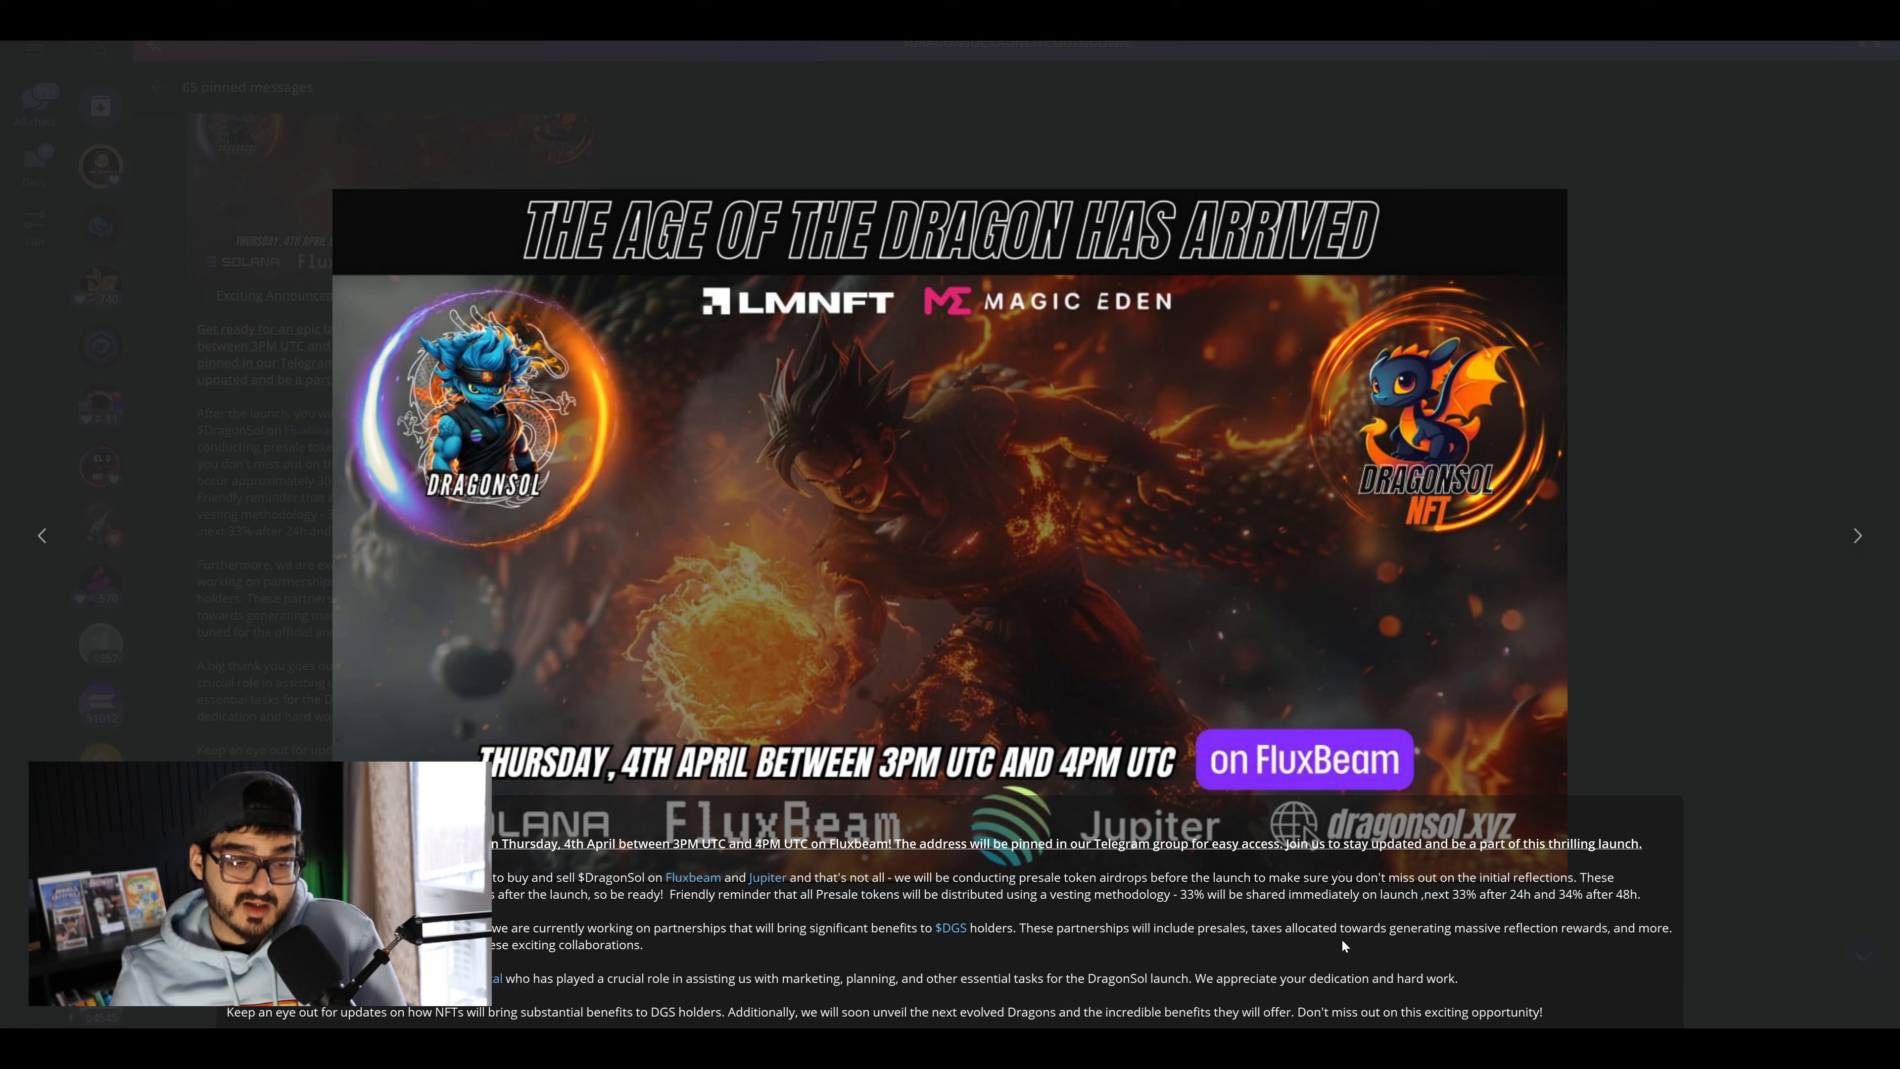
{"action": "mouse_move", "coordinate": [1589, 951]}
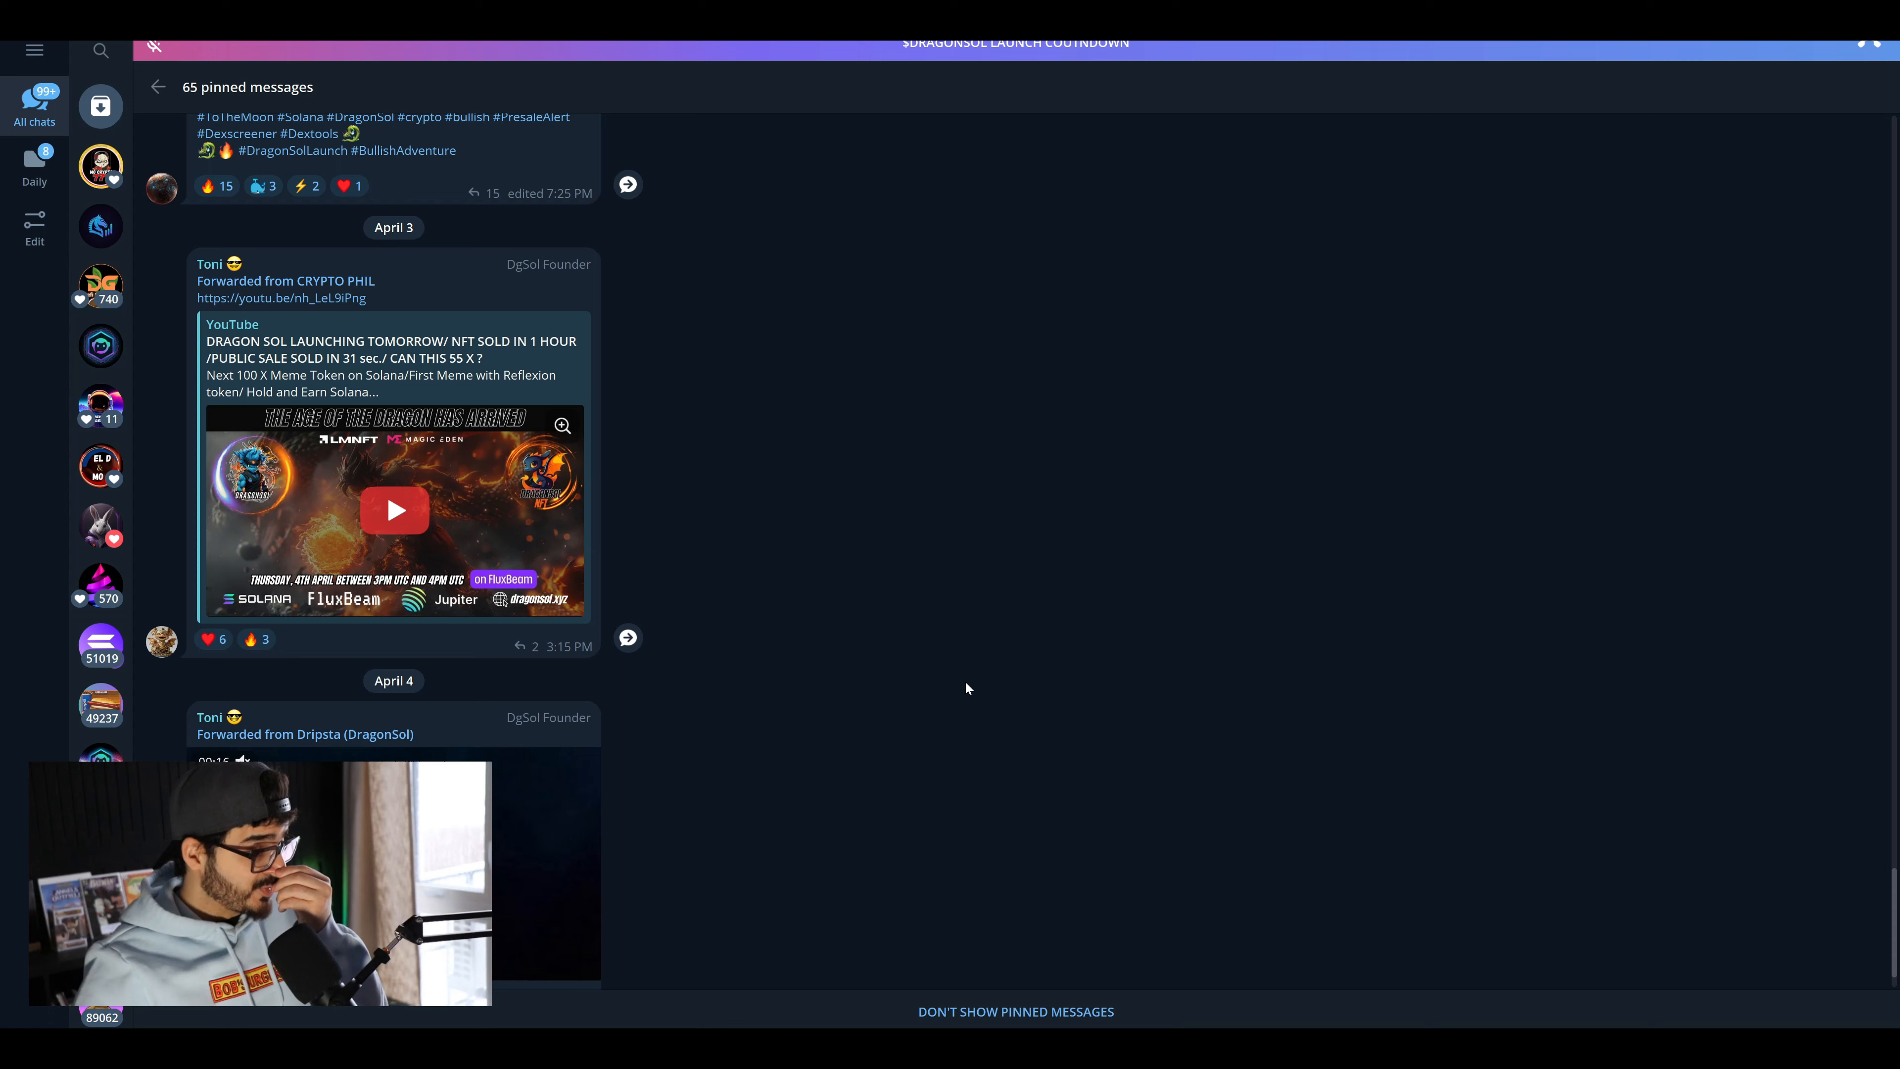
- Scroll the pinned messages down to the April 3 YouTube forward about DragonSol launching
{"action": "scroll", "scroll_direction": "down", "scroll_amount": 3}
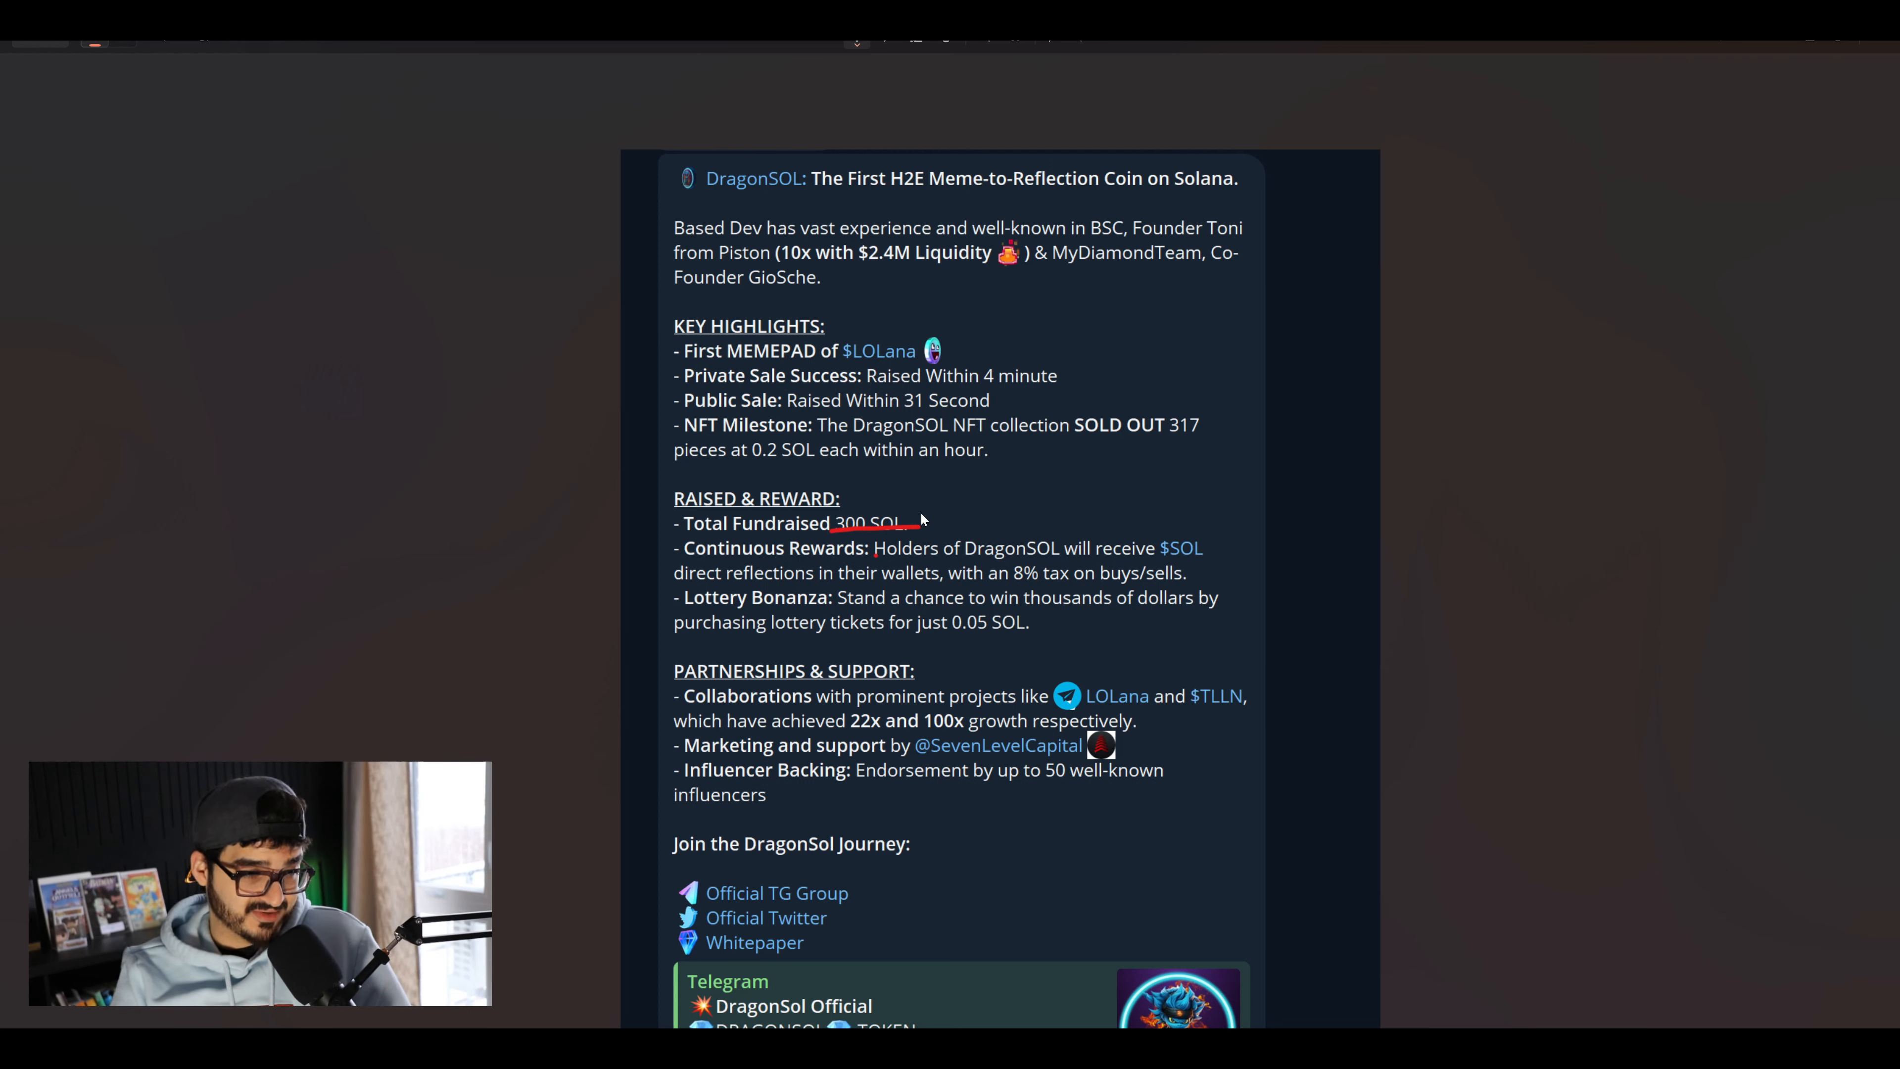
{"action": "mouse_move", "coordinate": [1271, 567]}
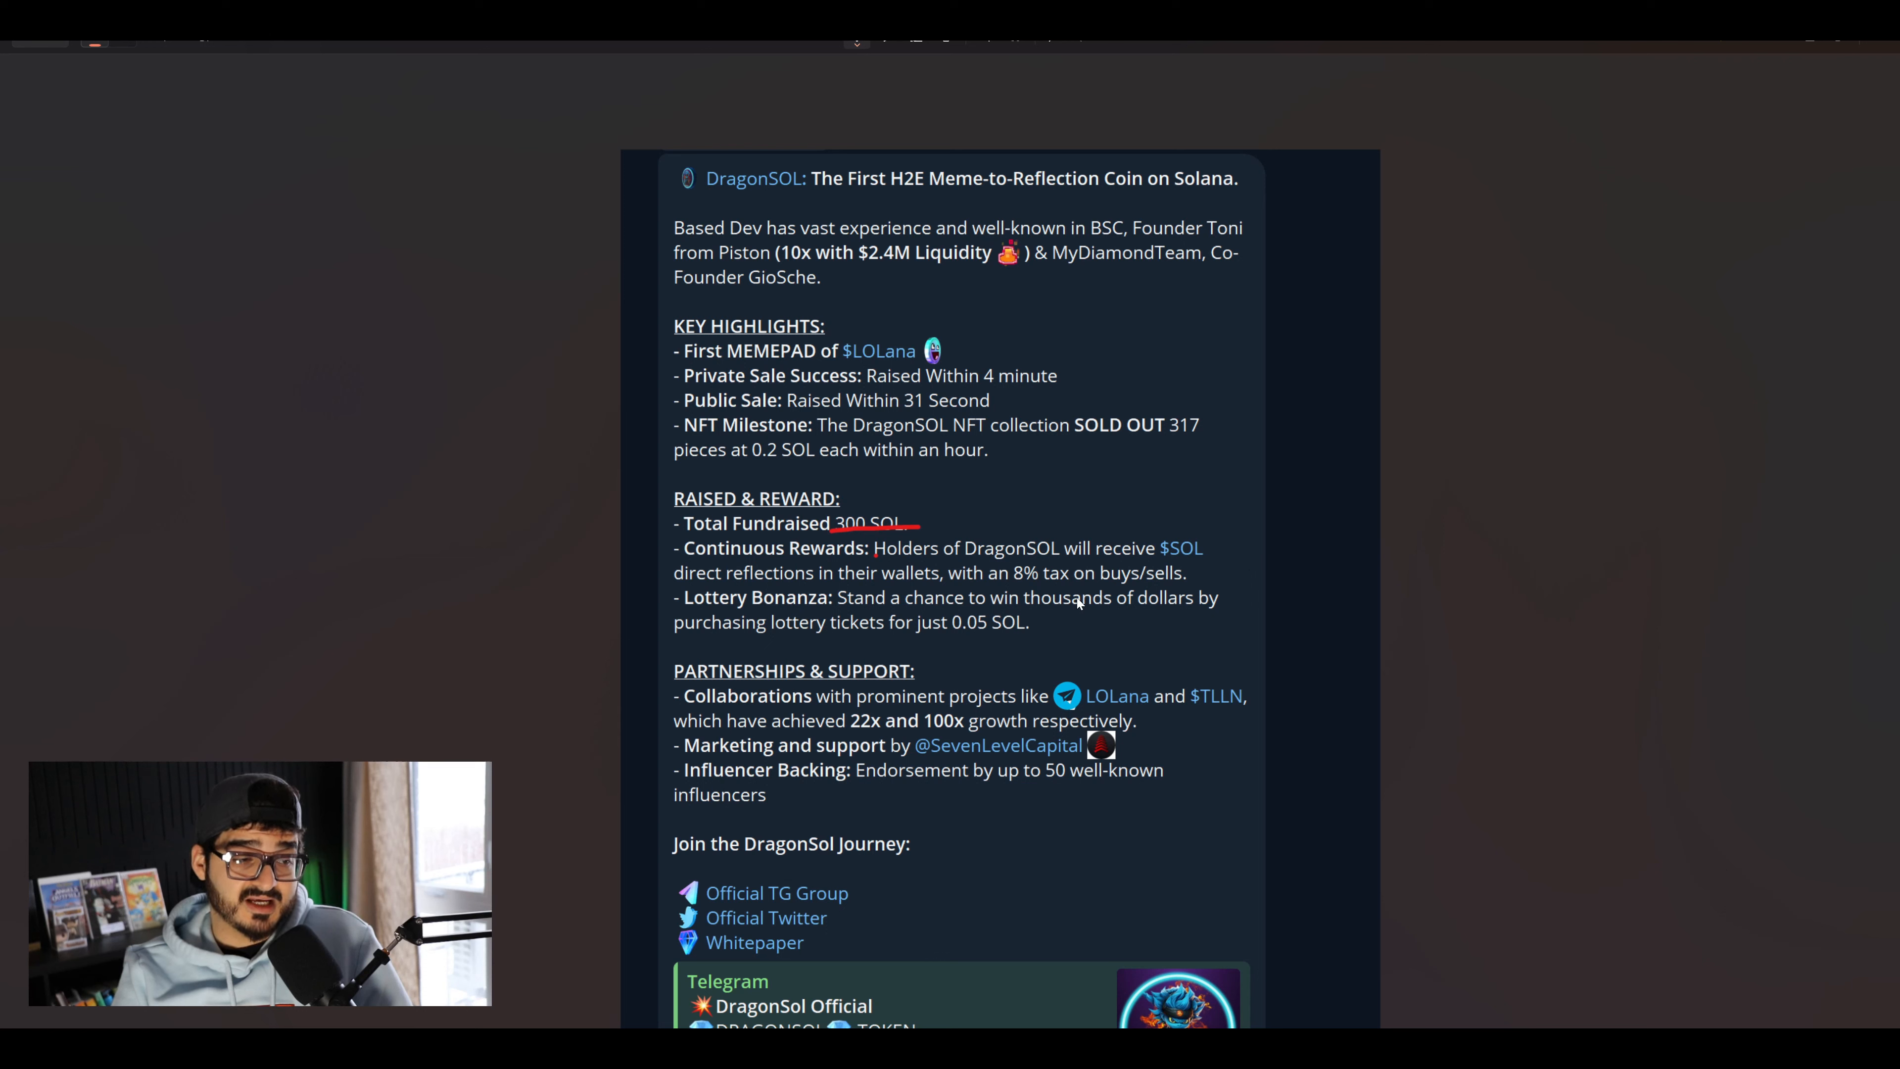
{"action": "mouse_move", "coordinate": [1224, 593]}
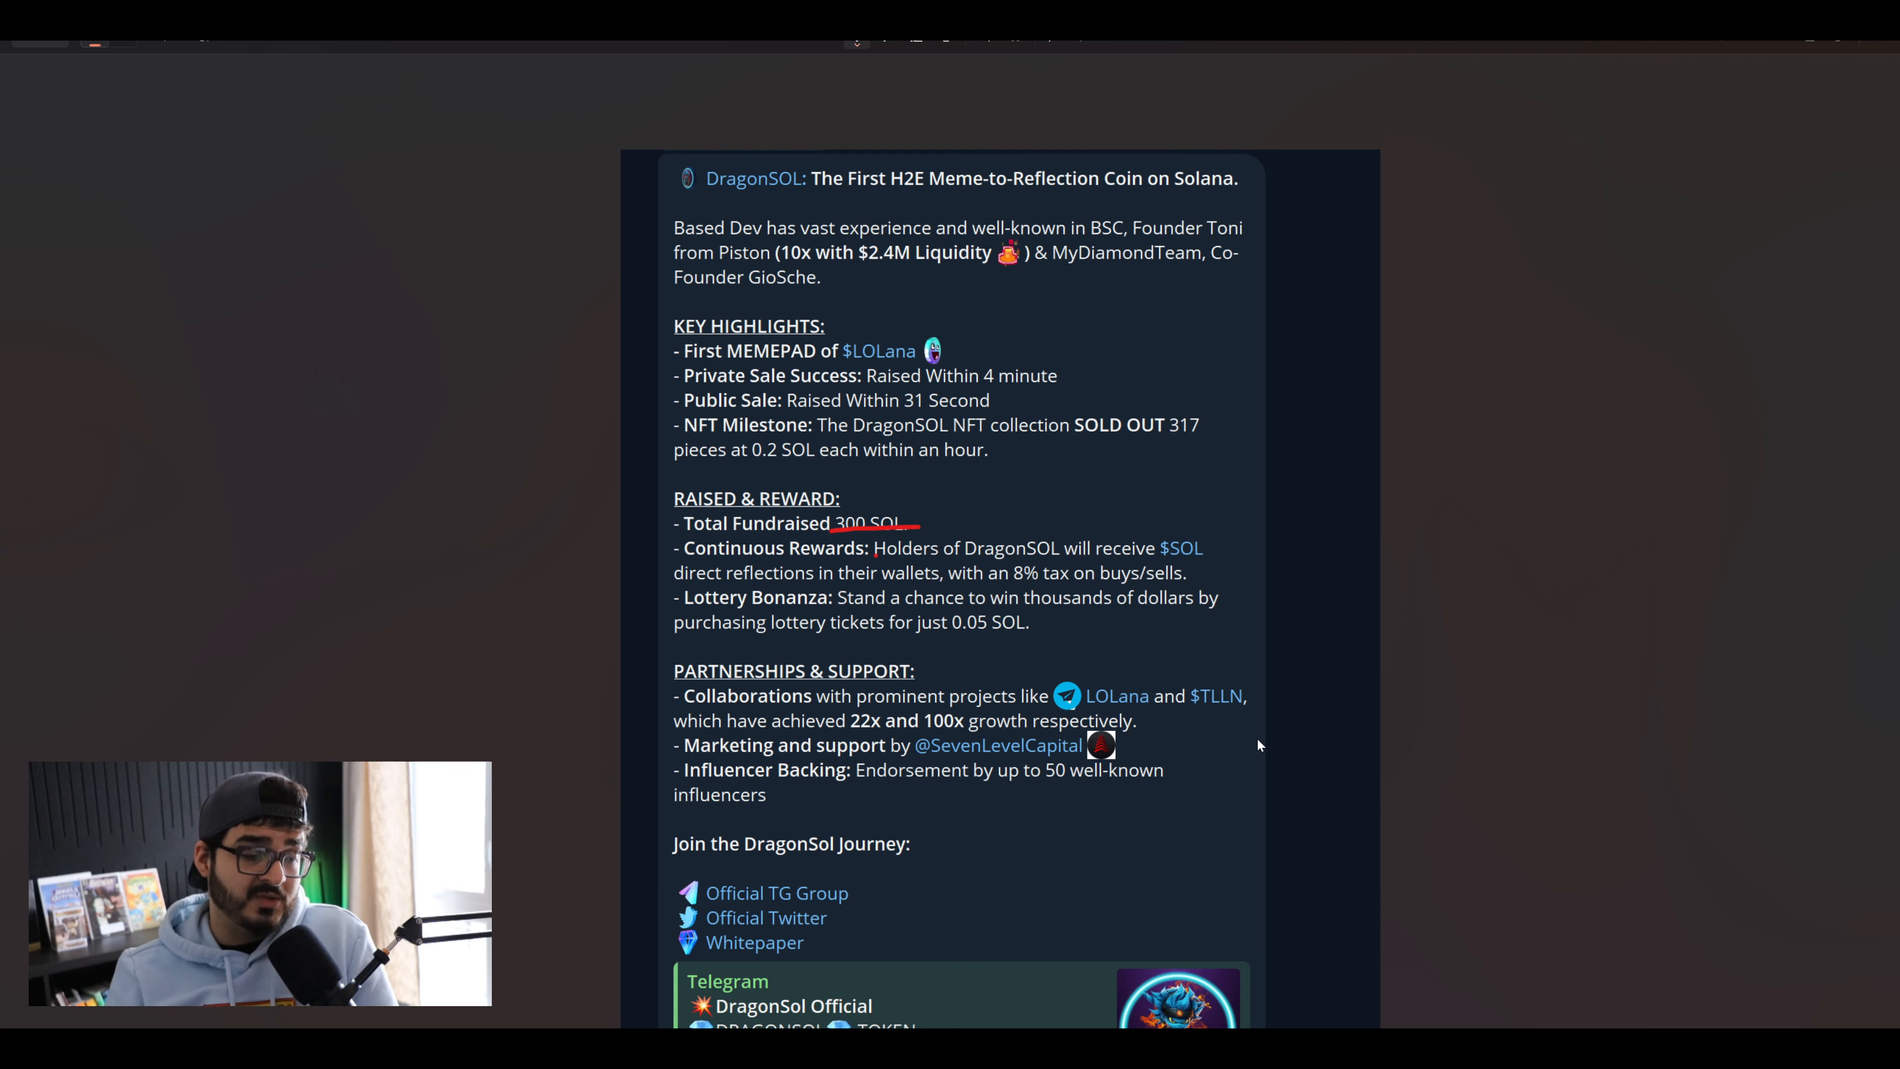
{"action": "mouse_move", "coordinate": [1850, 108]}
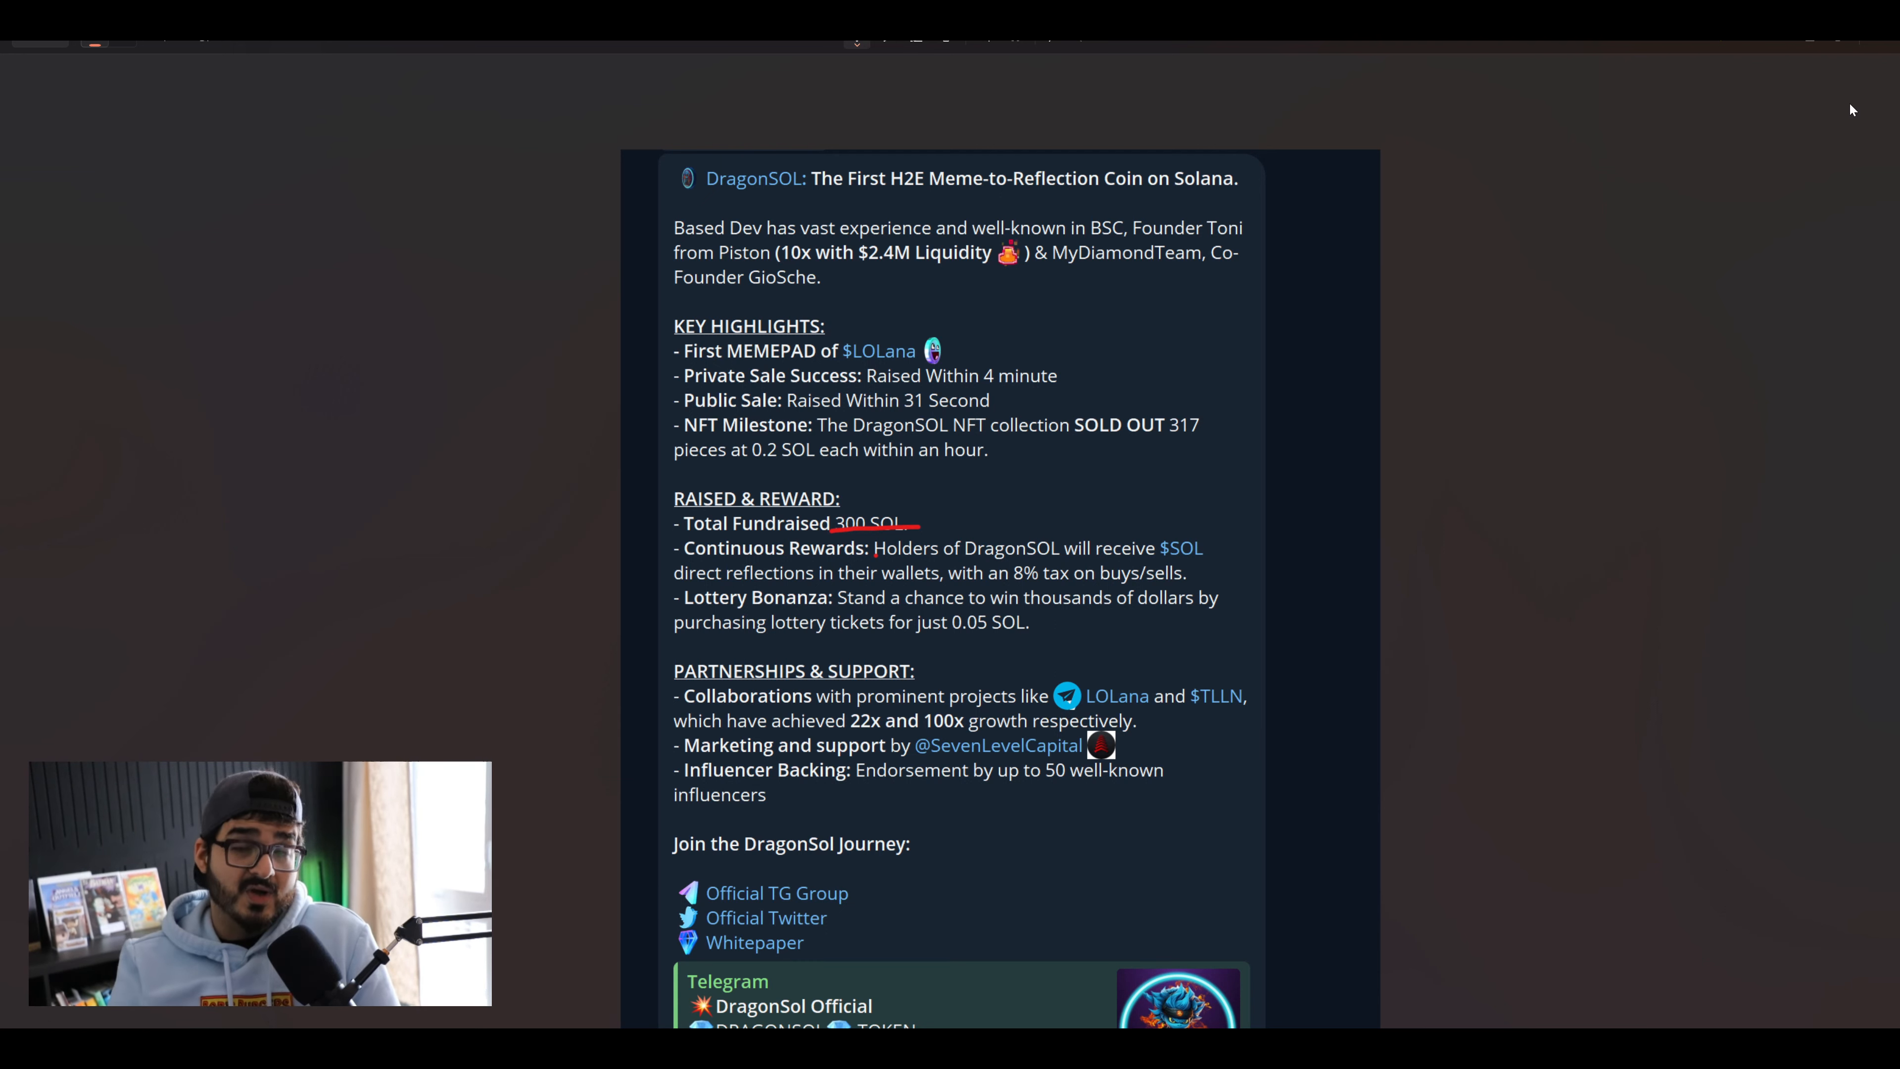